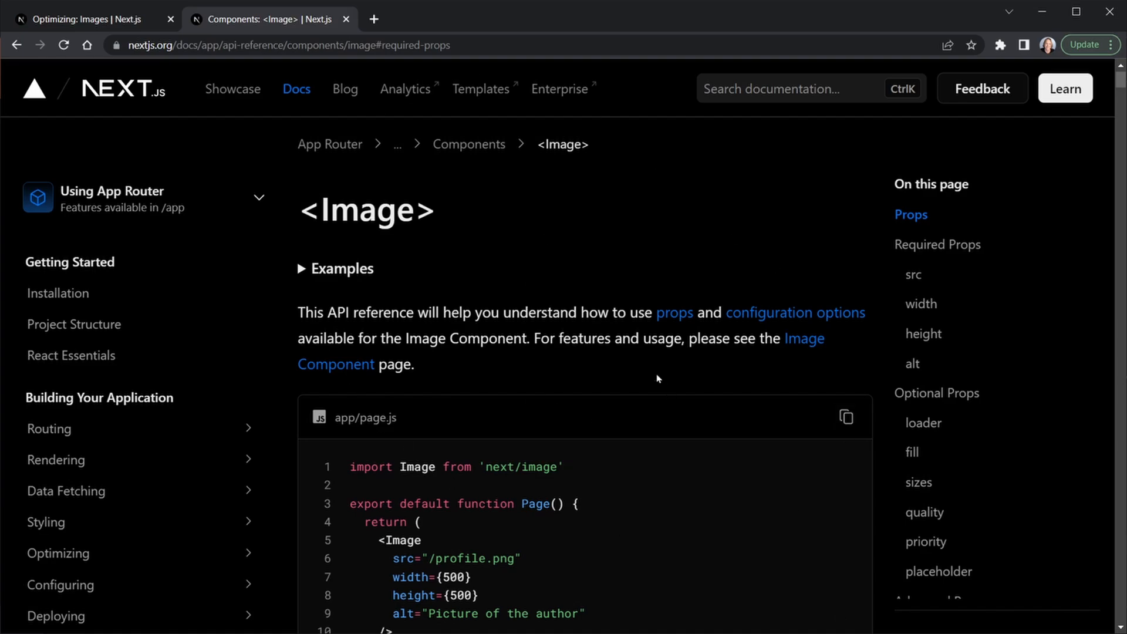
Scroll the Image API reference to the first app/page.js example with src, width, height and alt
scroll(up, 3)
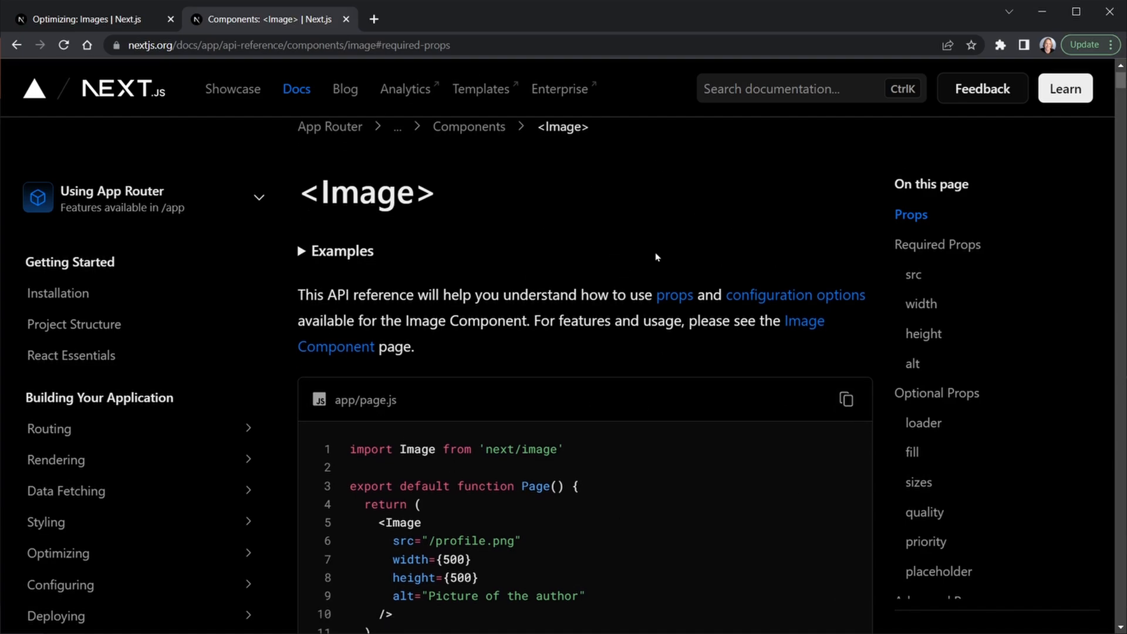
scroll(down, 3)
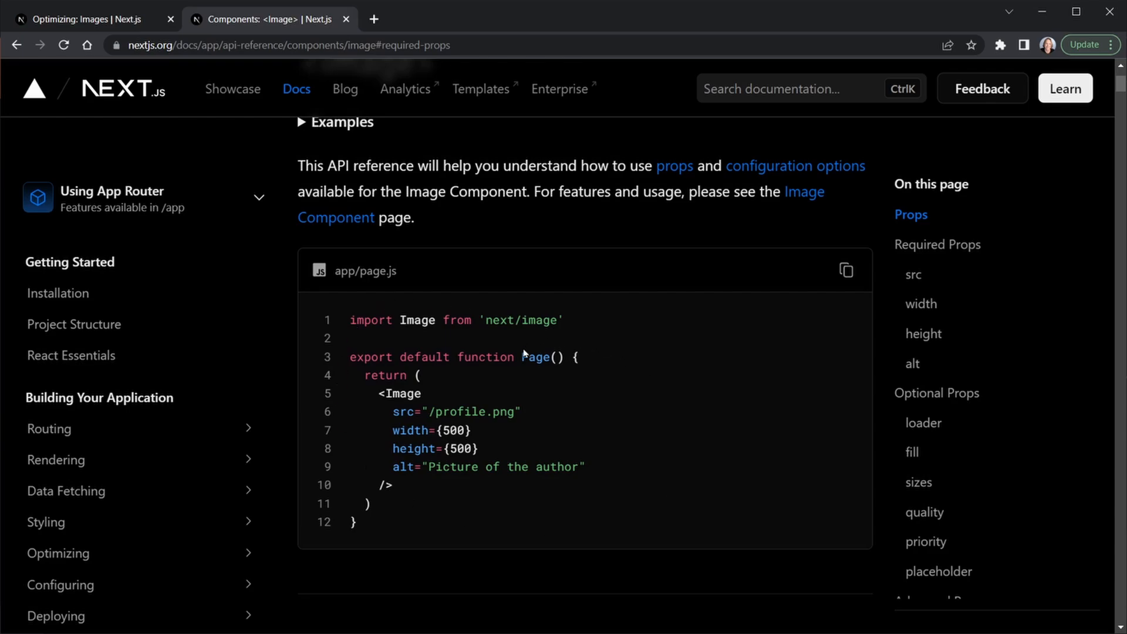
mouse_move(479, 336)
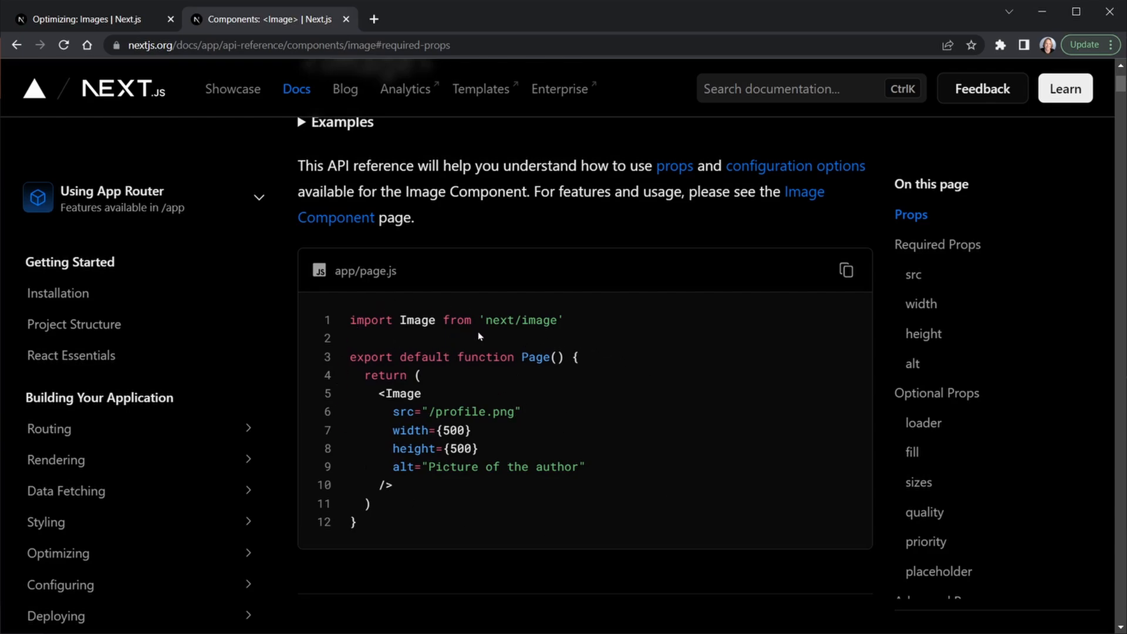
mouse_move(383, 433)
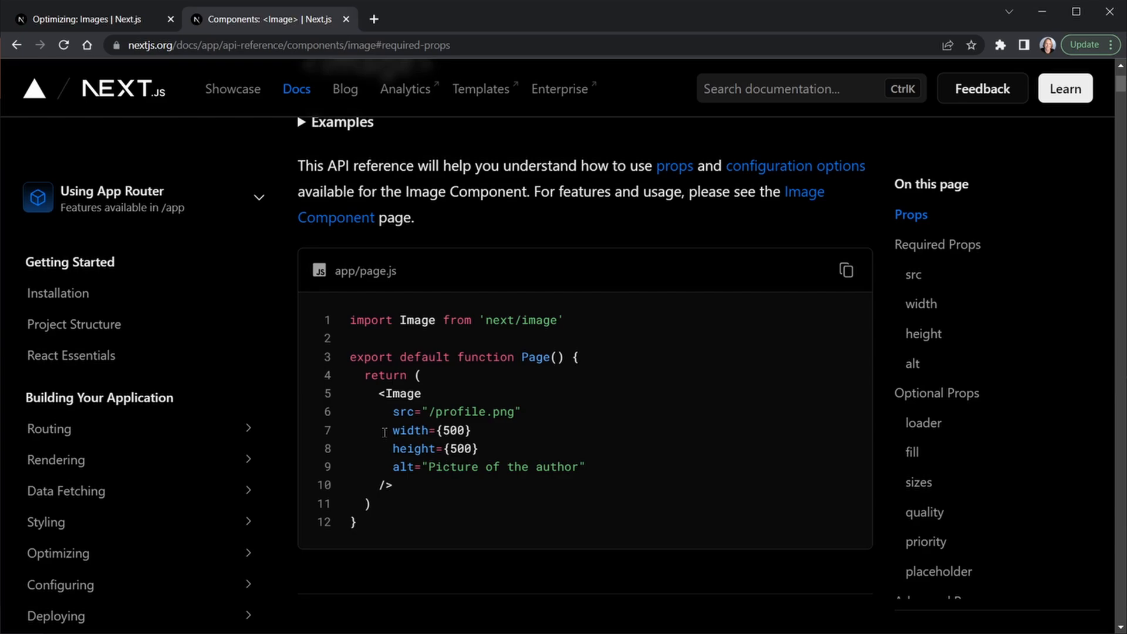
mouse_move(394, 467)
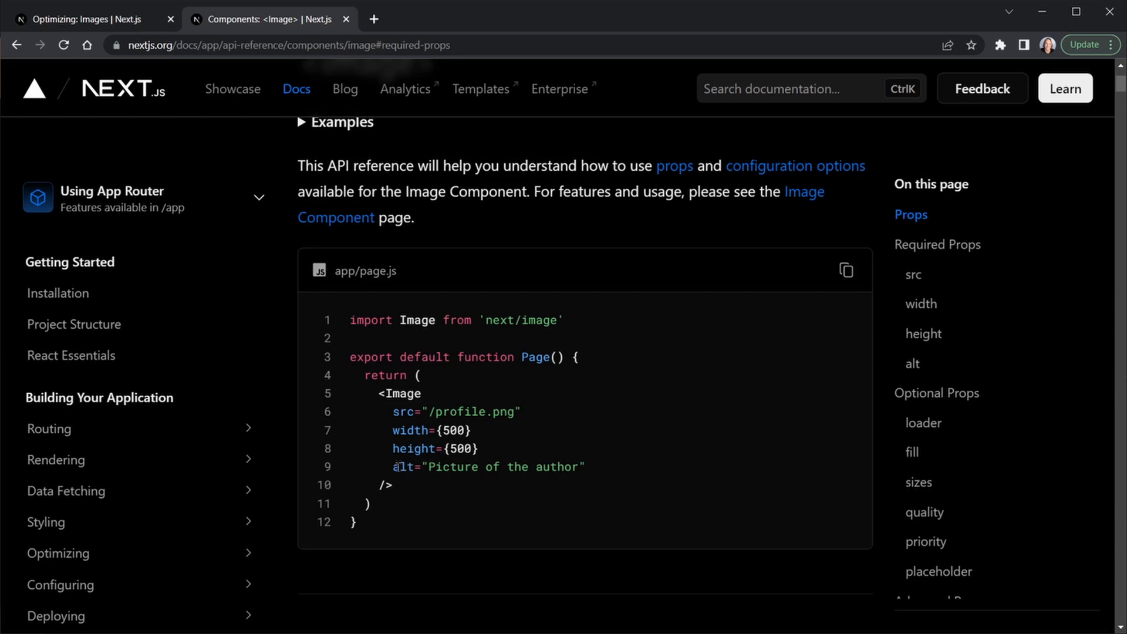
mouse_move(715, 329)
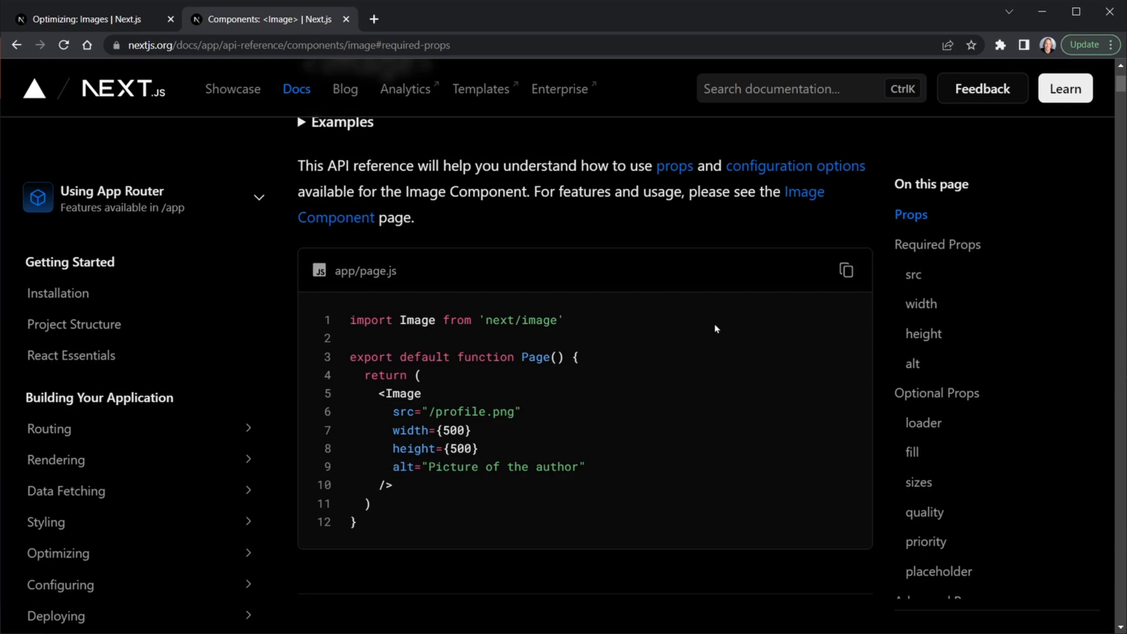
Scroll down to the Props summary table marking src, width, height and alt as required
scroll(down, 3)
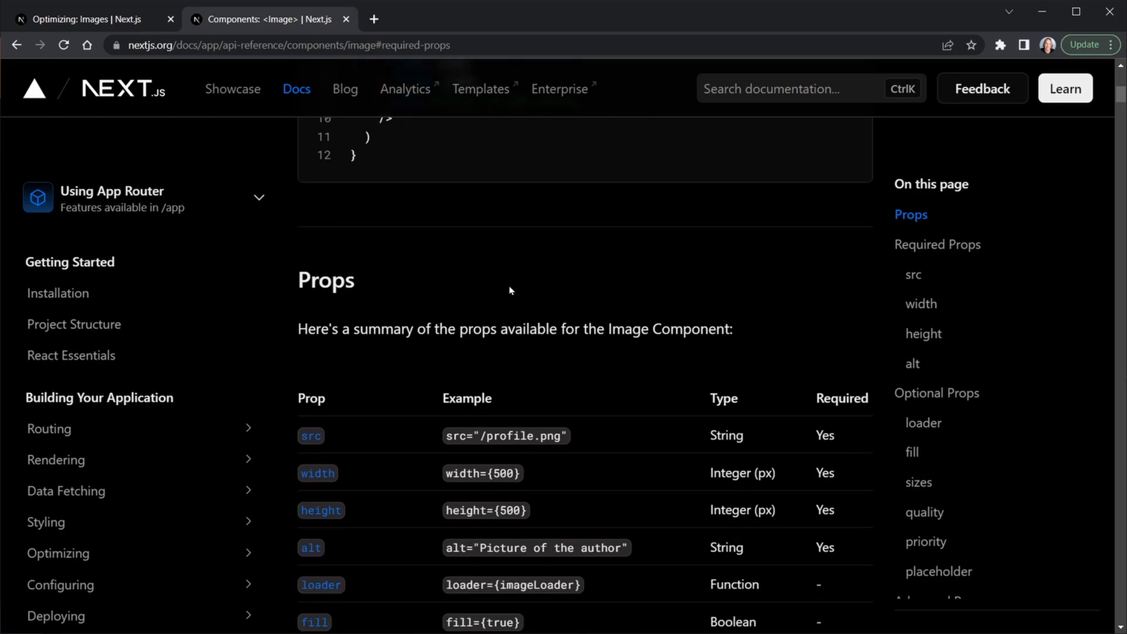
scroll(down, 3)
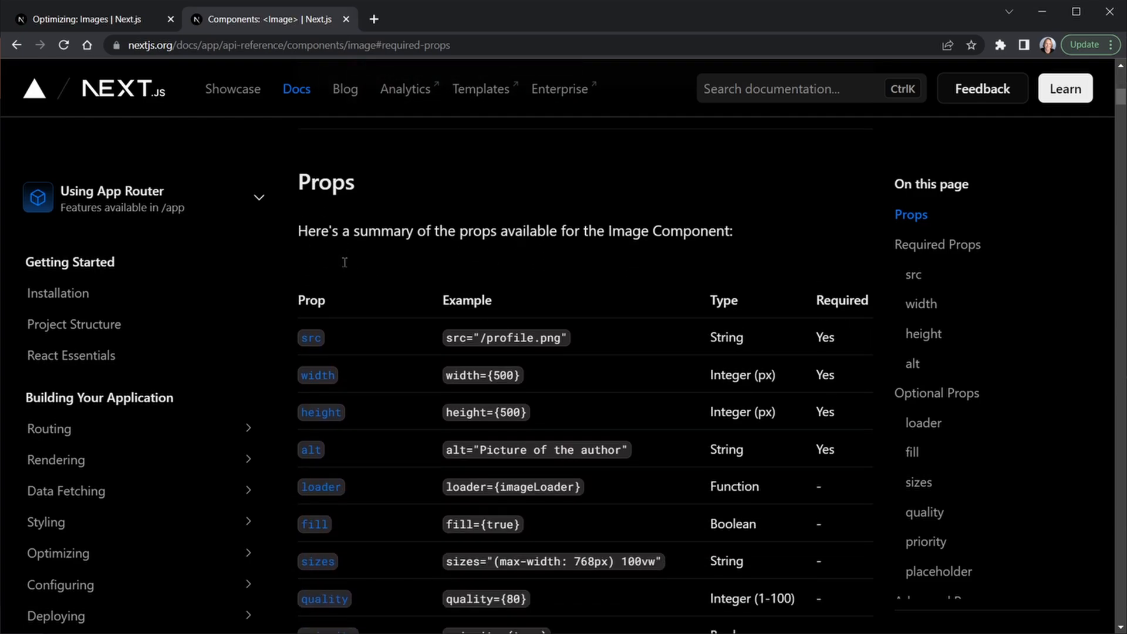
scroll(down, 3)
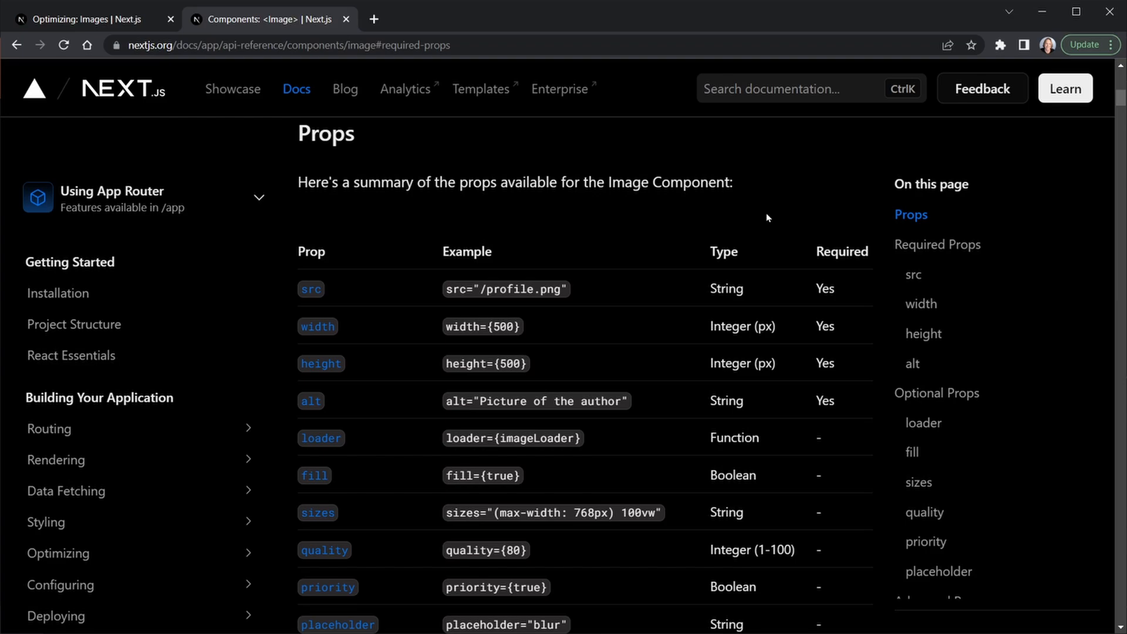
mouse_move(848, 295)
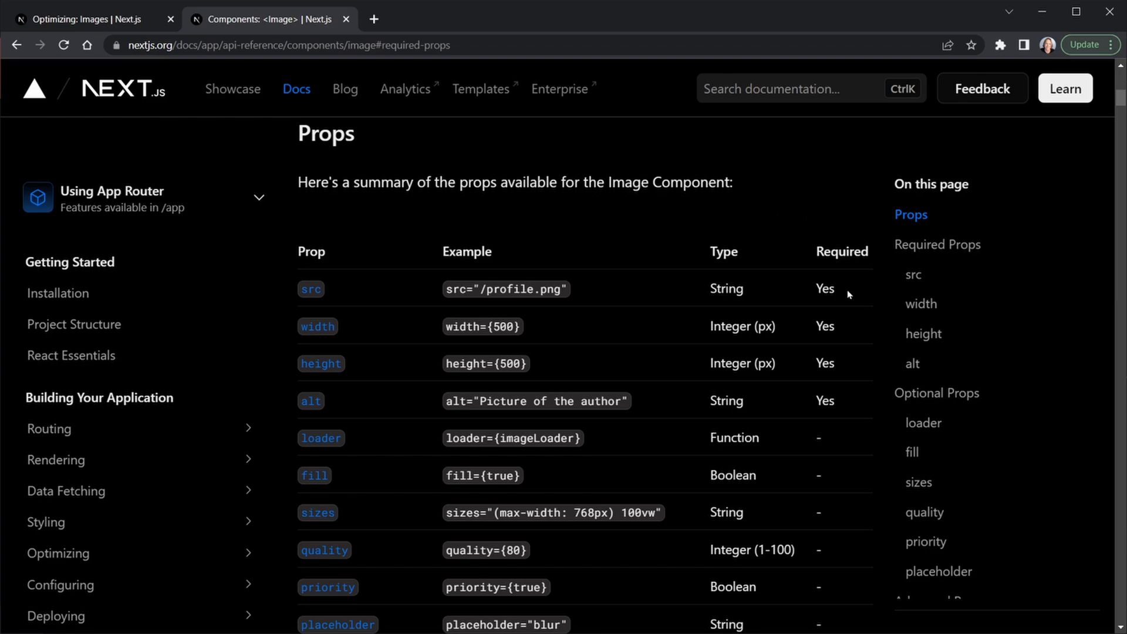
mouse_move(829, 280)
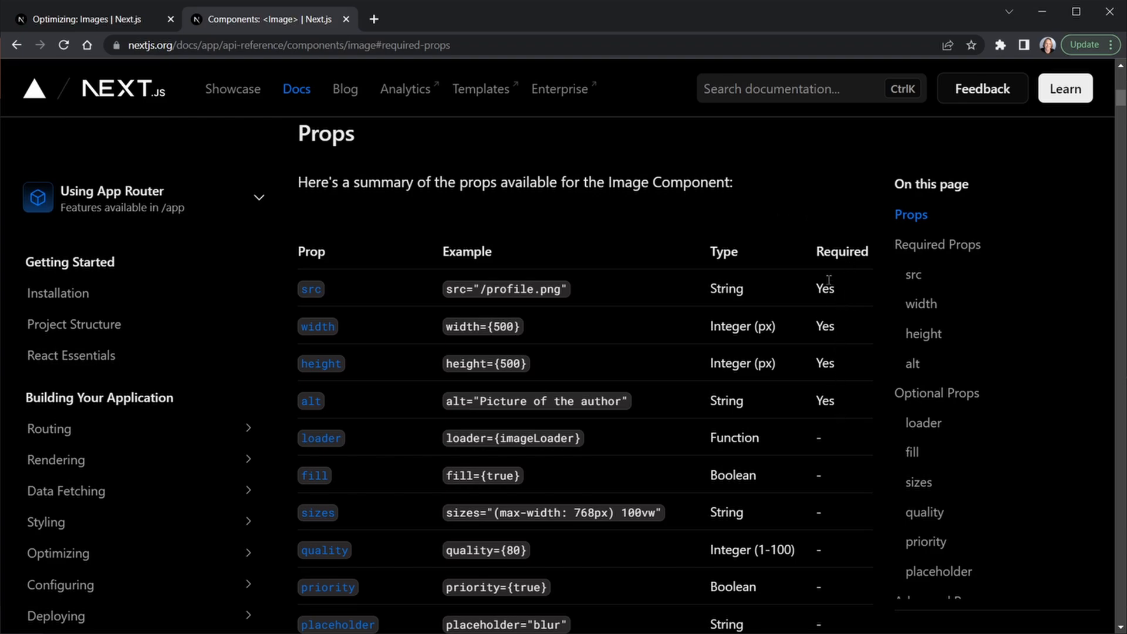
mouse_move(926, 260)
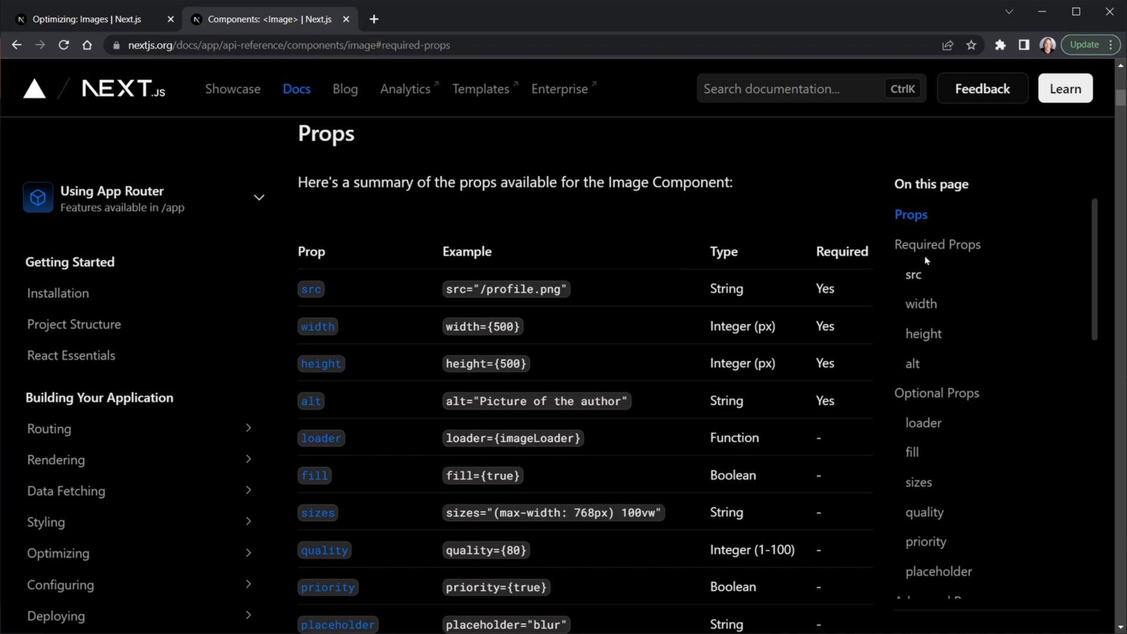
Jump to the Required Props section via the On this page sidebar
click(939, 243)
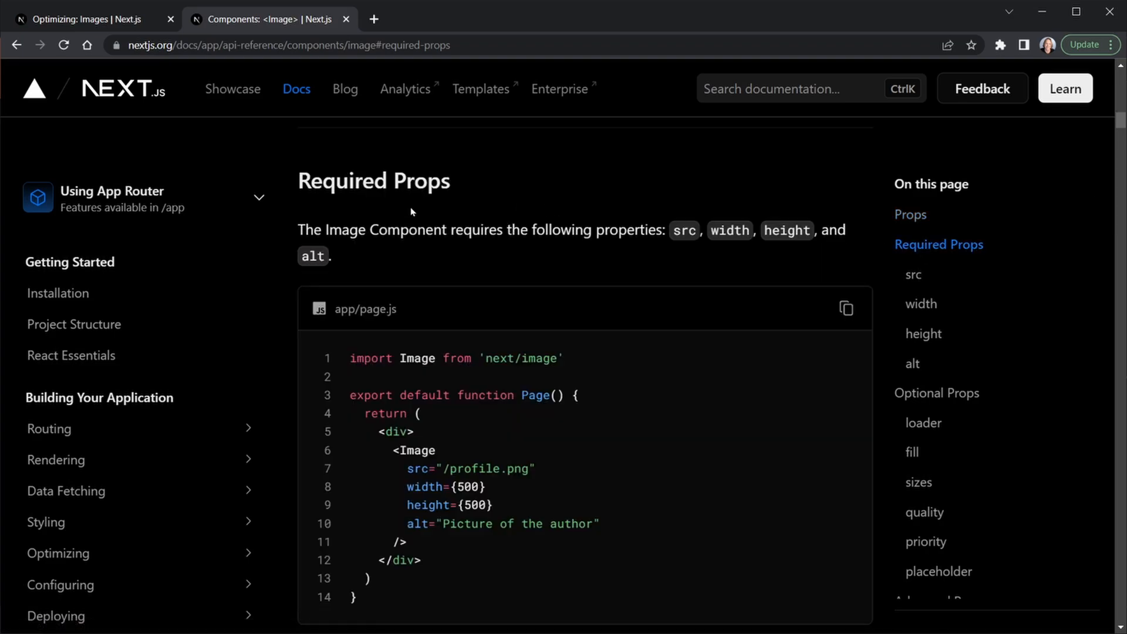
mouse_move(654, 265)
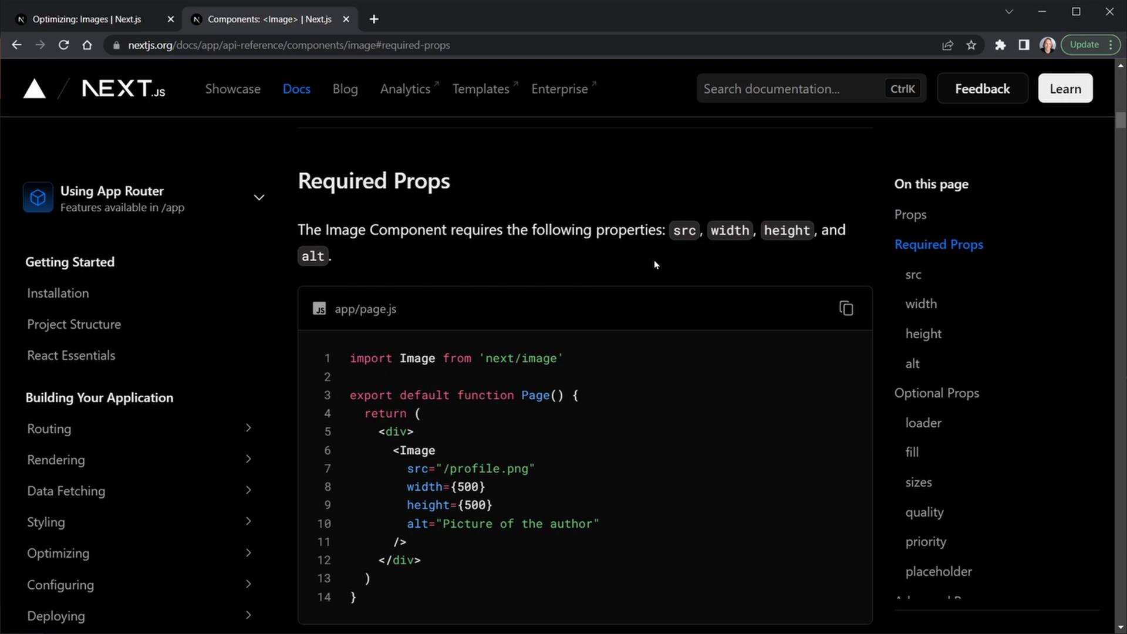
mouse_move(794, 253)
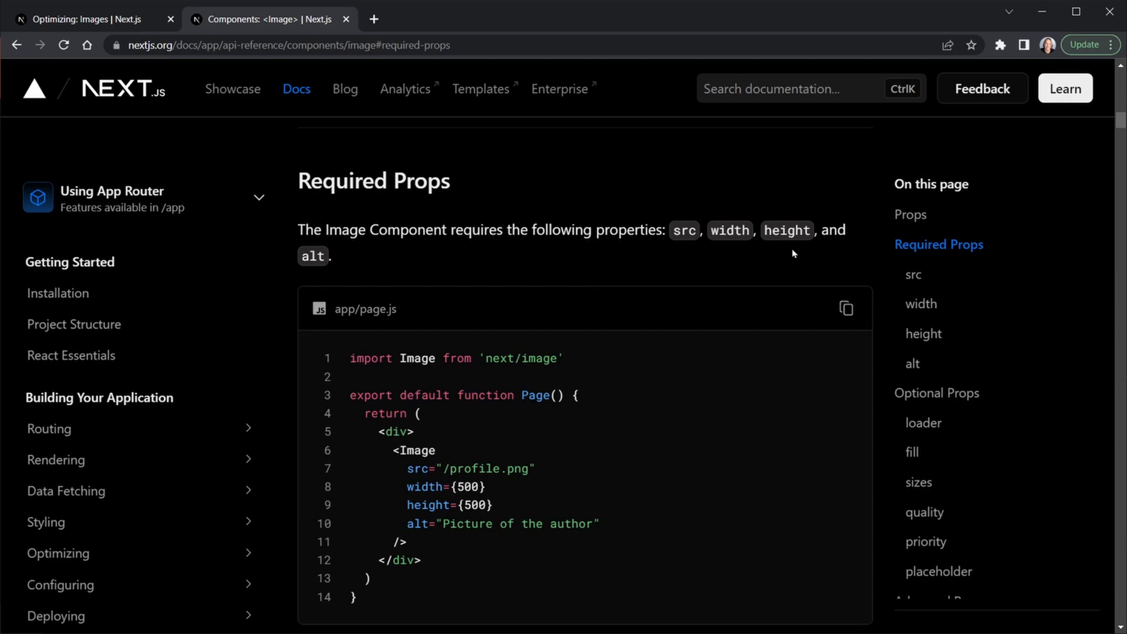
mouse_move(612, 430)
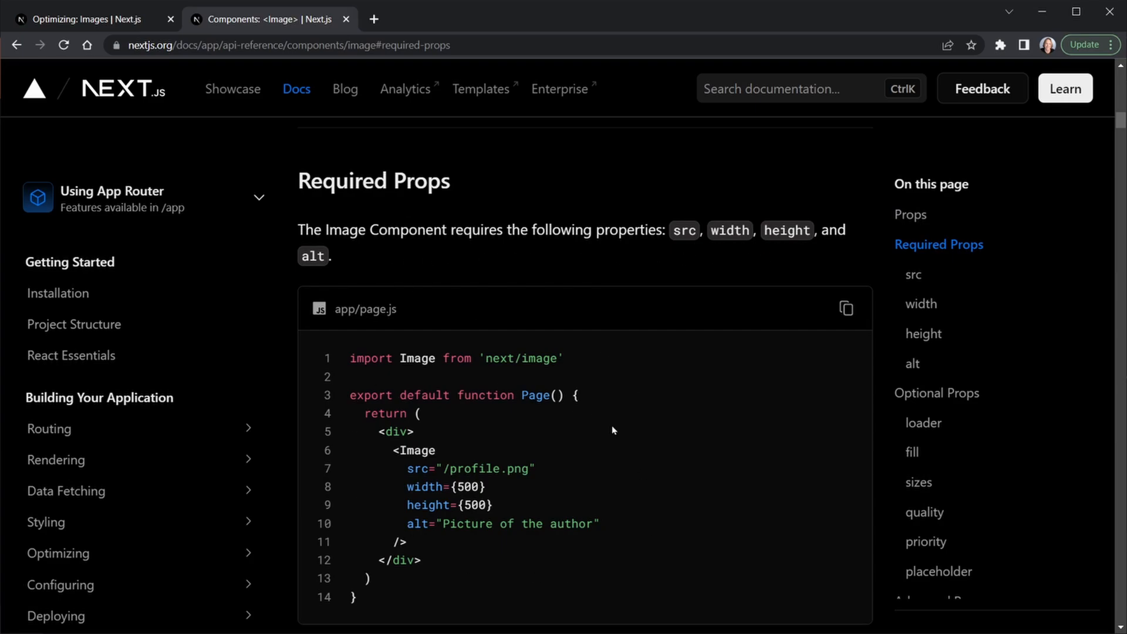
mouse_move(749, 410)
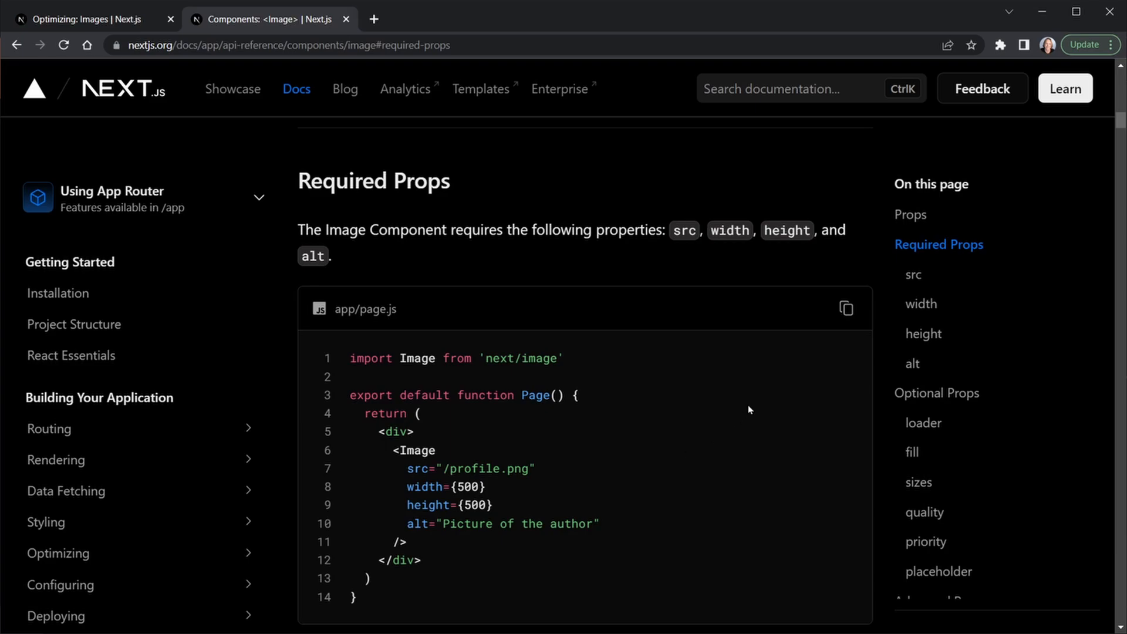
Scroll to the src prop description noting external URLs need remotePatterns in next.config.js
scroll(down, 3)
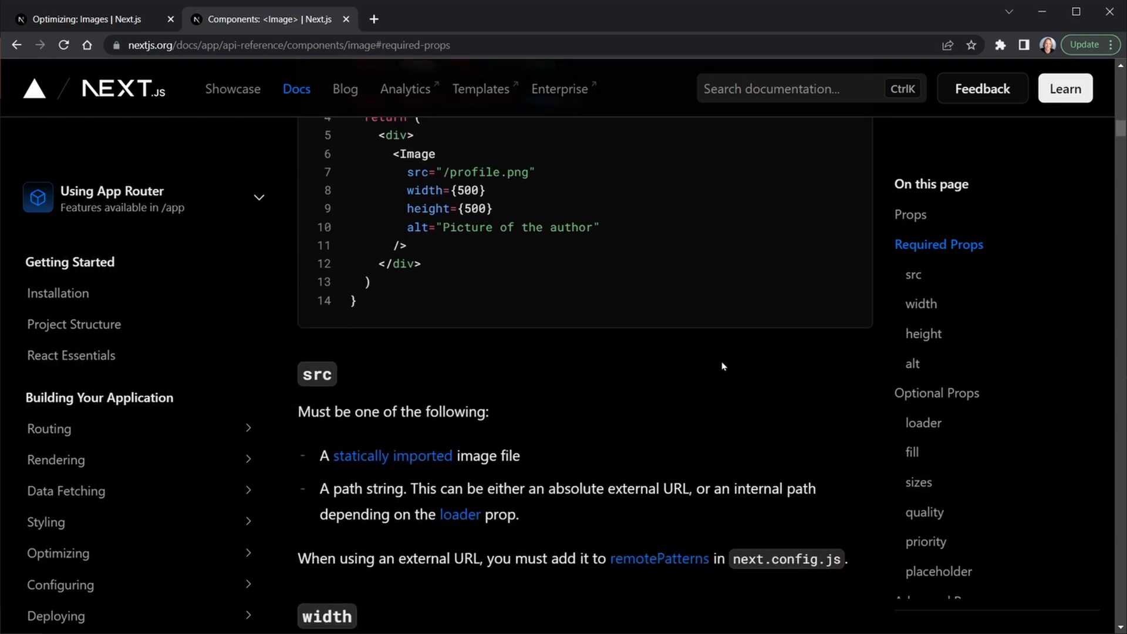
scroll(down, 3)
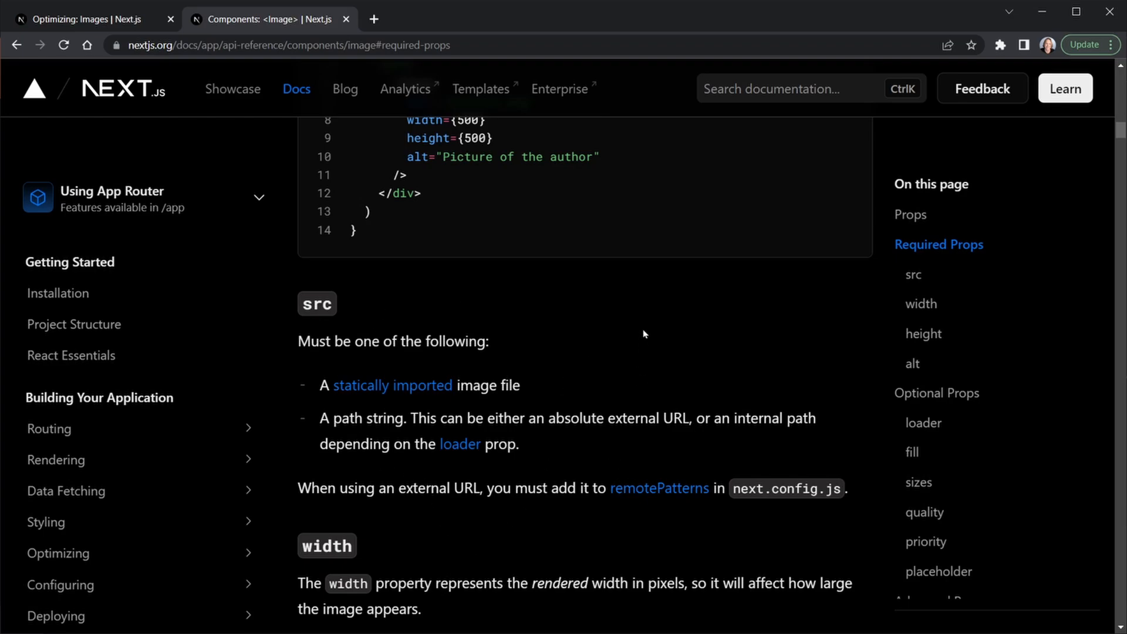
mouse_move(369, 503)
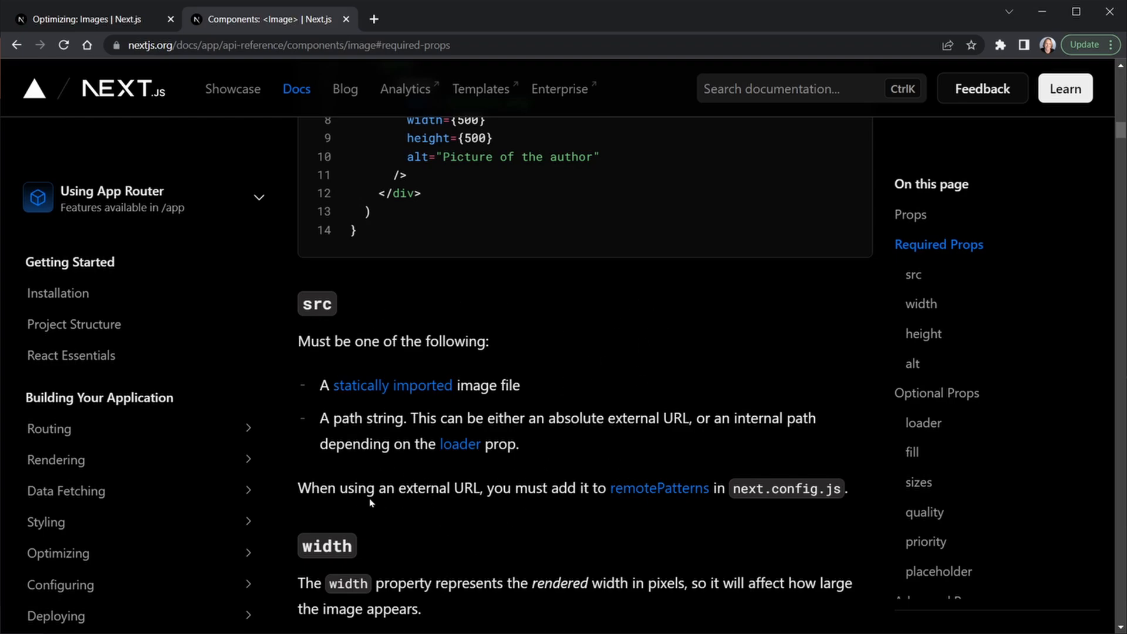
mouse_move(474, 510)
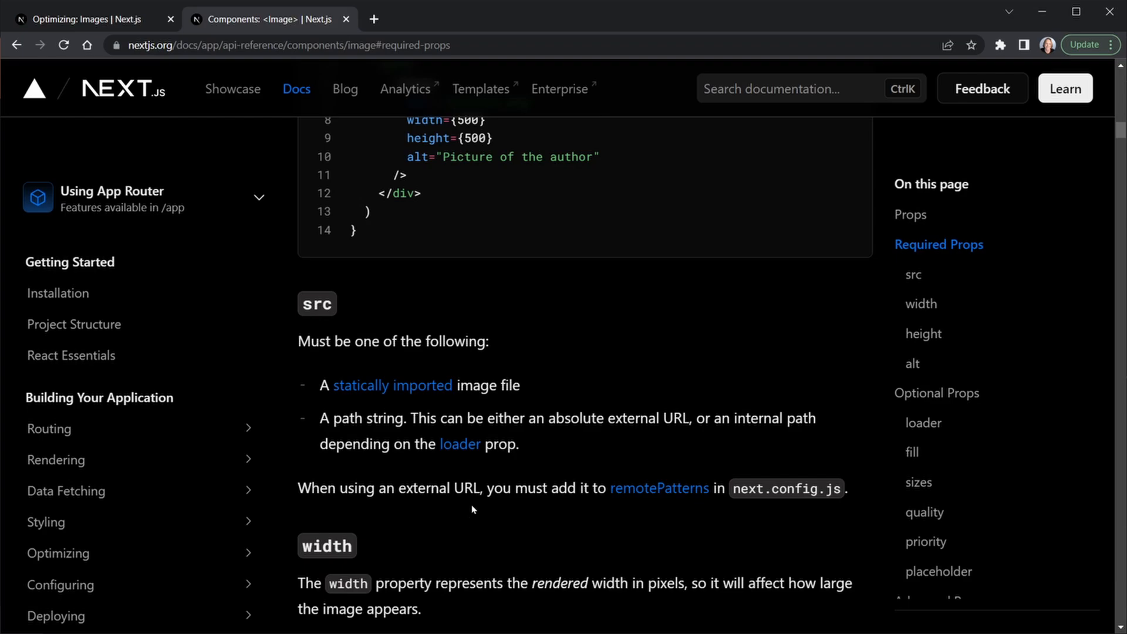
mouse_move(575, 506)
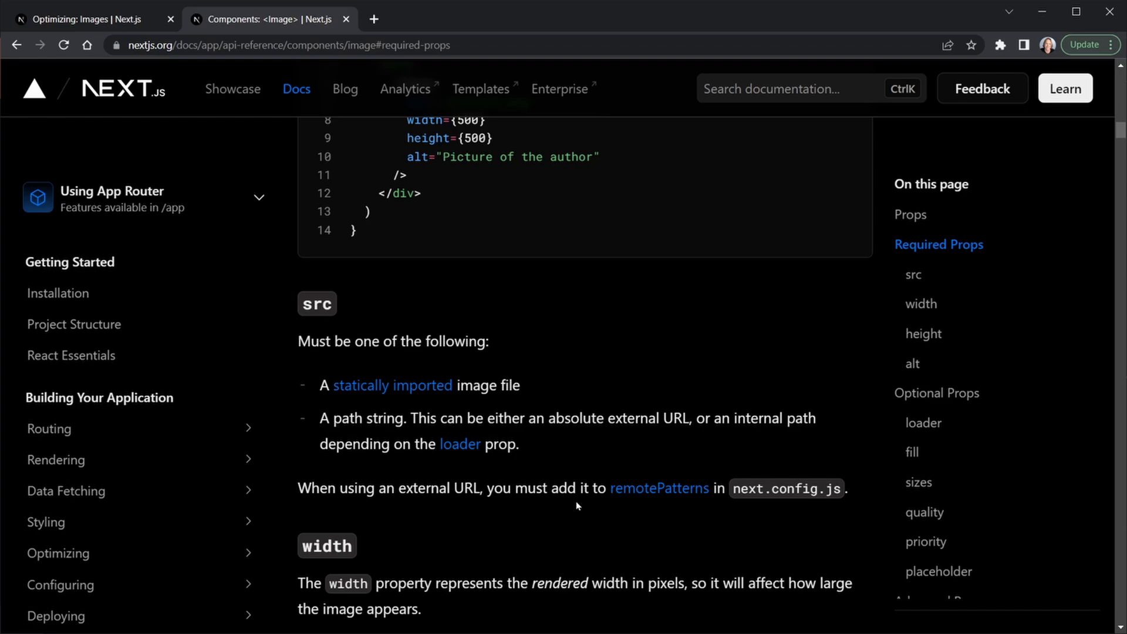
mouse_move(792, 512)
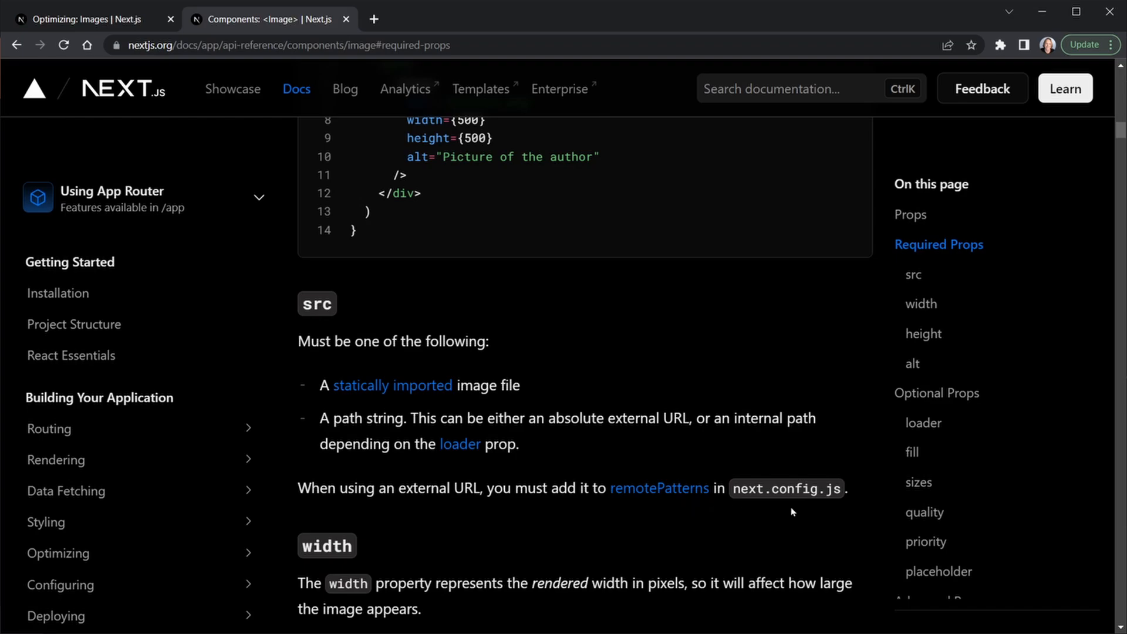
mouse_move(830, 510)
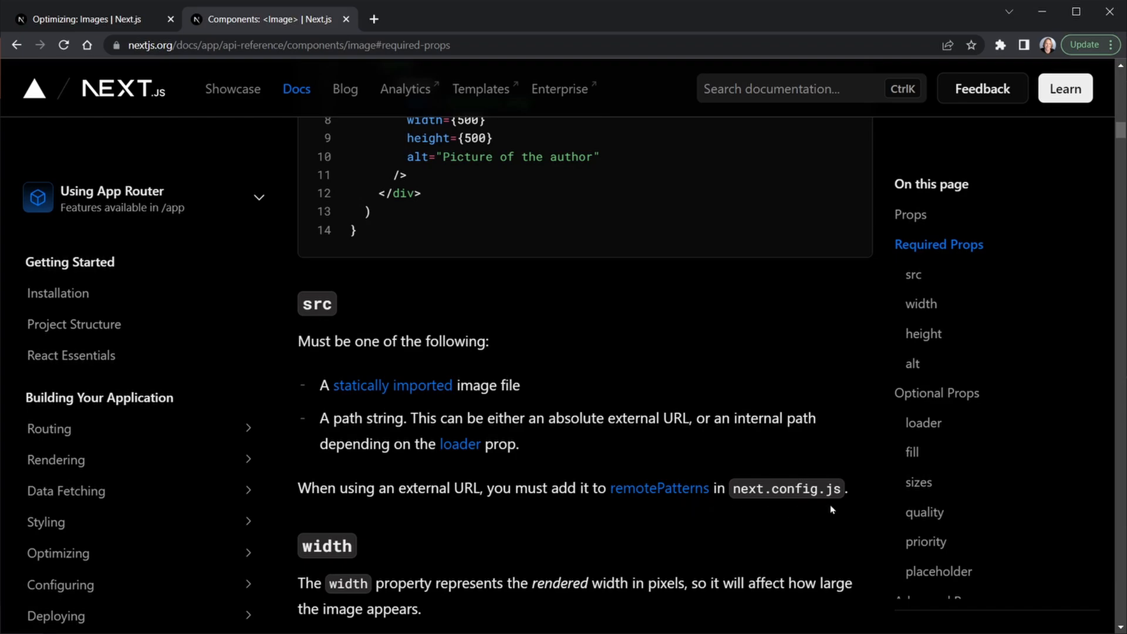
mouse_move(674, 546)
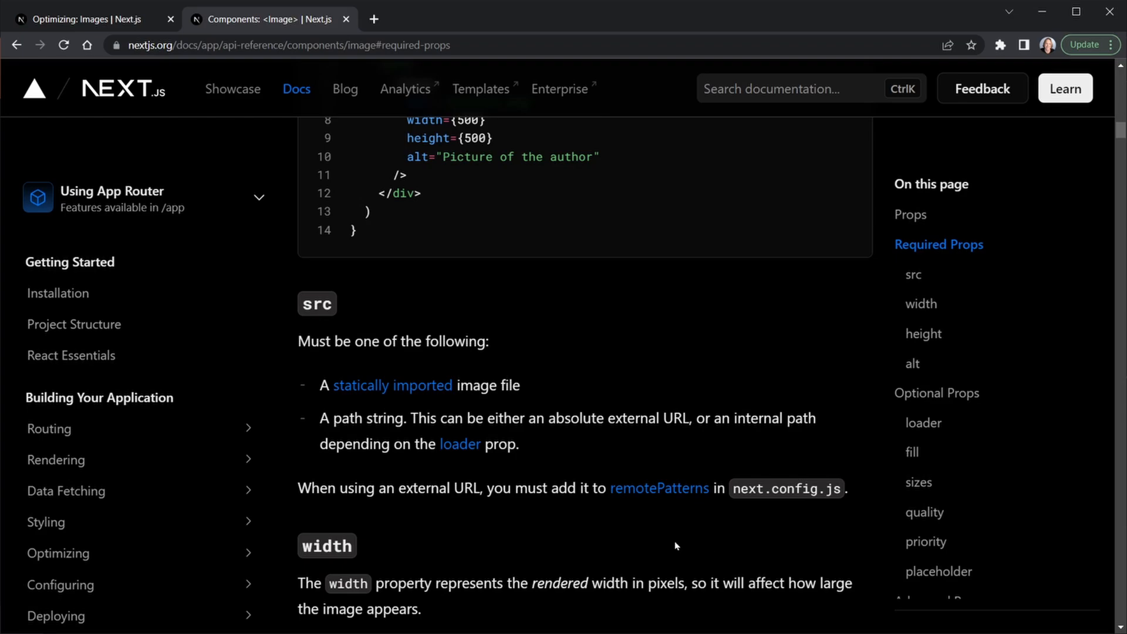
mouse_move(605, 515)
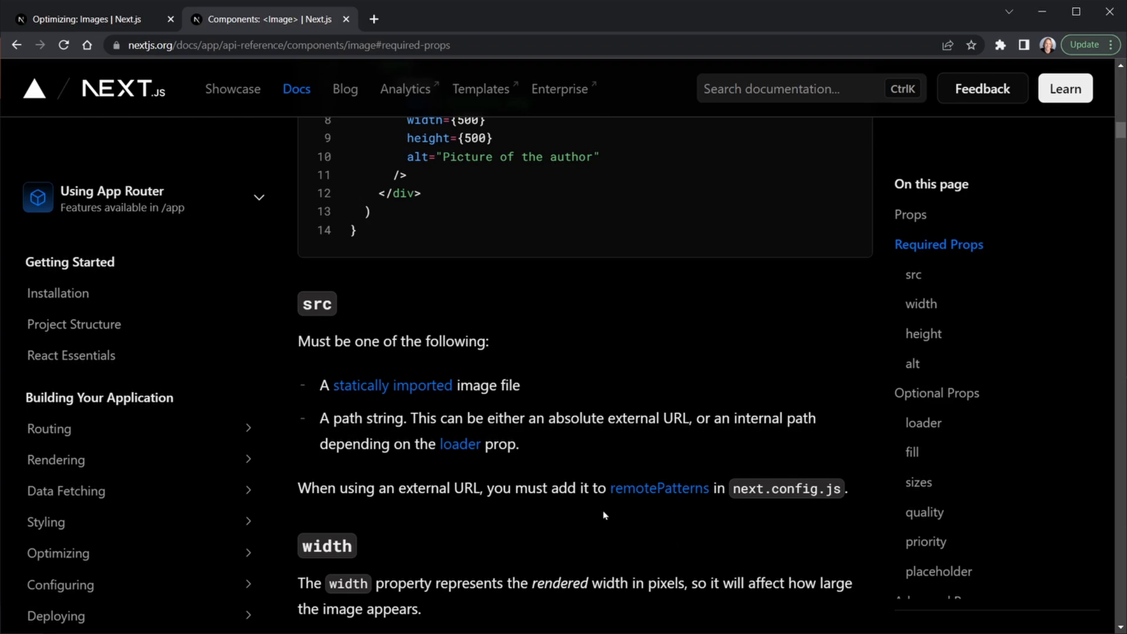
mouse_move(494, 495)
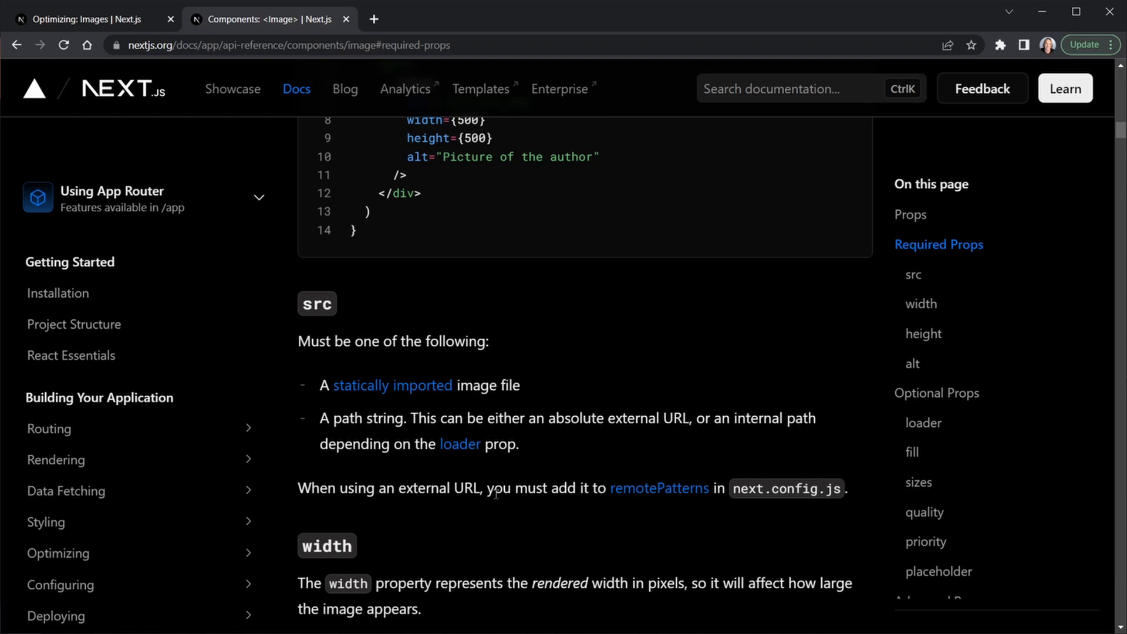
mouse_move(636, 387)
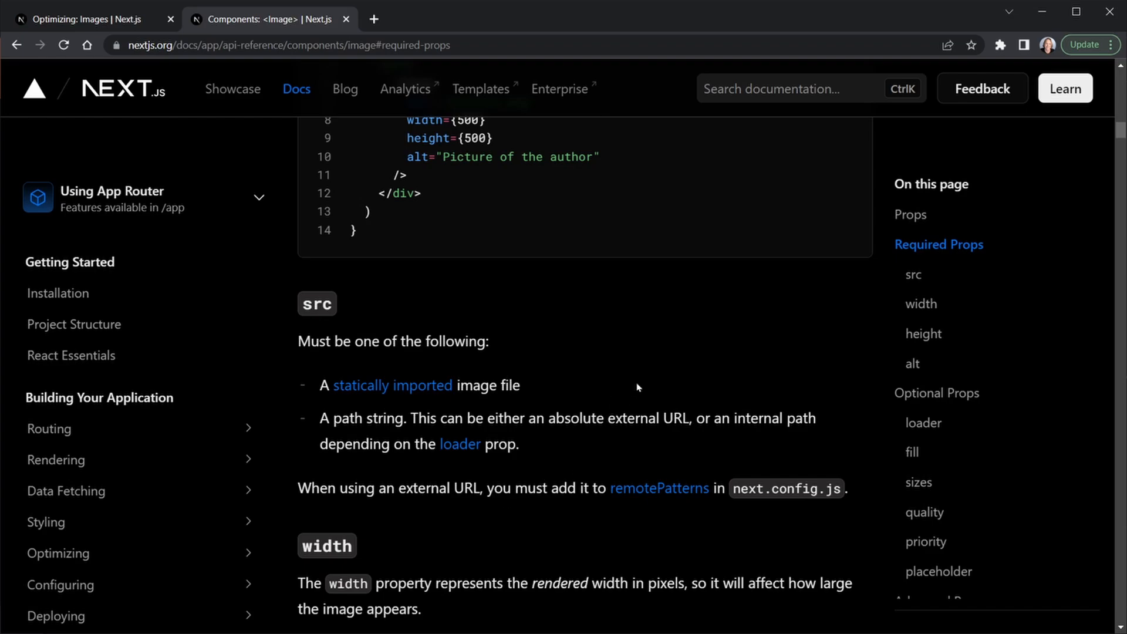
scroll(down, 3)
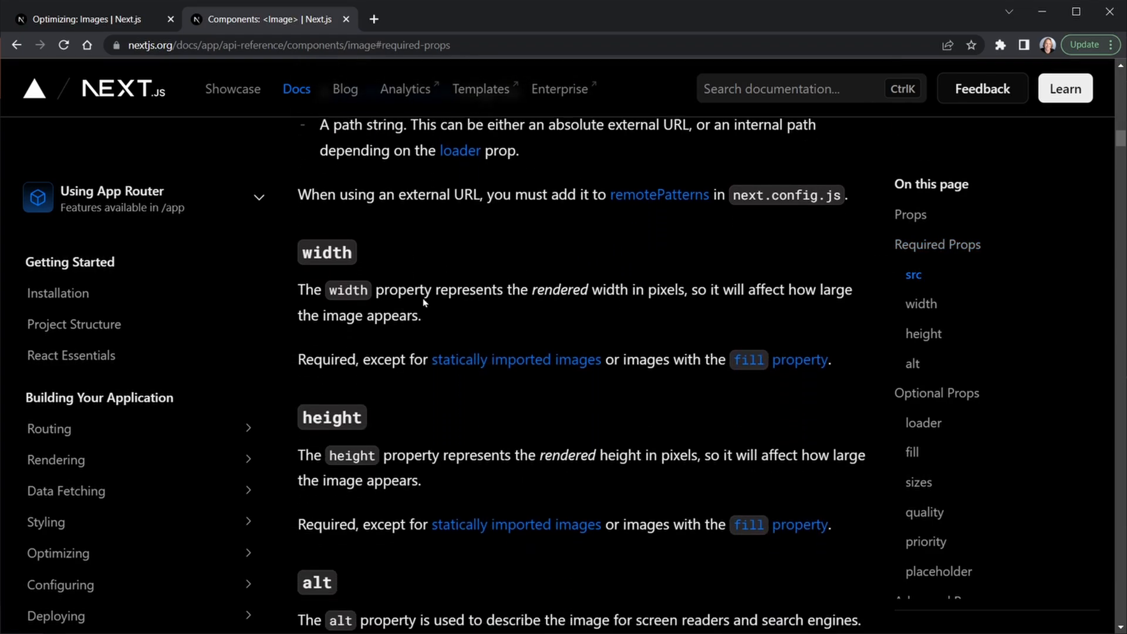
mouse_move(452, 306)
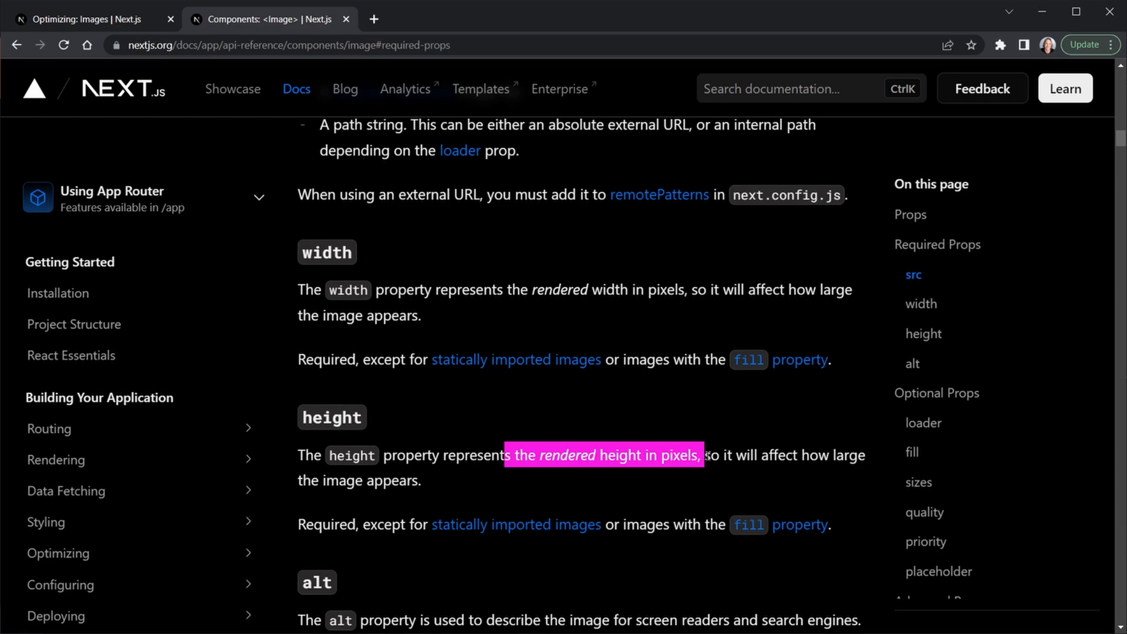
click(589, 429)
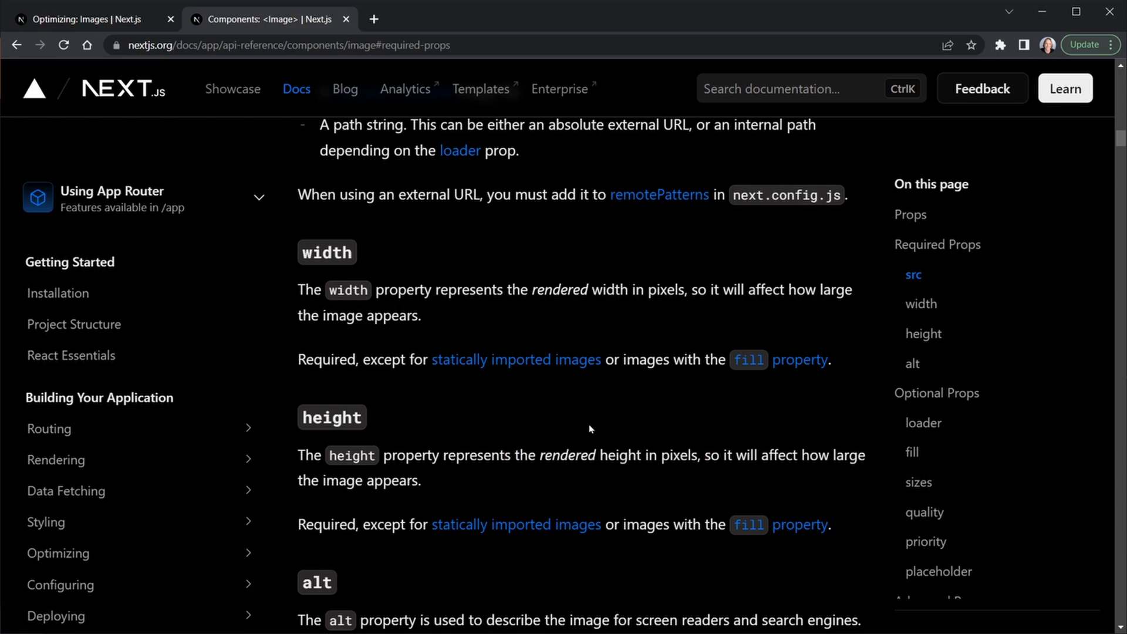
mouse_move(377, 428)
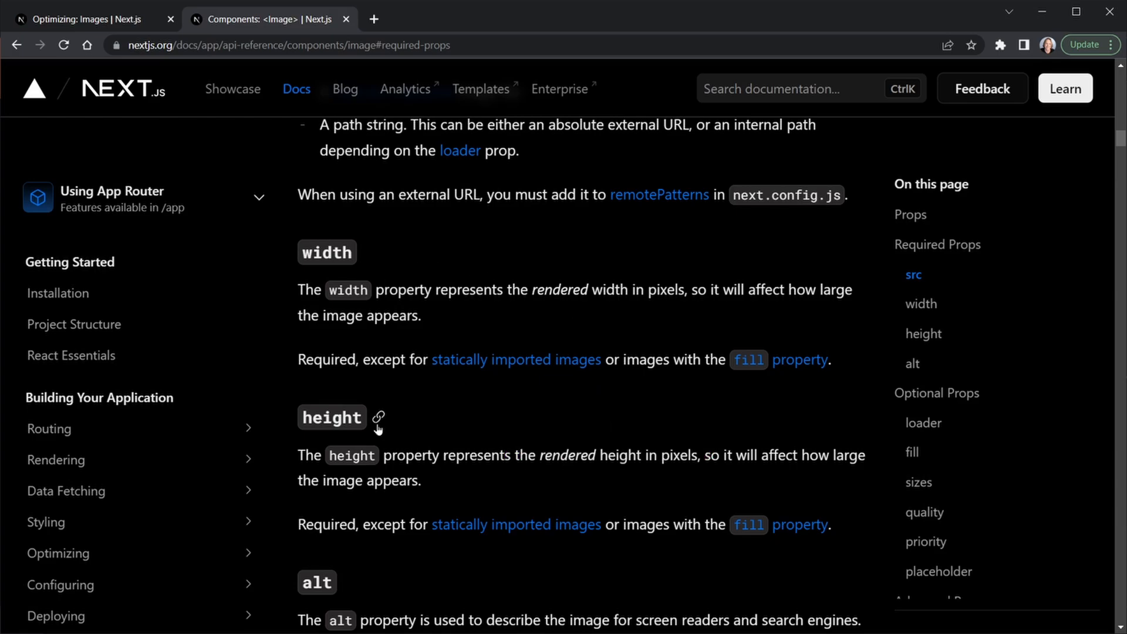
mouse_move(447, 326)
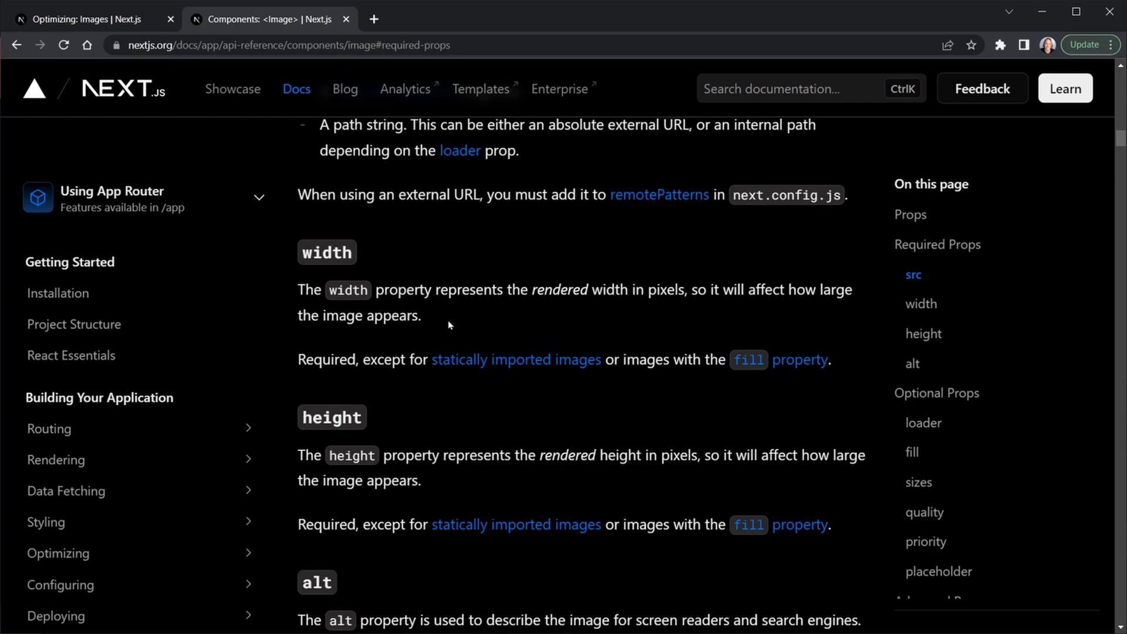
mouse_move(464, 446)
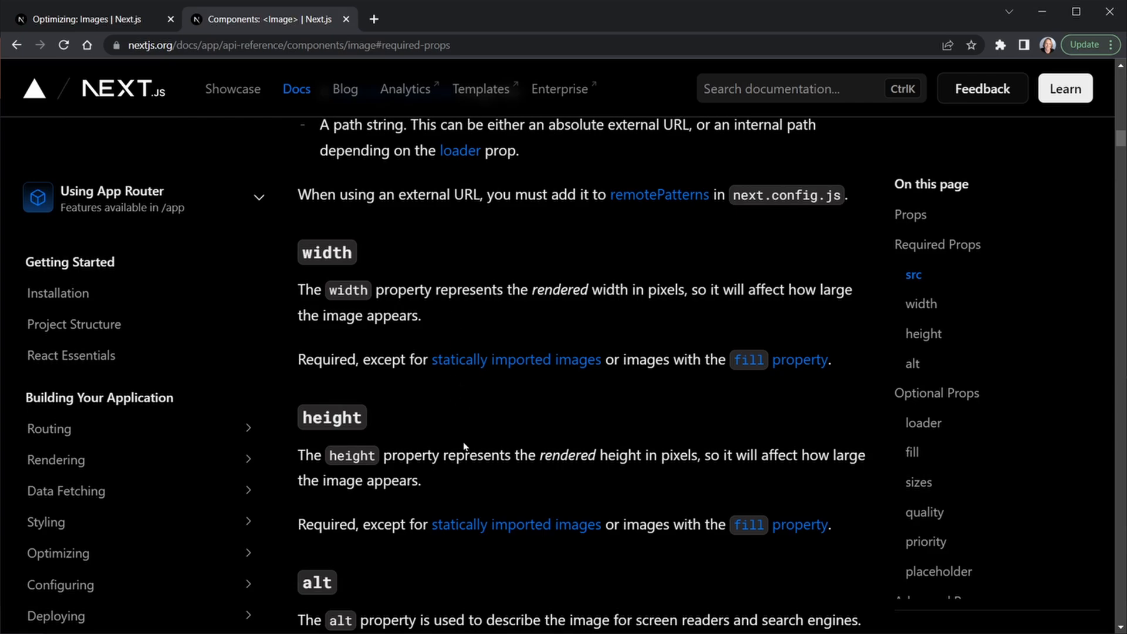
mouse_move(428, 268)
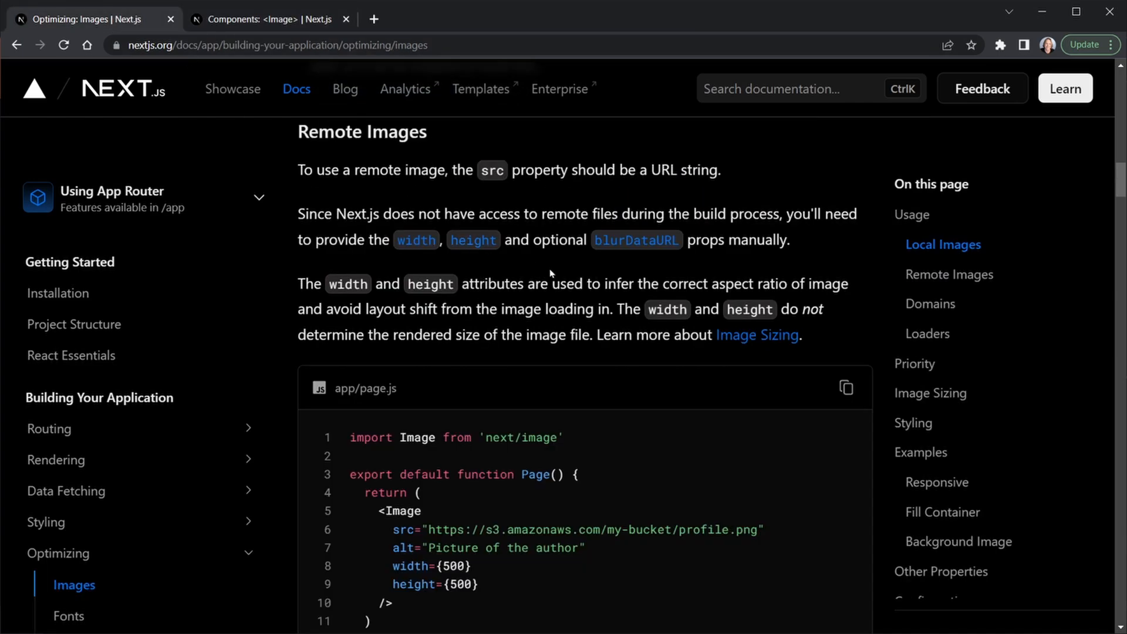
mouse_move(297, 137)
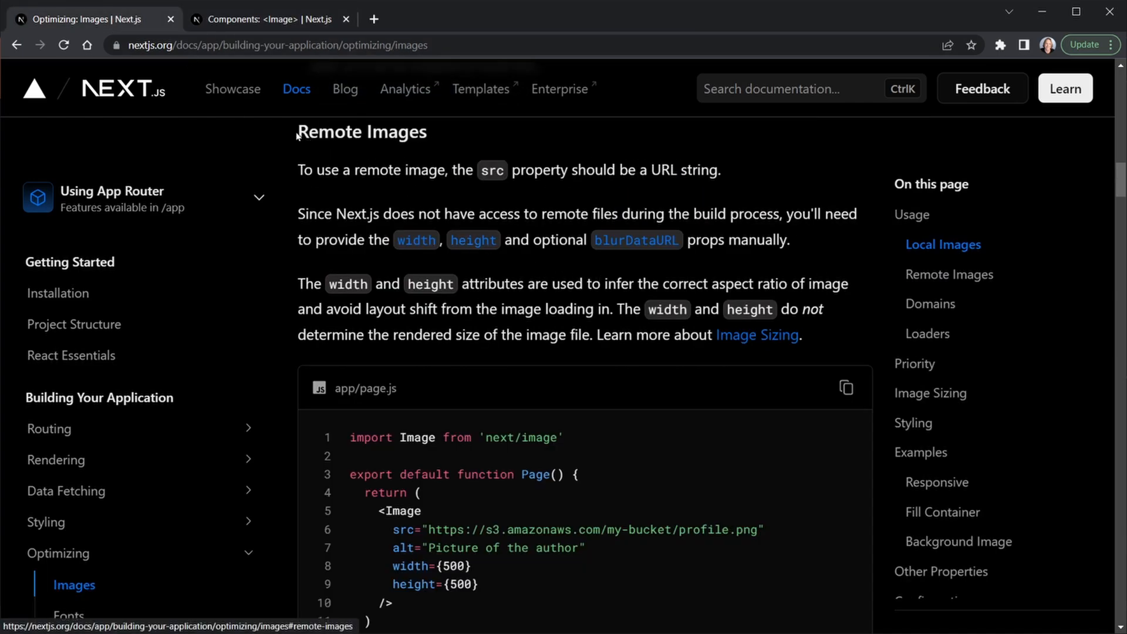
mouse_move(474, 198)
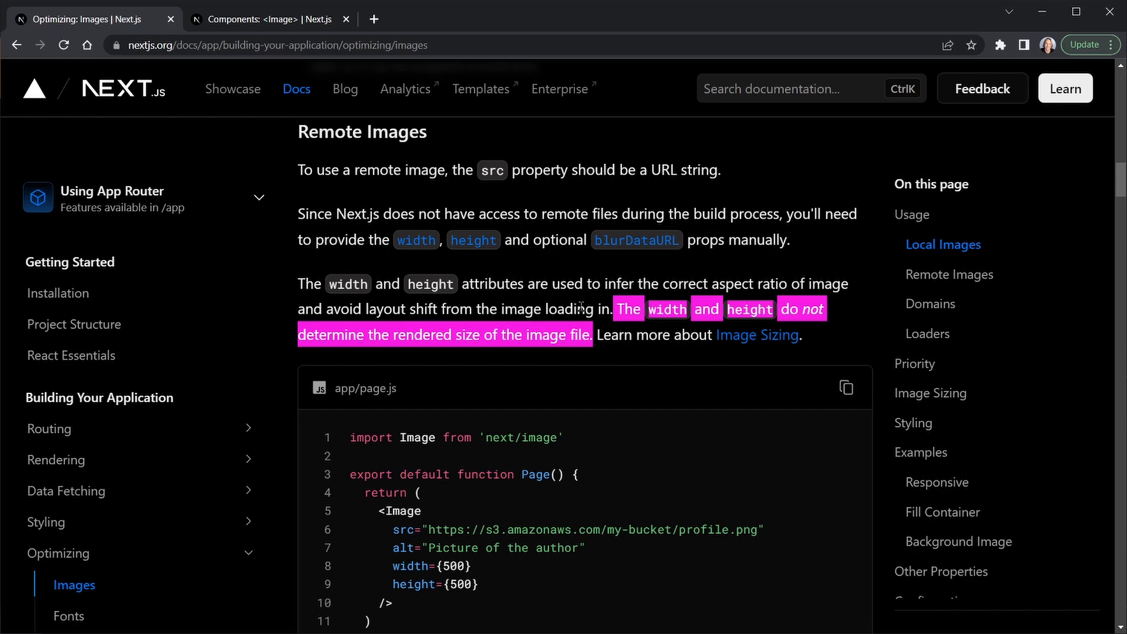
mouse_move(433, 154)
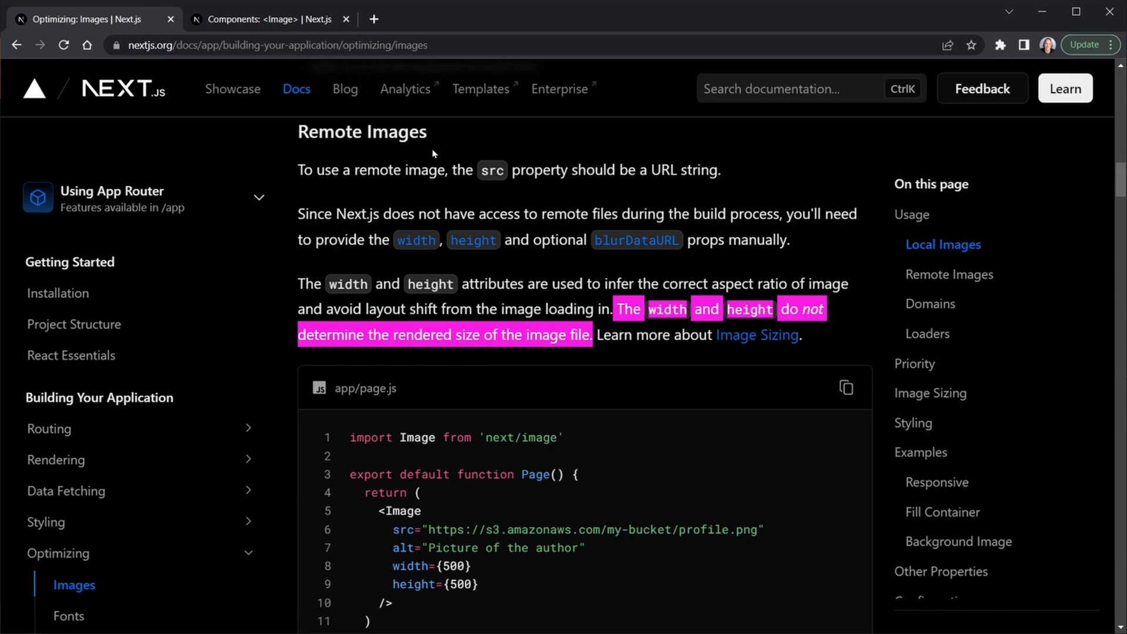
mouse_move(366, 97)
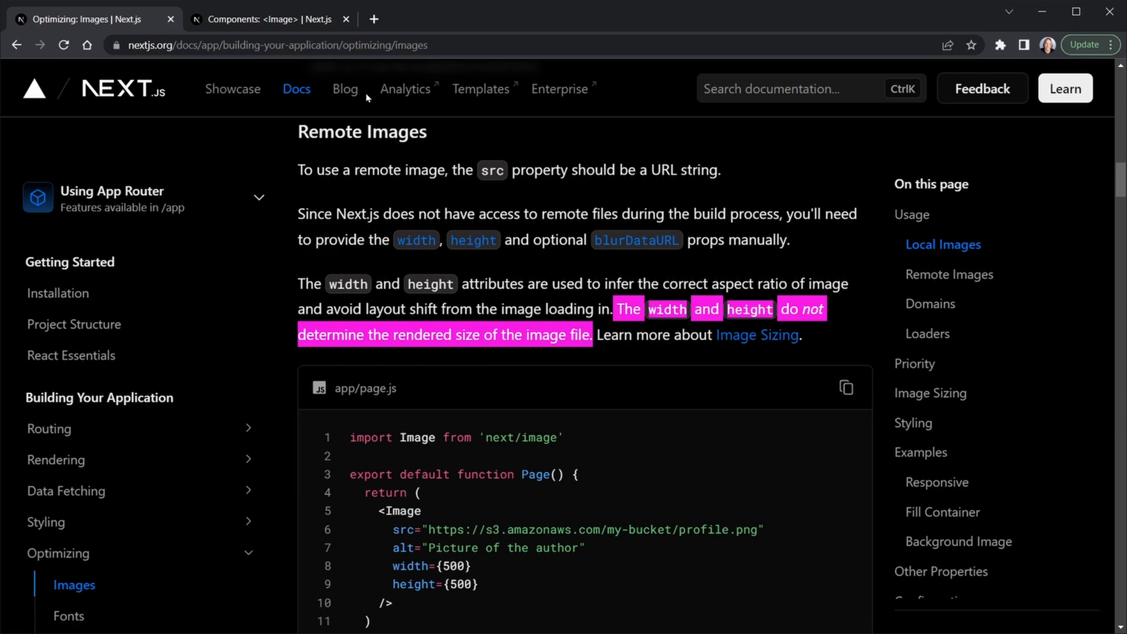
Return to the Components: <Image> reference and scroll up to the src prop's remotePatterns note
click(266, 19)
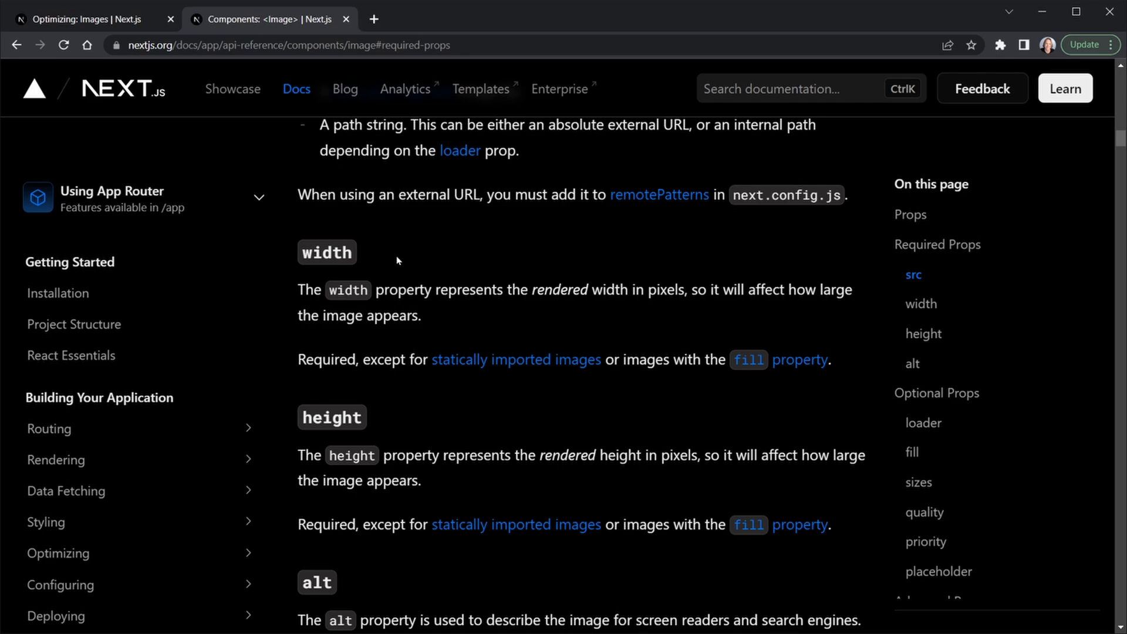
mouse_move(605, 350)
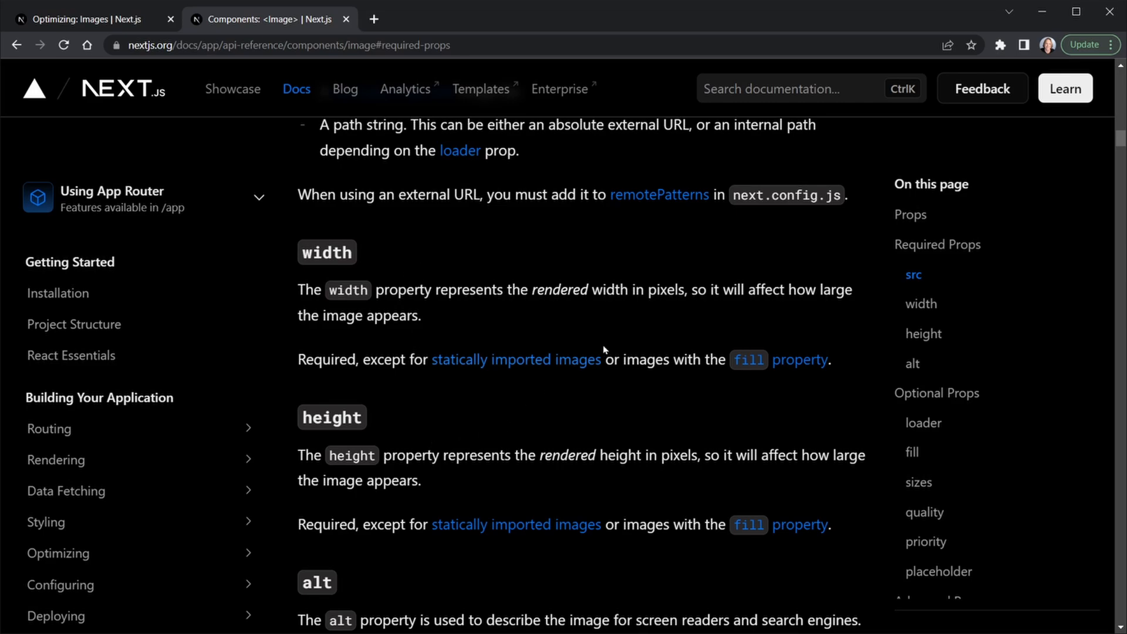
scroll(up, 3)
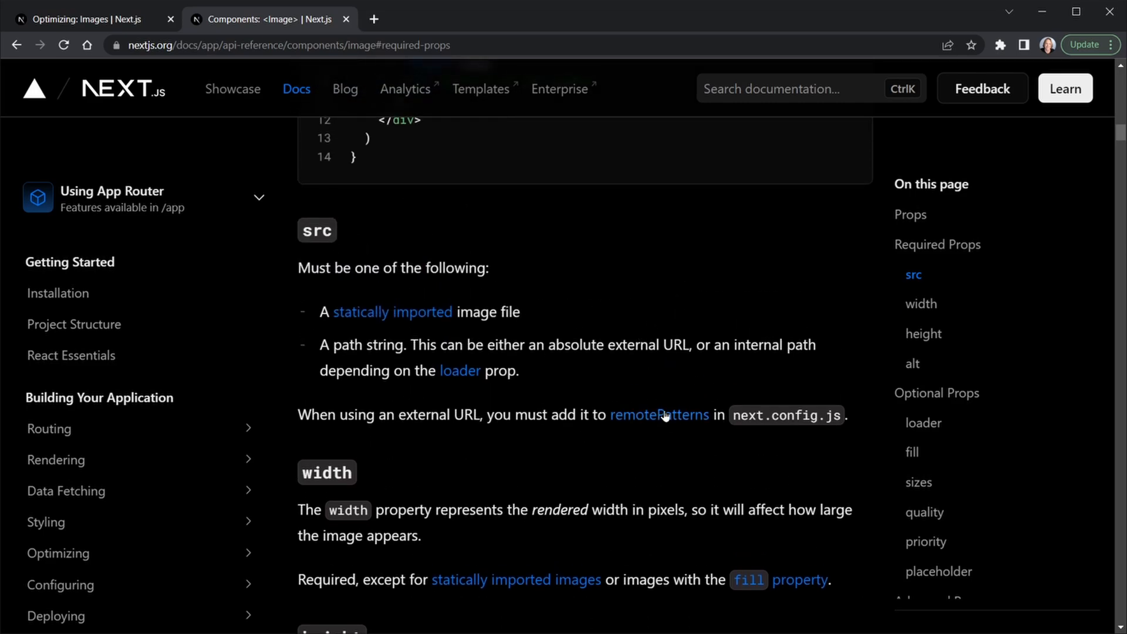
mouse_move(659, 423)
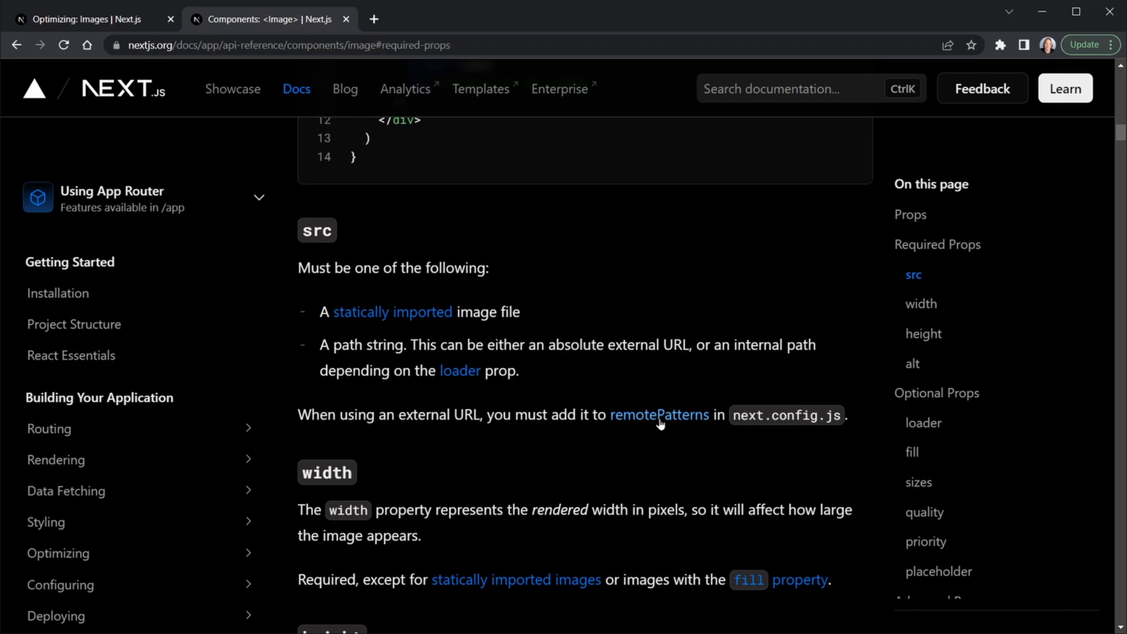
Follow the remotePatterns link to its next.config.js example with https, example.com and /account123/**
click(658, 415)
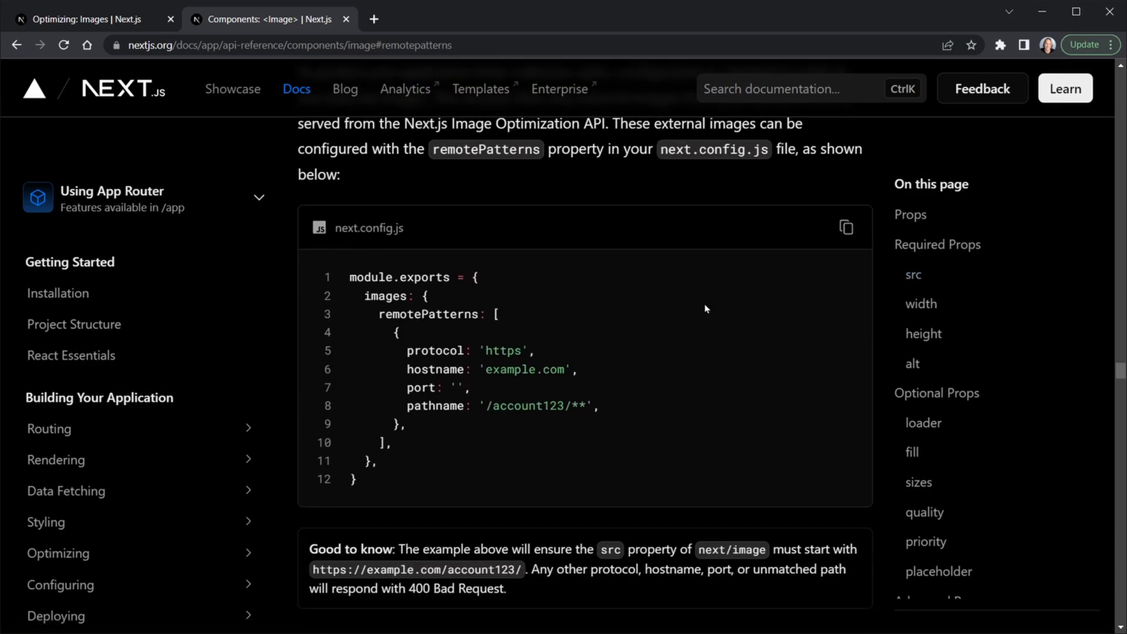
mouse_move(343, 248)
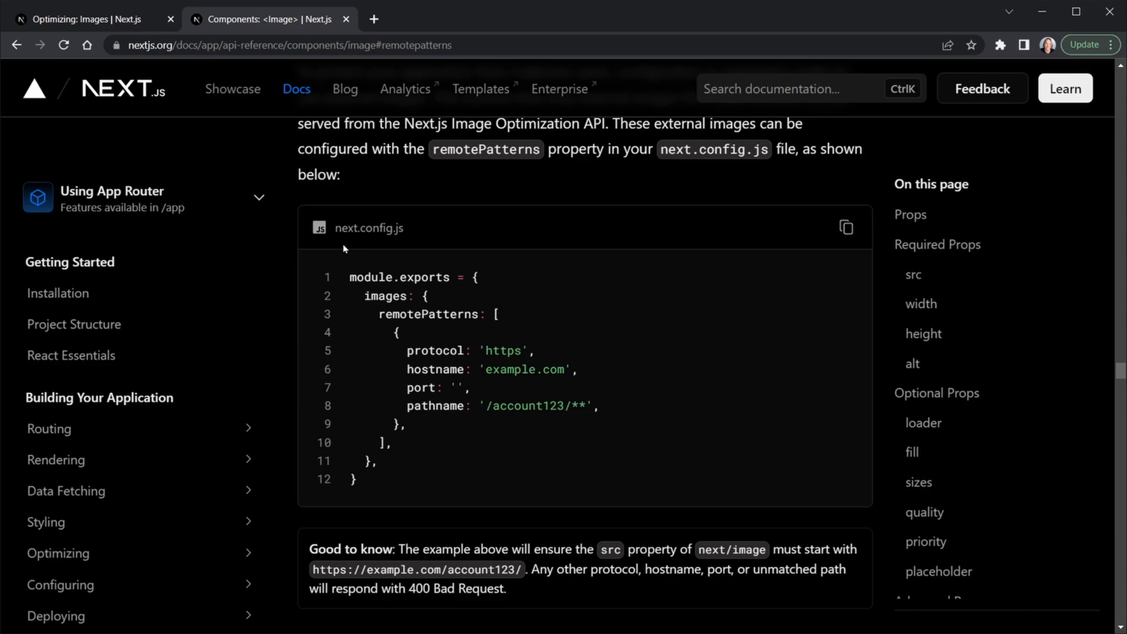
mouse_move(404, 246)
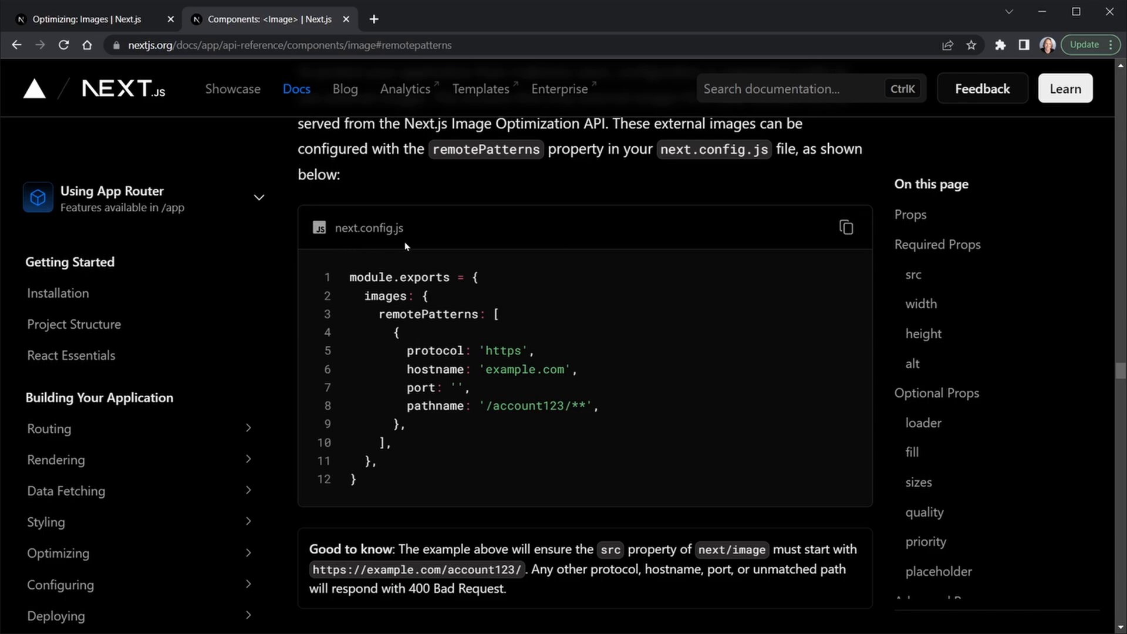
mouse_move(417, 302)
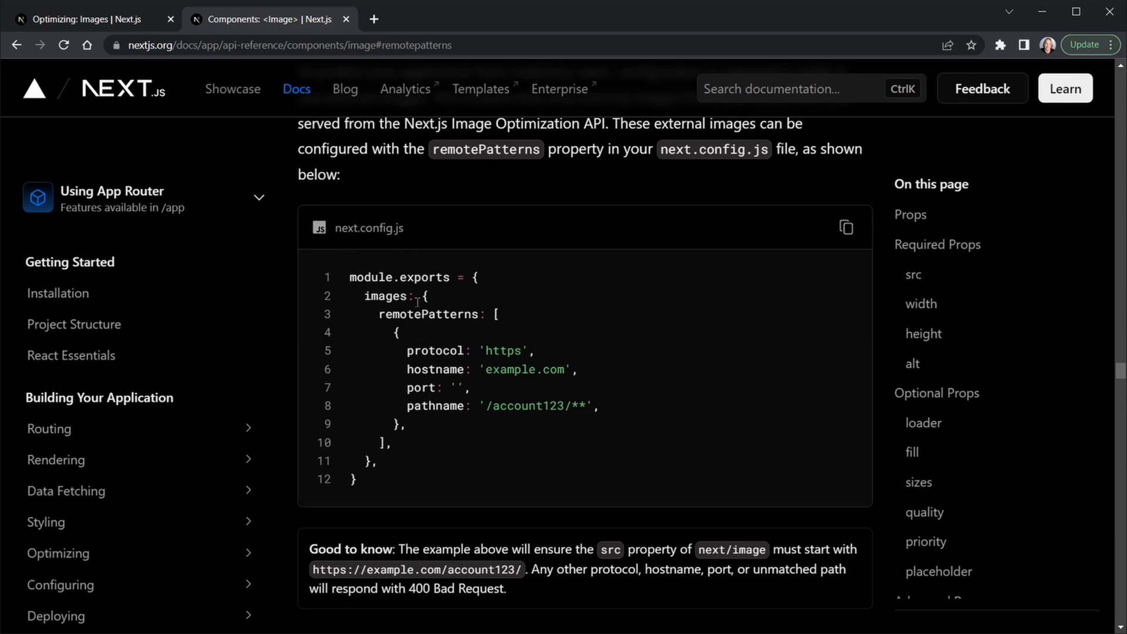
mouse_move(509, 318)
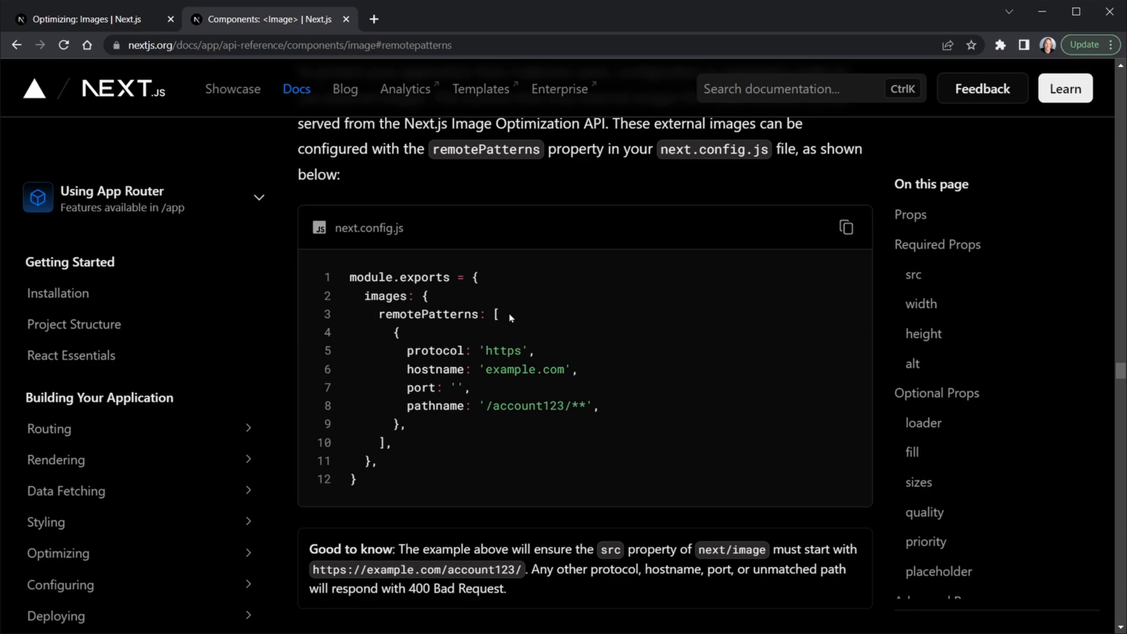
mouse_move(499, 321)
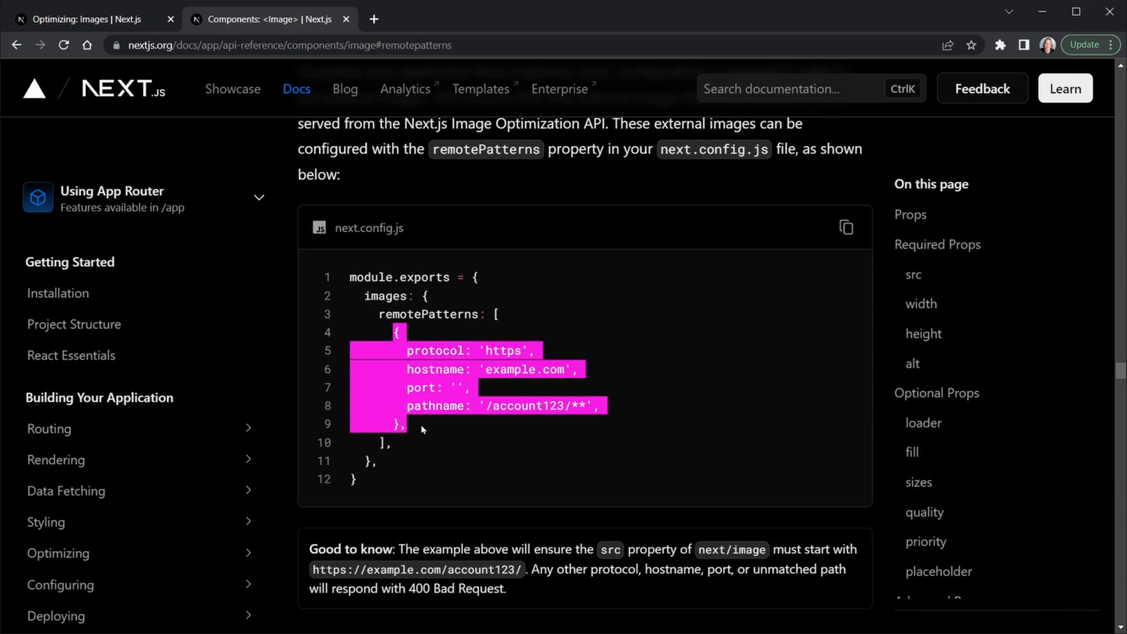
mouse_move(434, 432)
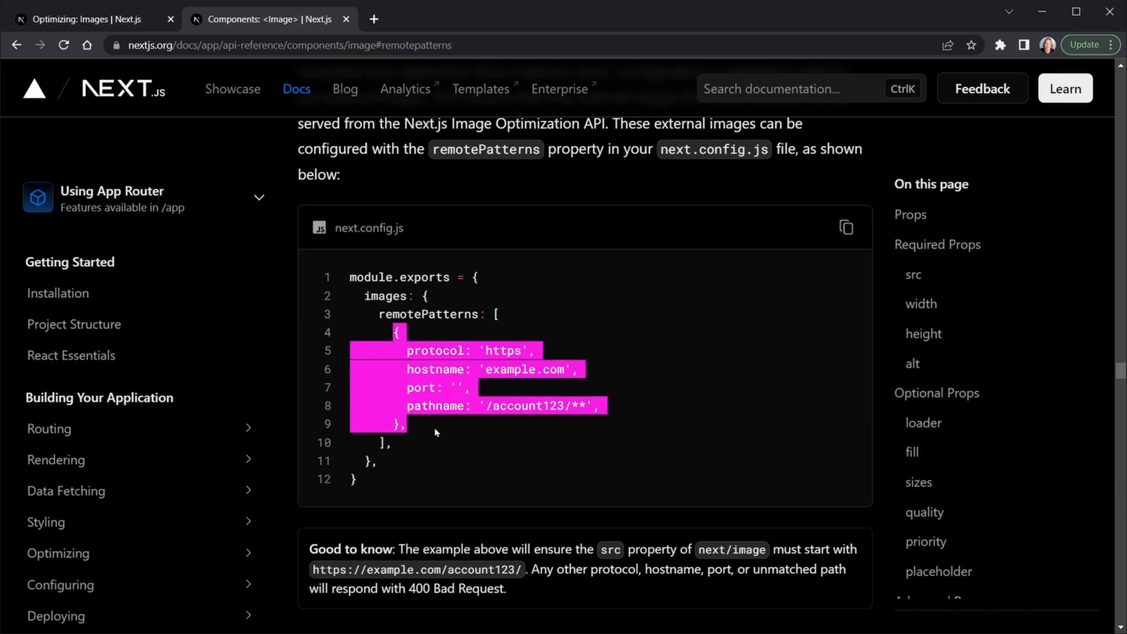
click(434, 431)
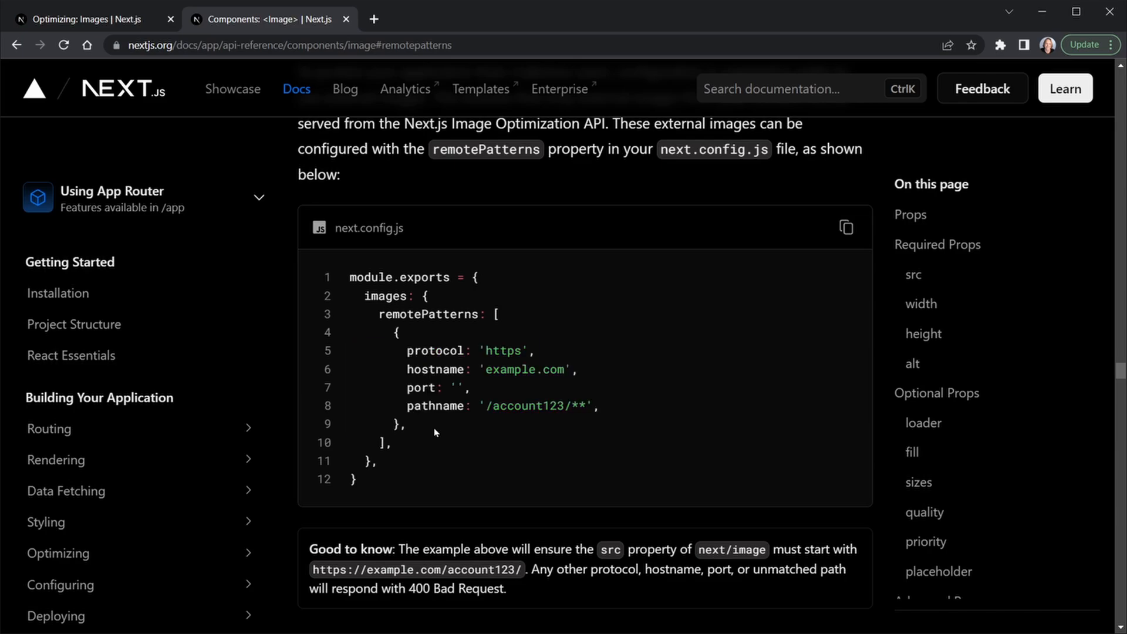
mouse_move(537, 353)
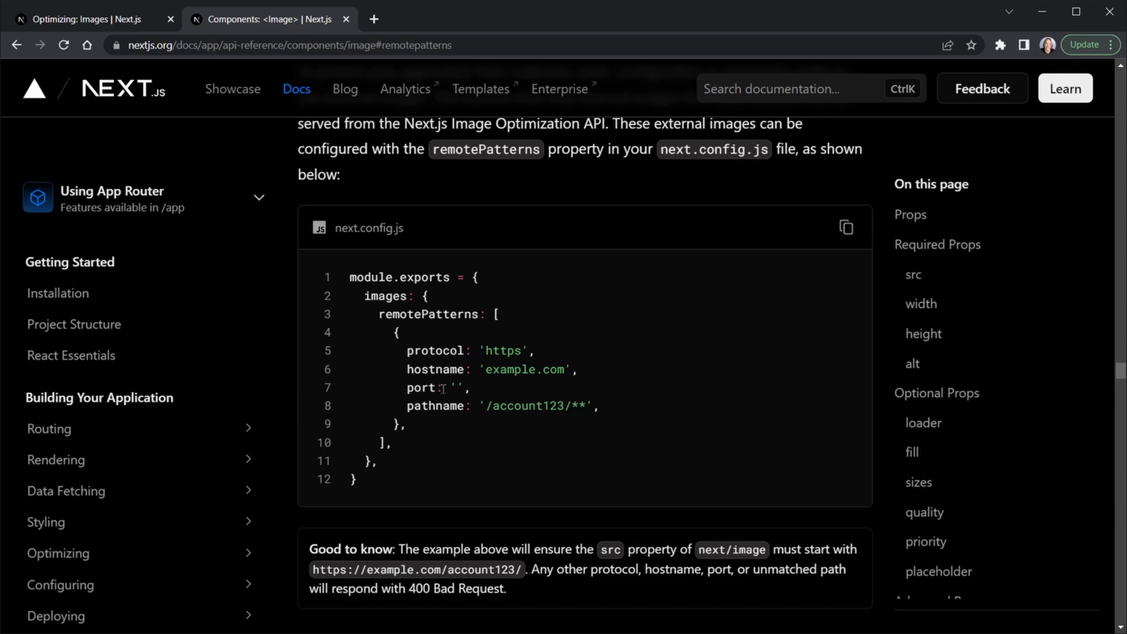
mouse_move(434, 436)
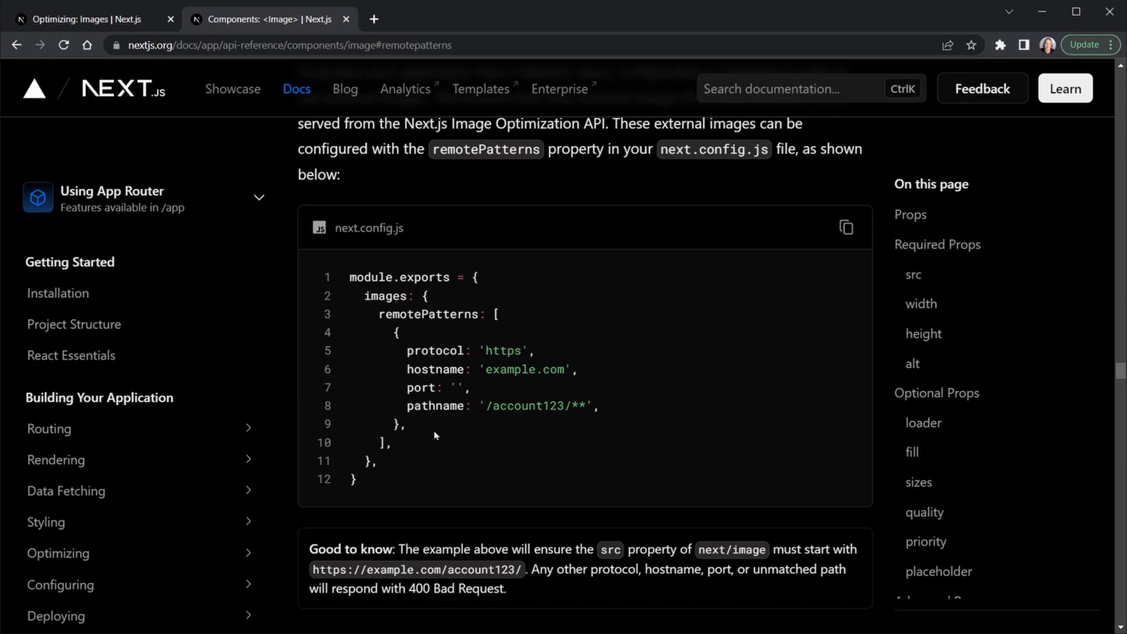
mouse_move(504, 444)
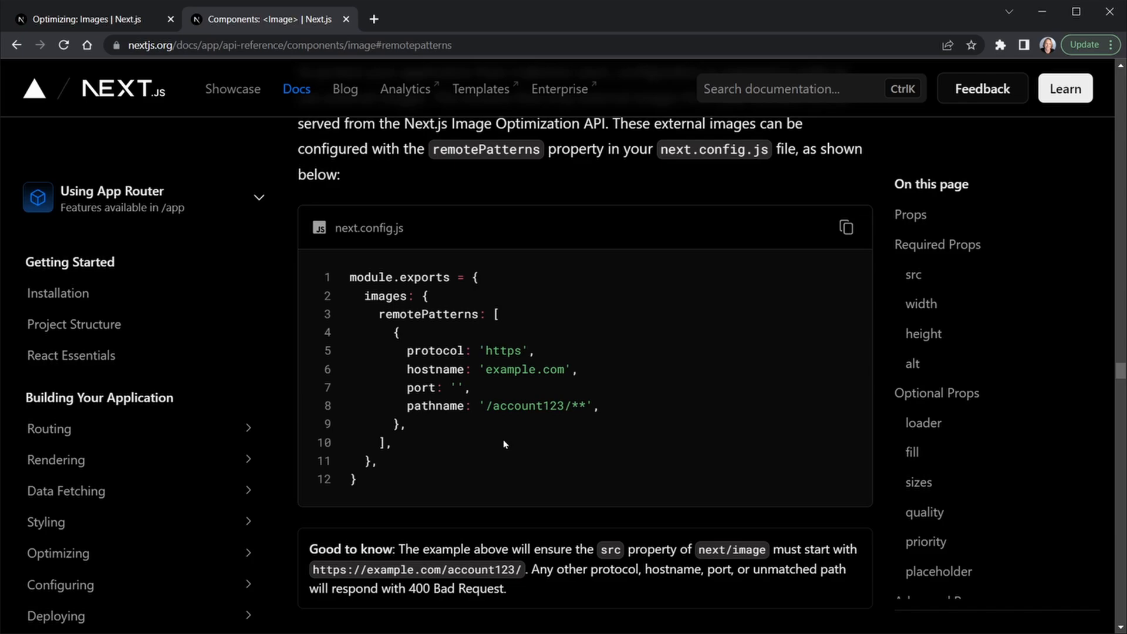
mouse_move(494, 437)
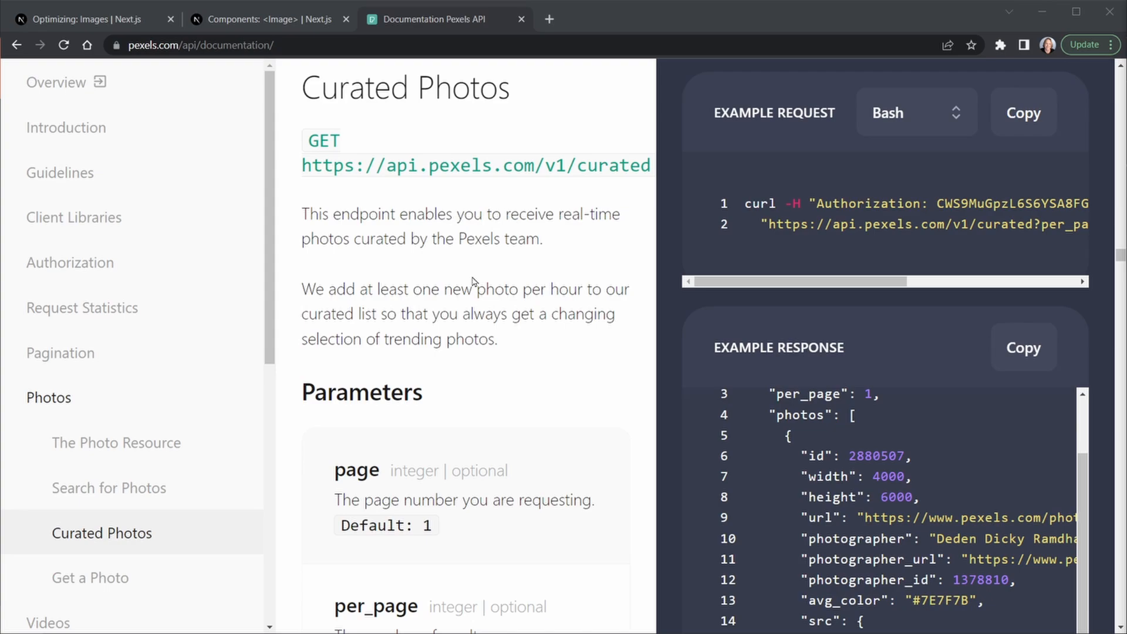
mouse_move(478, 127)
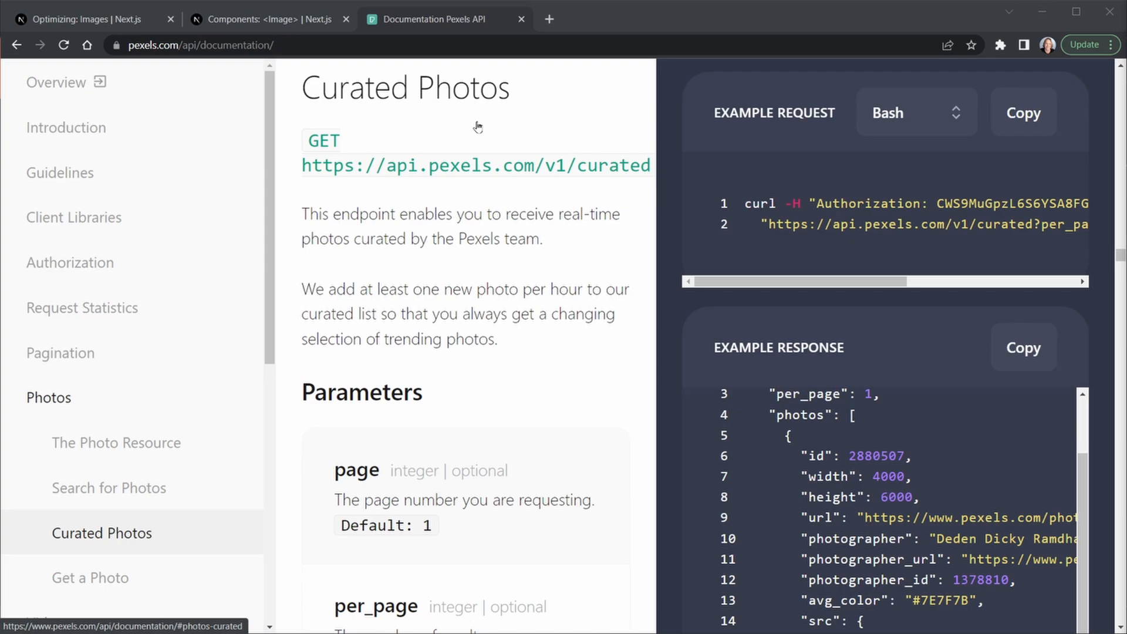
mouse_move(543, 314)
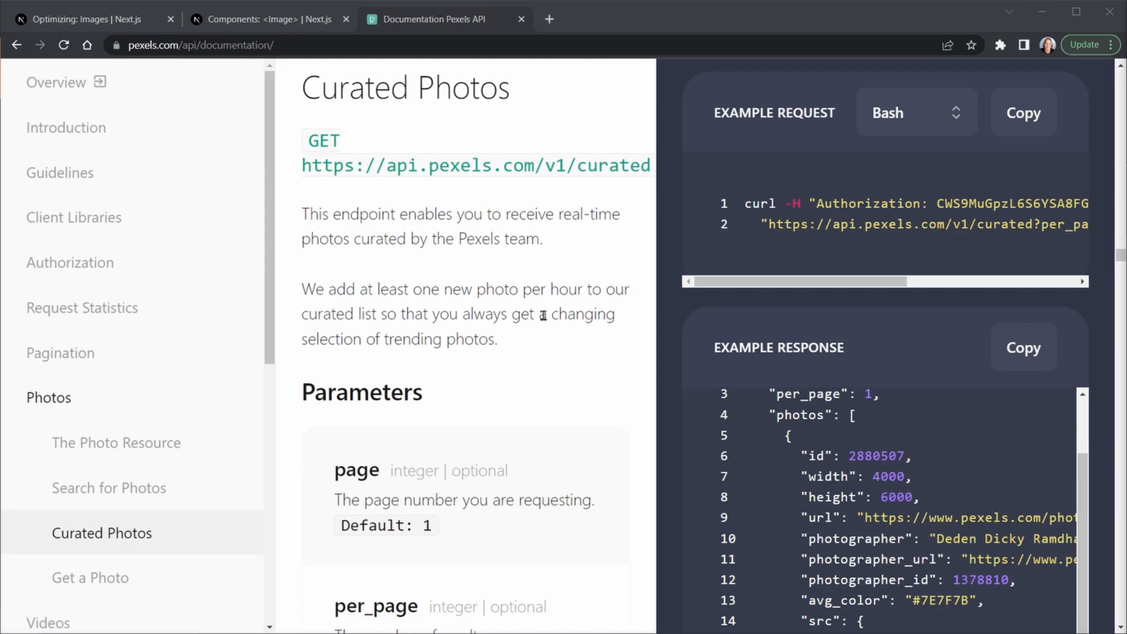
mouse_move(894, 342)
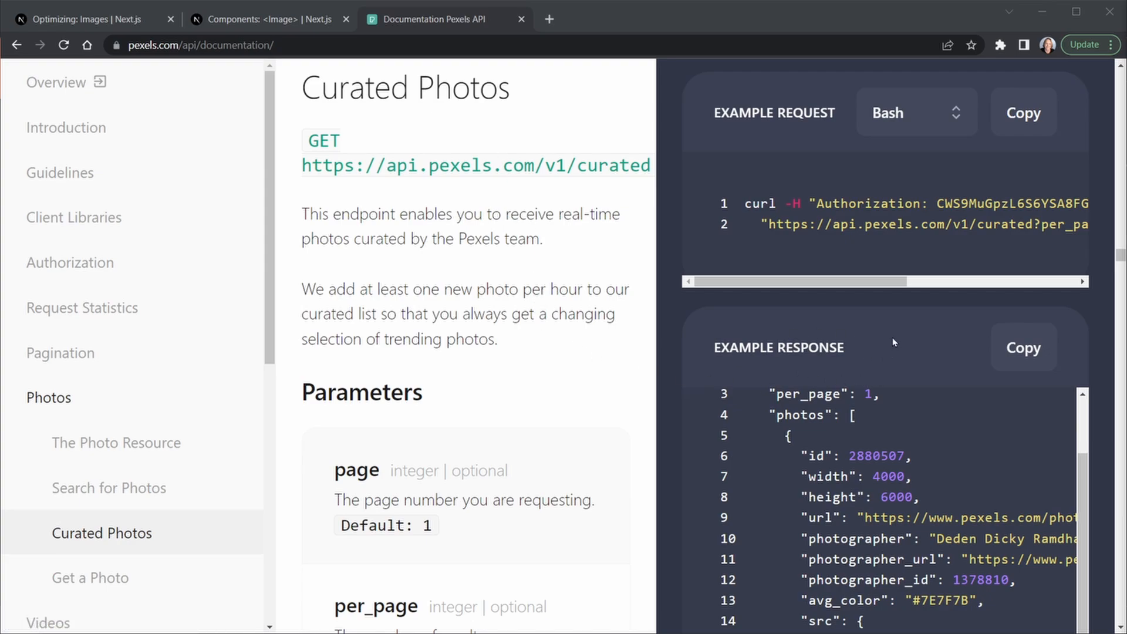
Scroll the Pexels Curated Photos docs to the example JSON response with photo url and src links
scroll(down, 3)
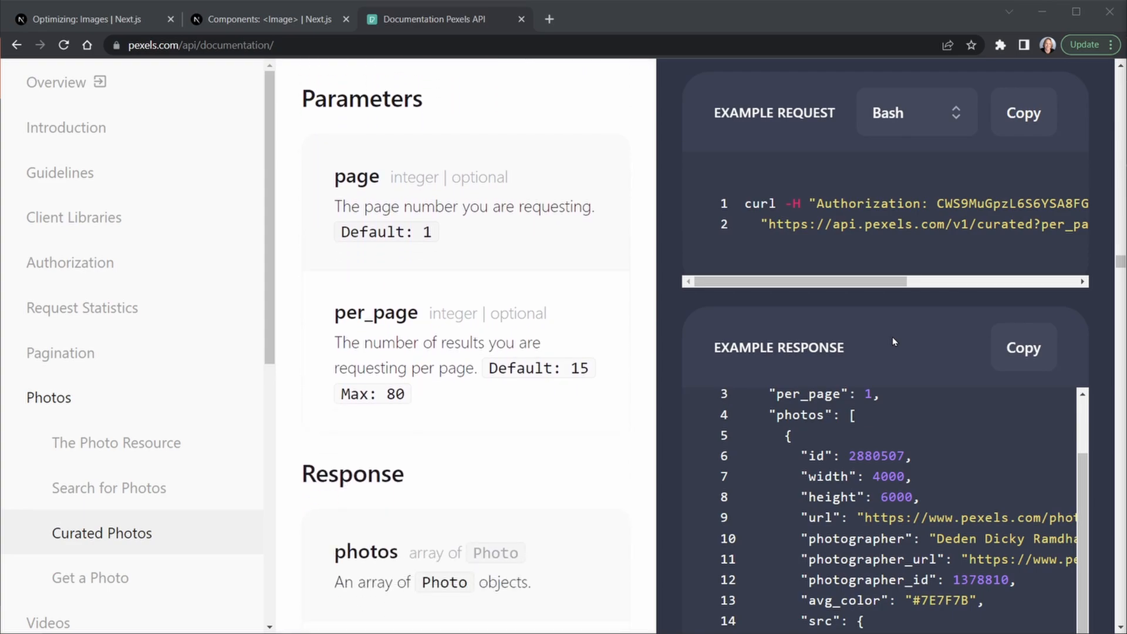
scroll(down, 3)
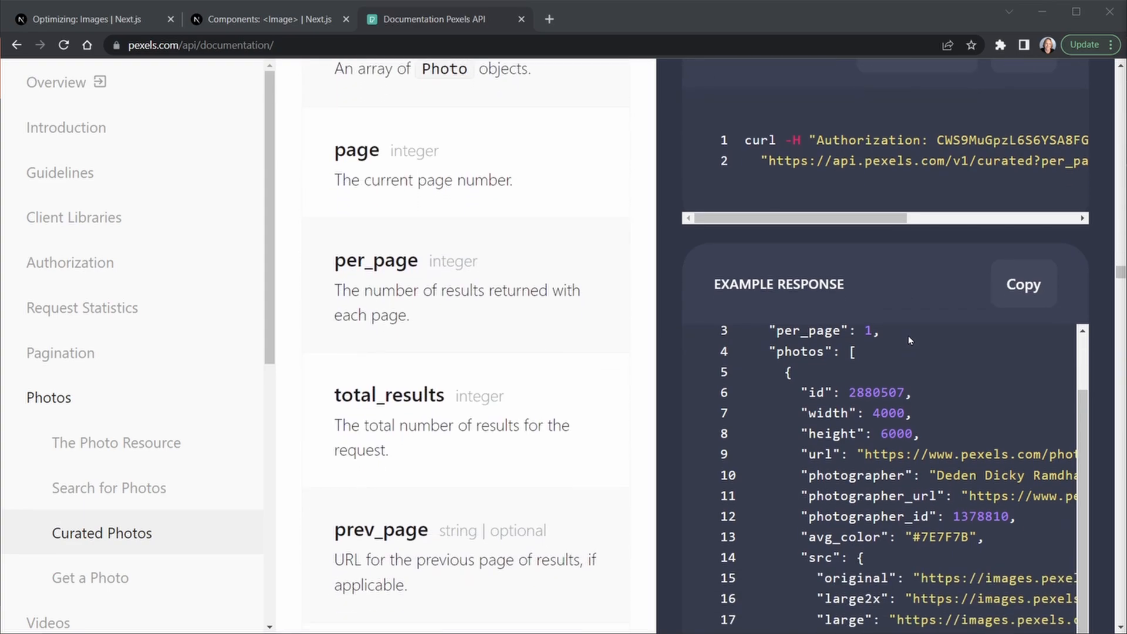
scroll(down, 3)
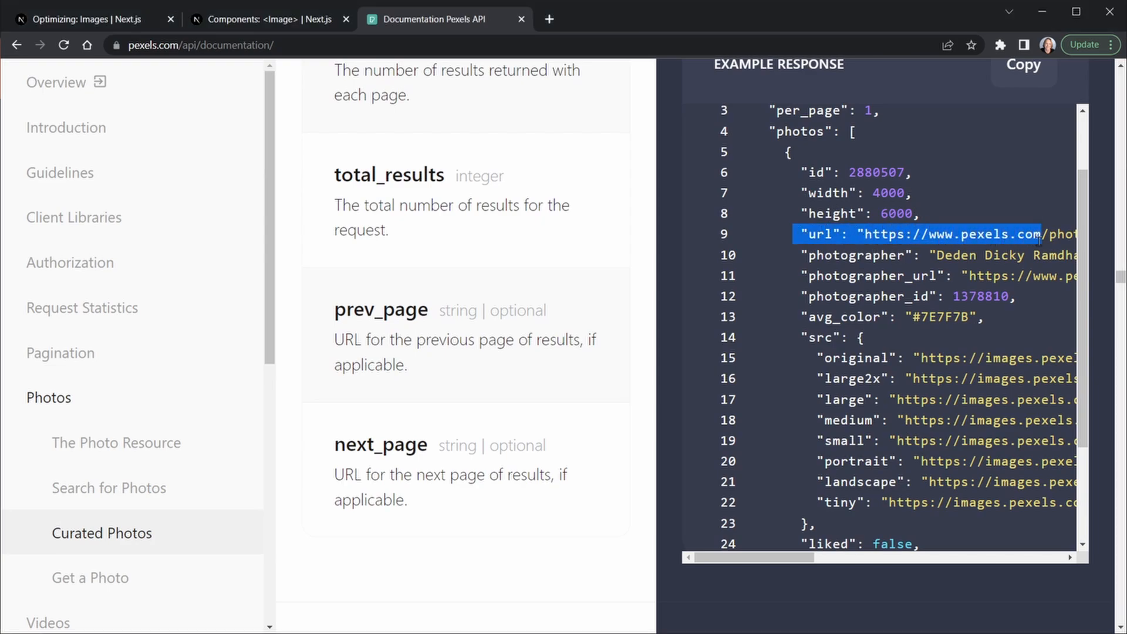
double_click(983, 234)
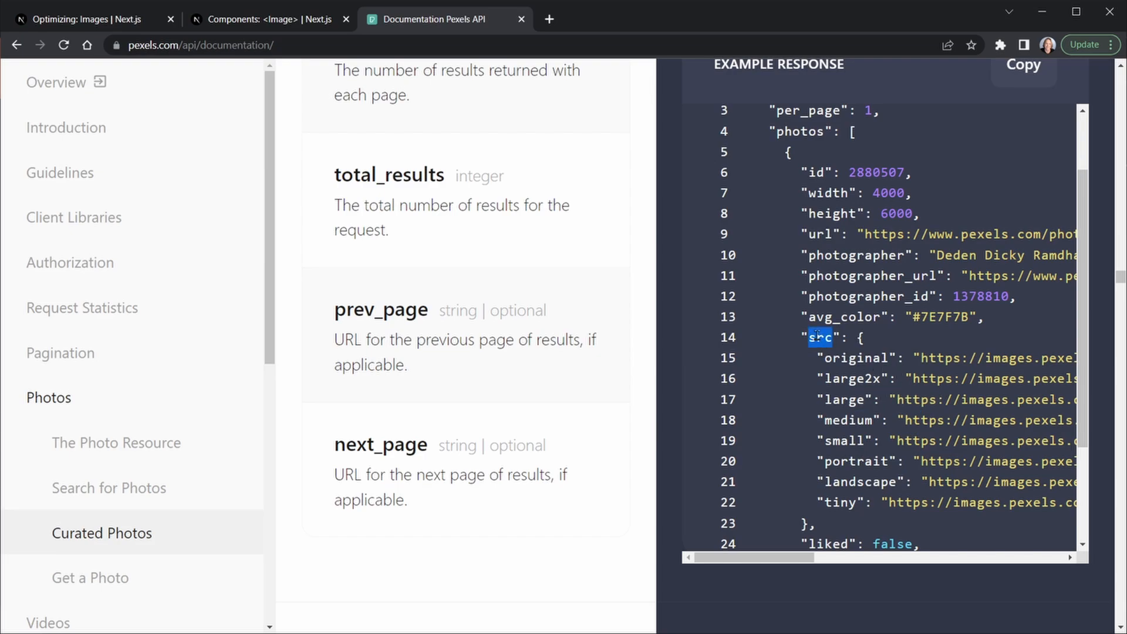
mouse_move(871, 351)
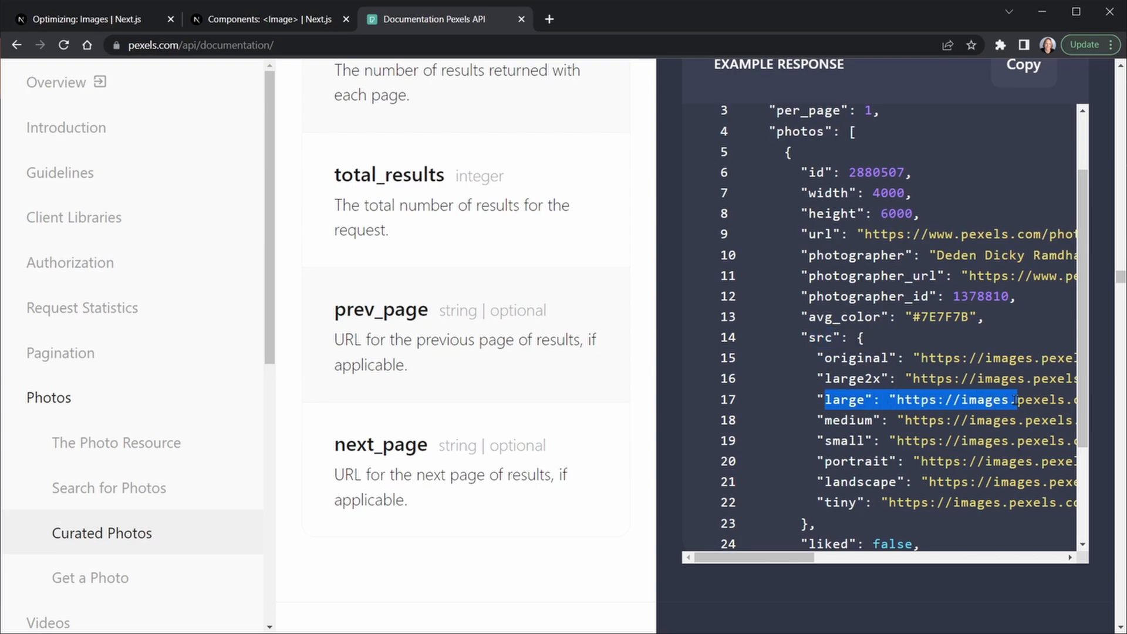
scroll(right, 3)
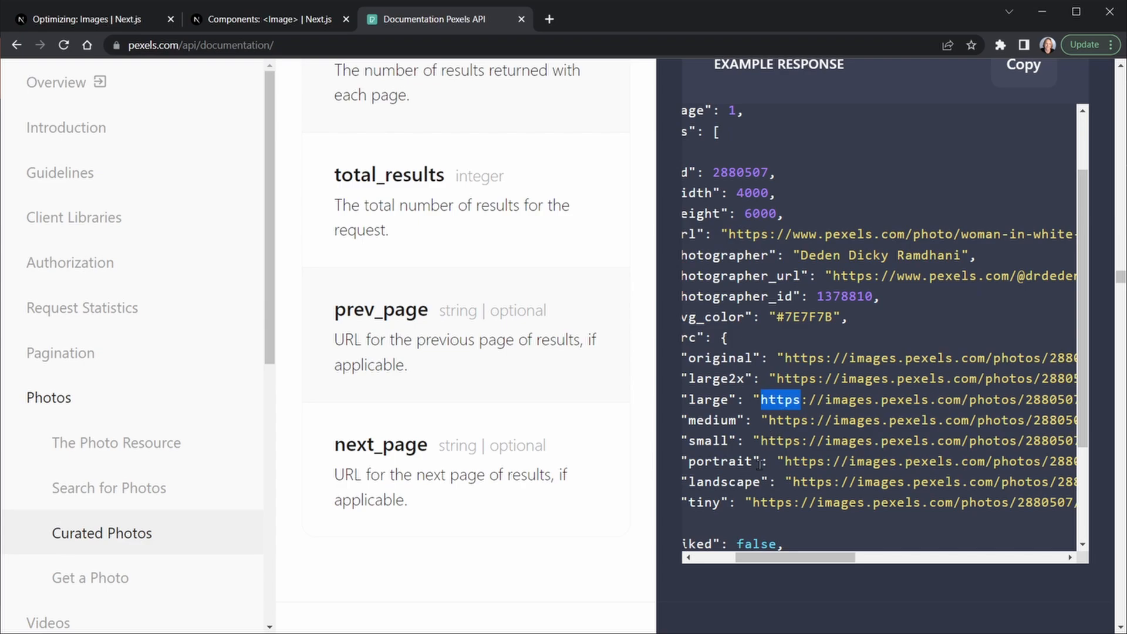
click(829, 399)
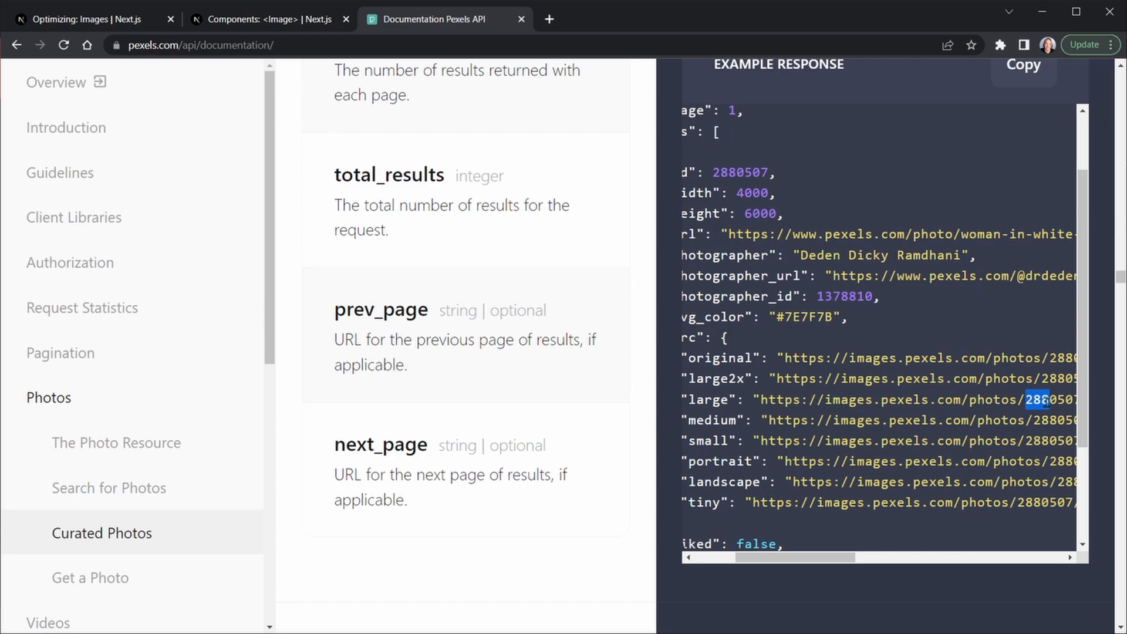
scroll(right, 3)
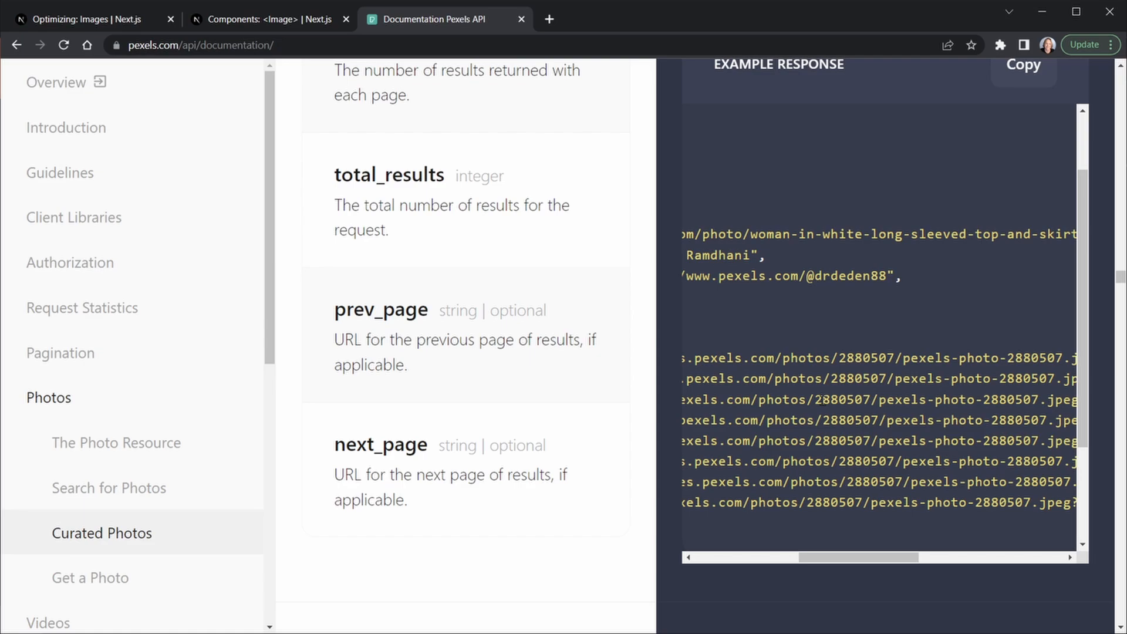
double_click(870, 399)
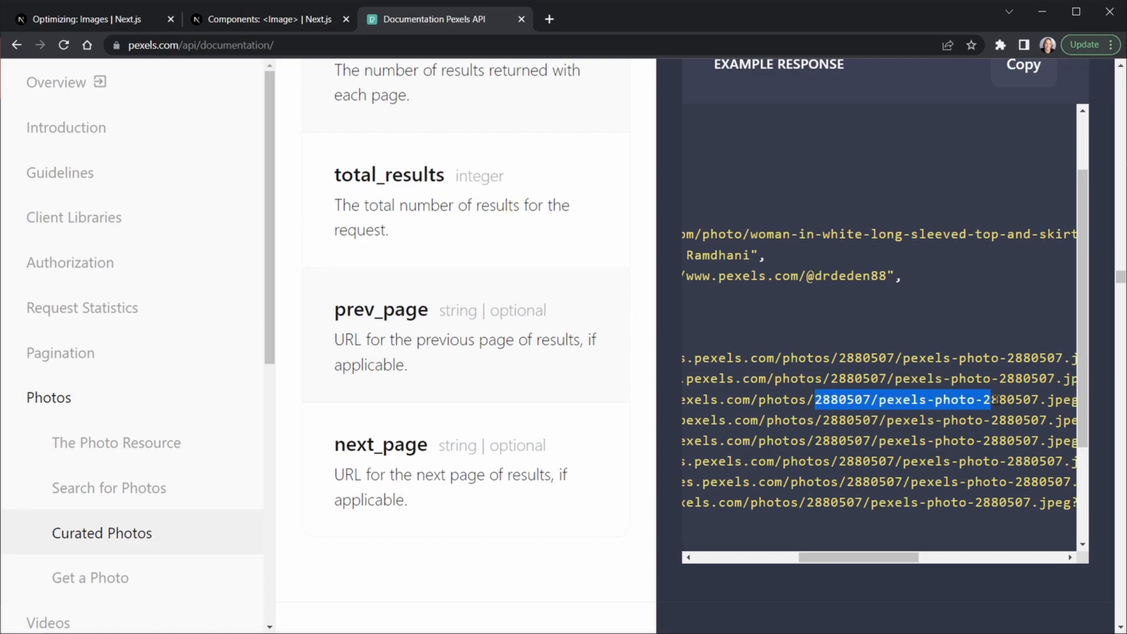
click(832, 400)
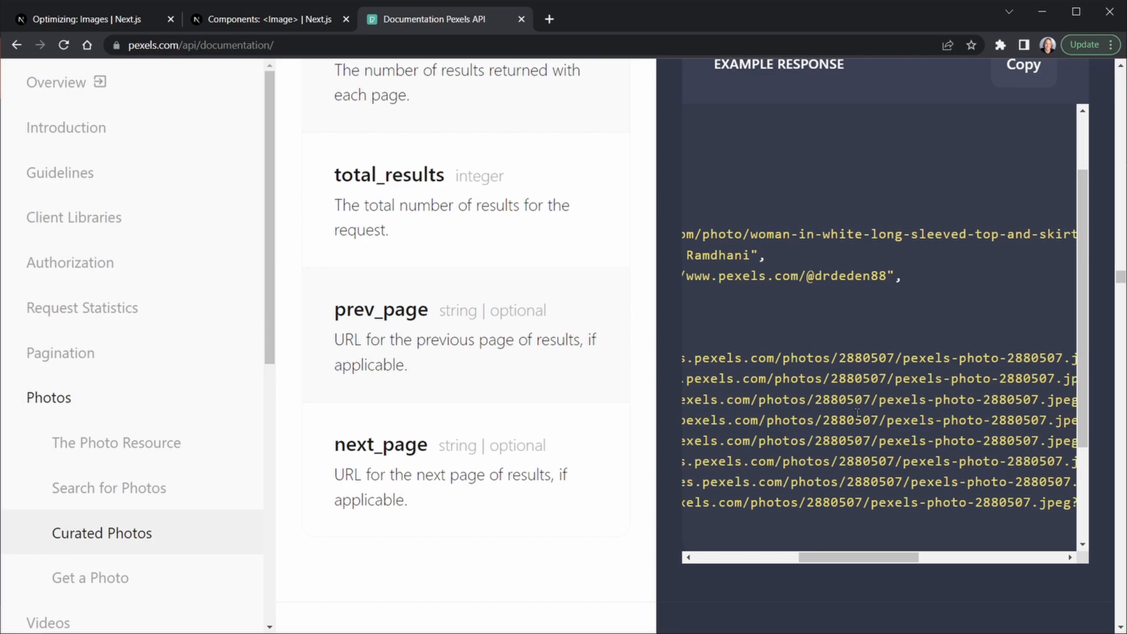
mouse_move(801, 437)
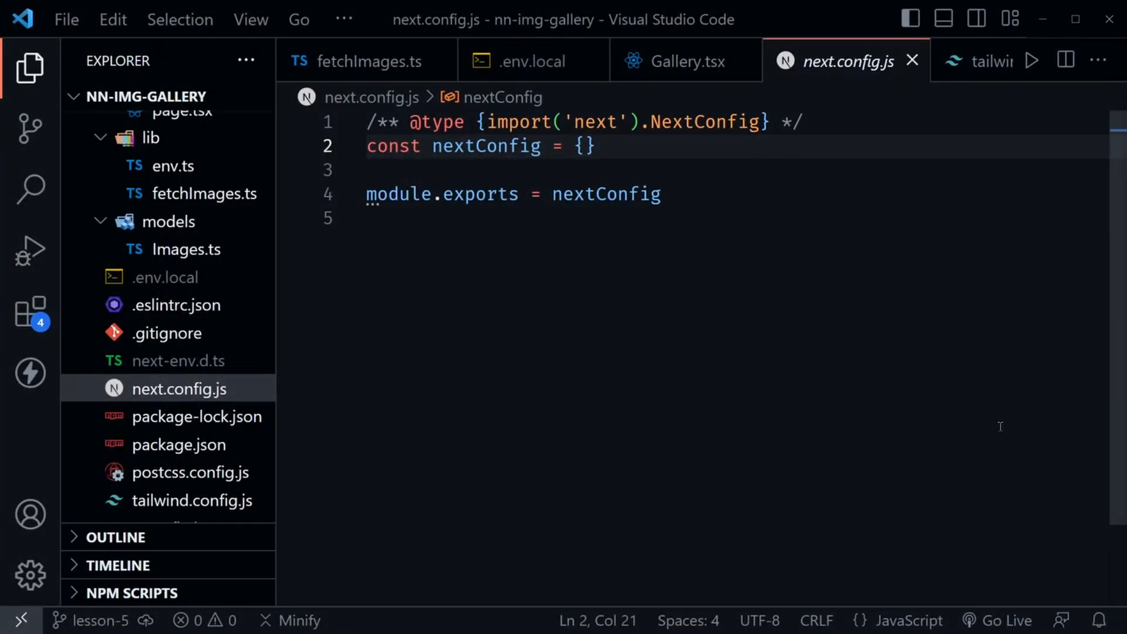
mouse_move(870, 86)
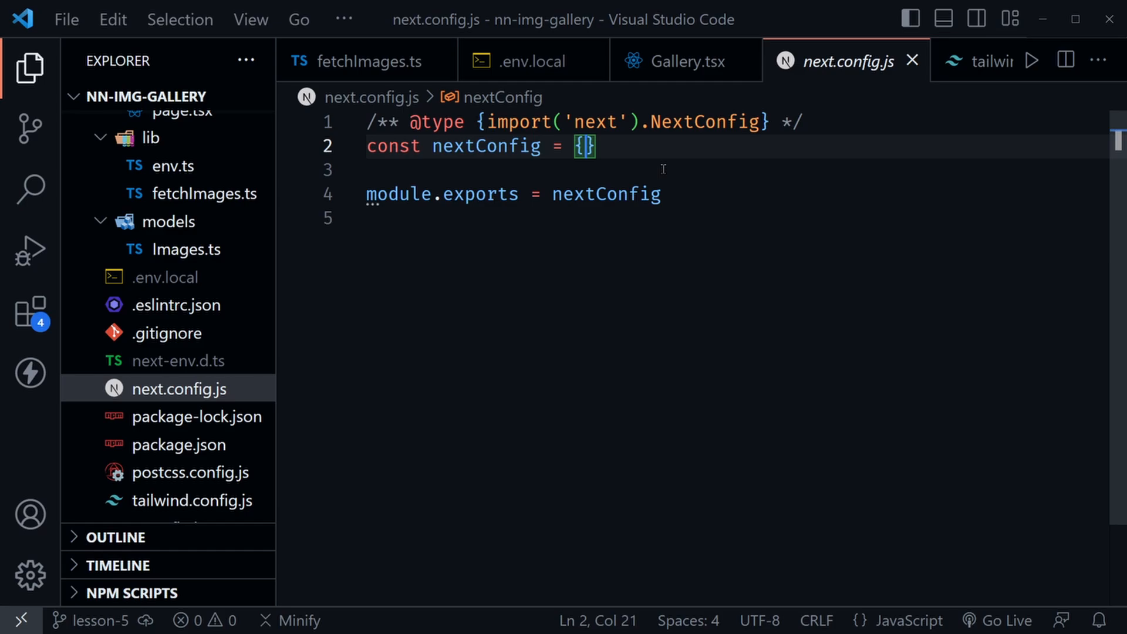
mouse_move(937, 471)
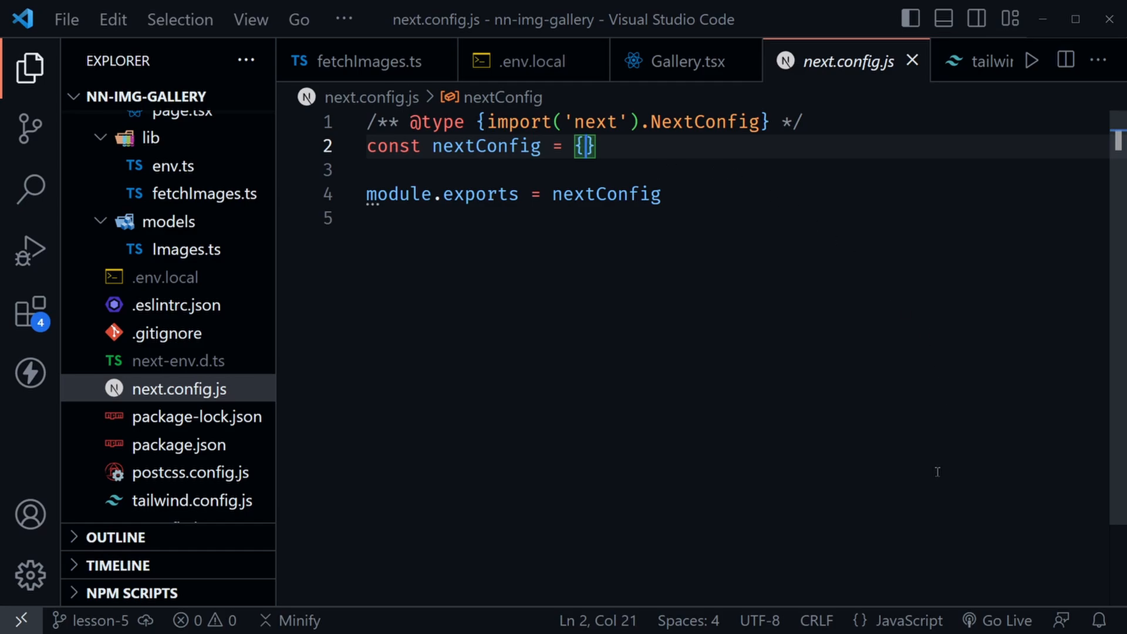
Start an images.remotePatterns entry in next.config.js with protocol 'https'
key(Enter)
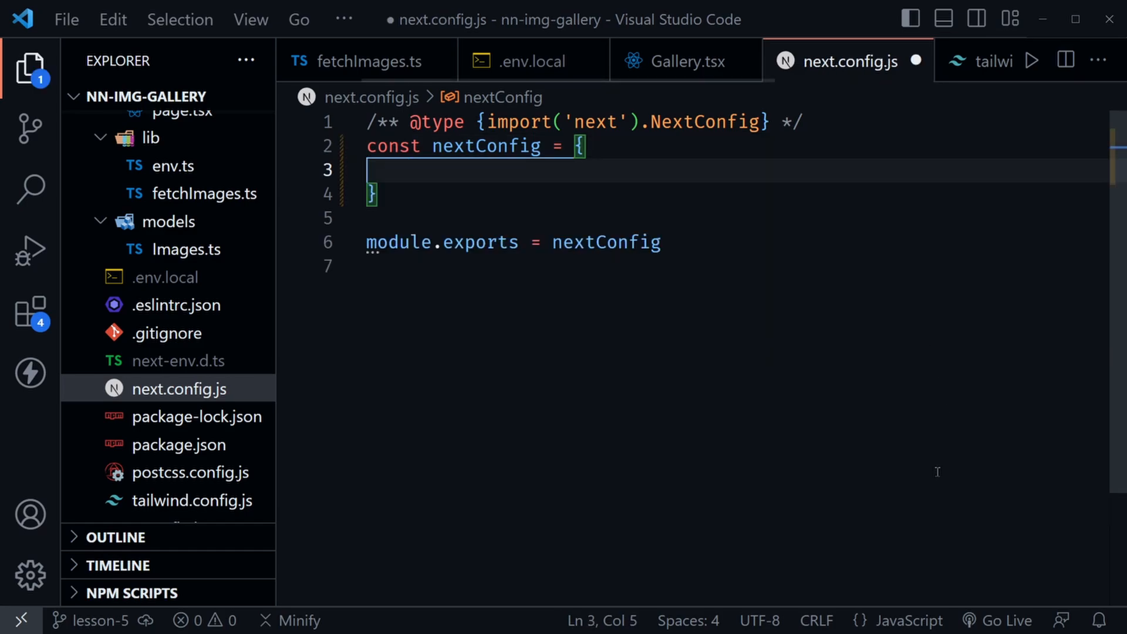
text(images:)
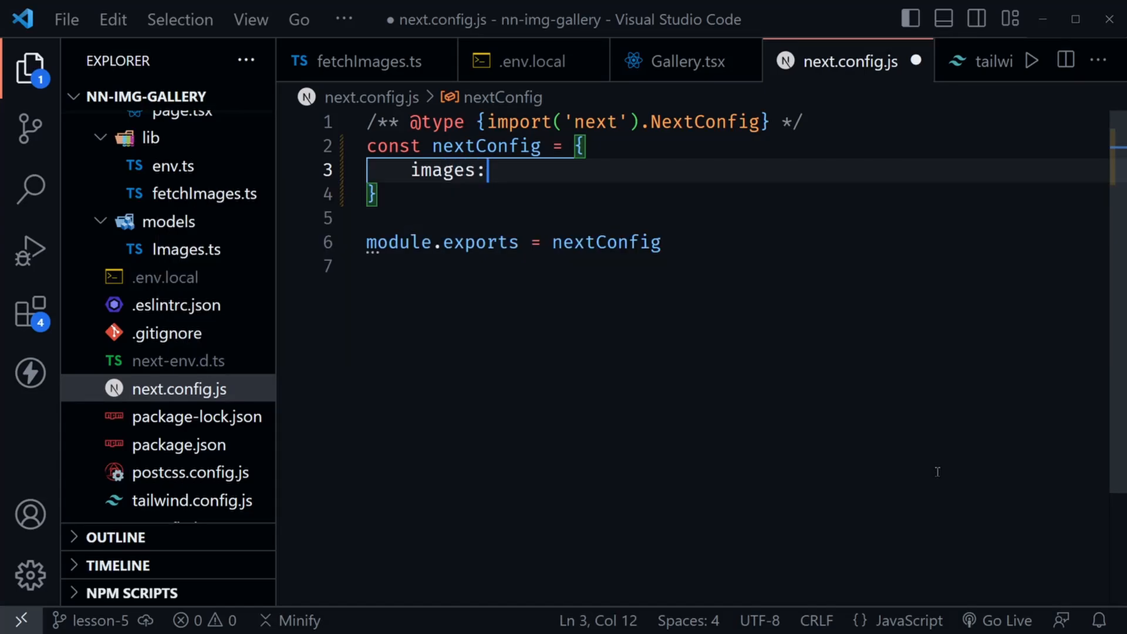
text({)
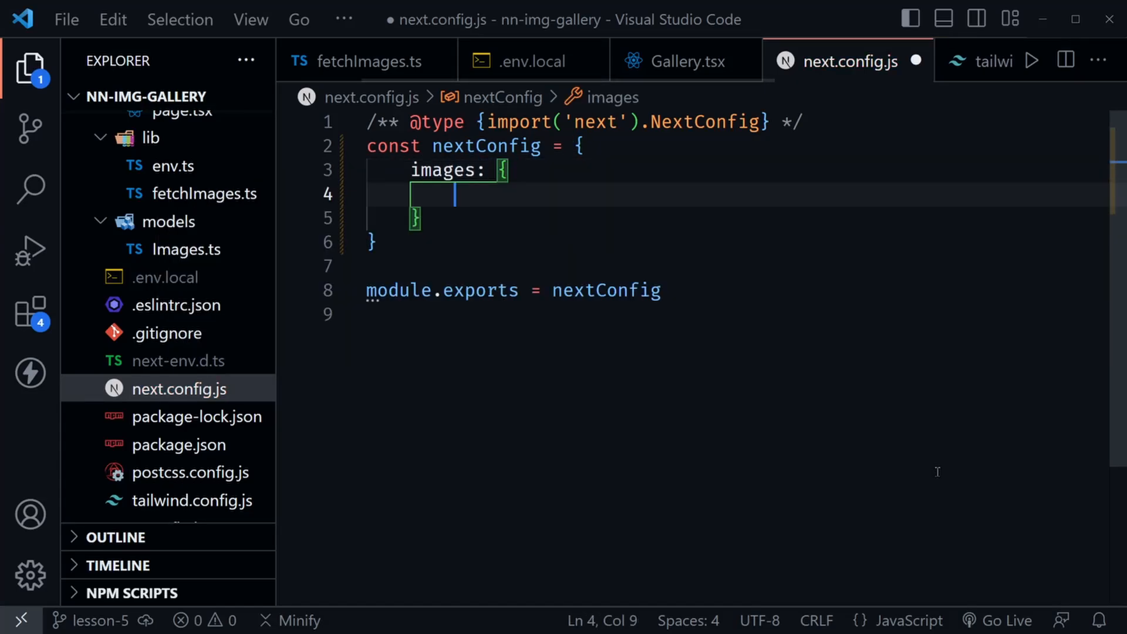
text(remotePatterns: [)
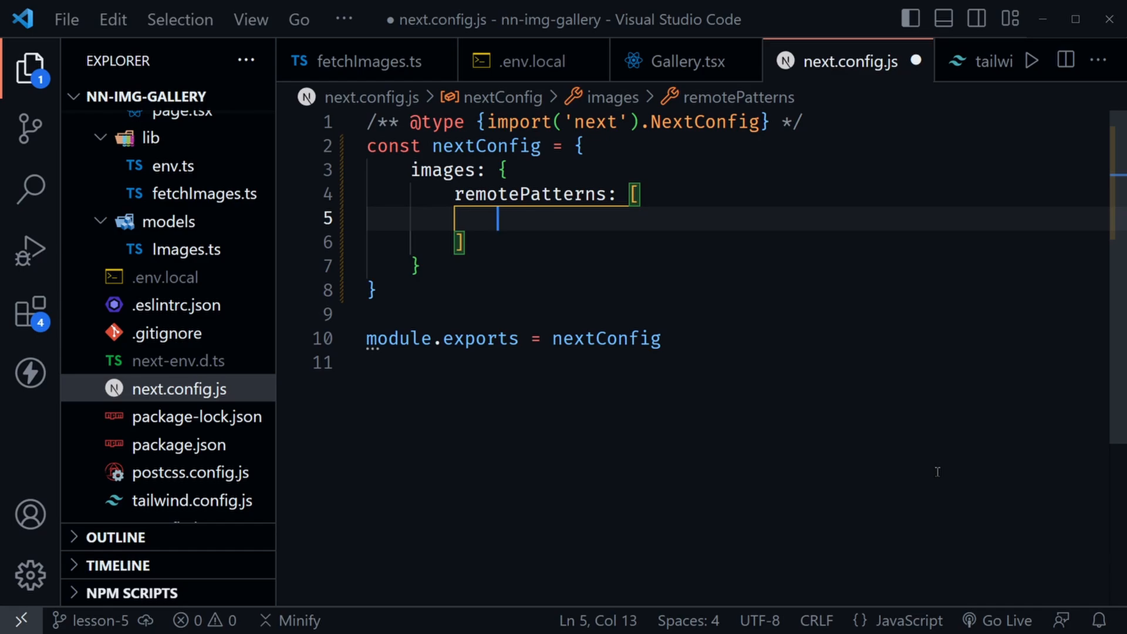
text({)
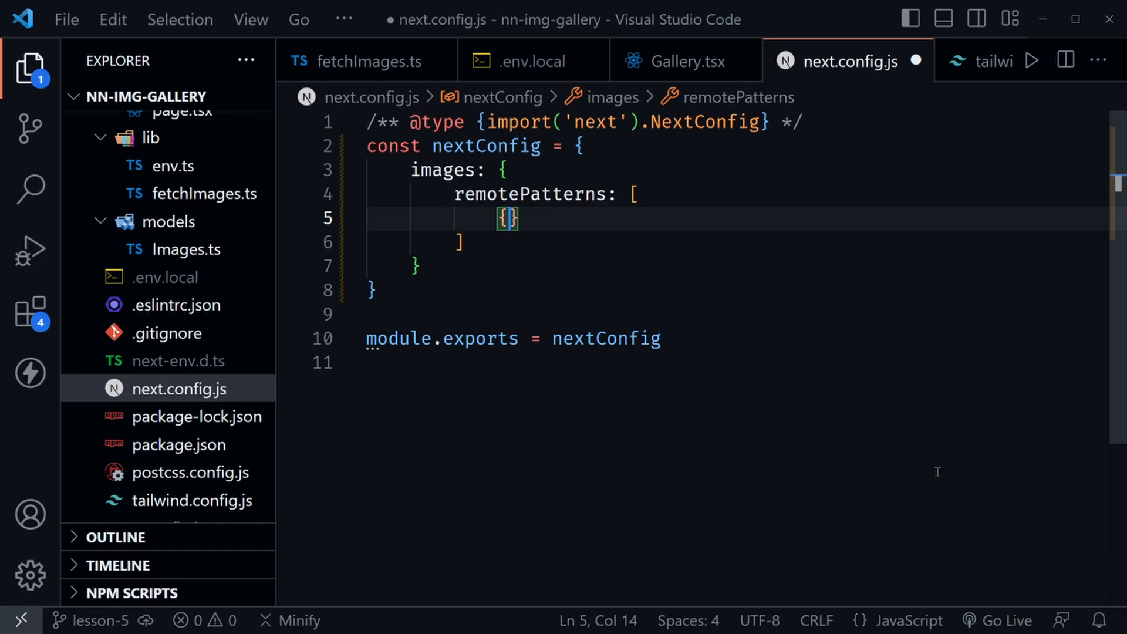
text(p)
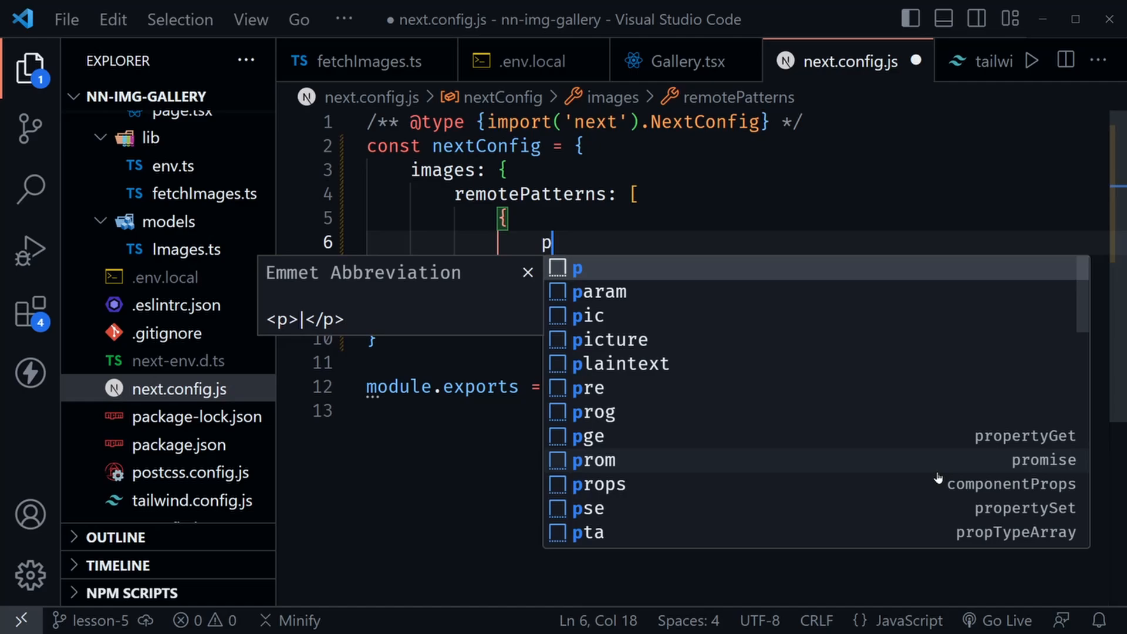
text(rotocol: 'https',)
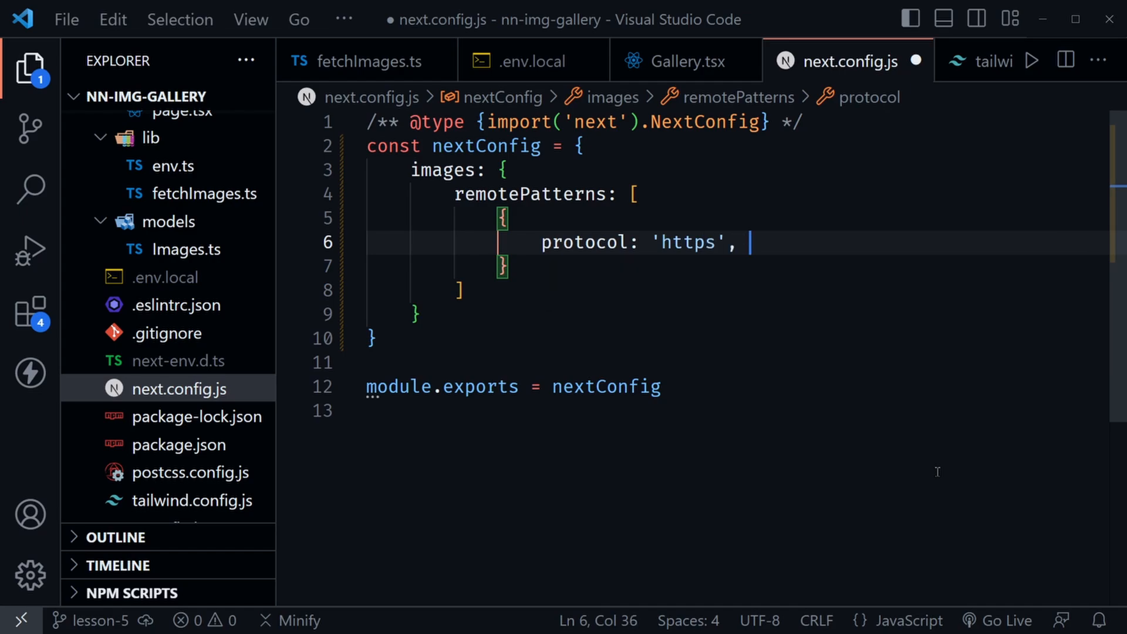
Complete the pattern with hostname 'images.pexels.com', port '' and pathname '/photos/**', and save
text(hostname)
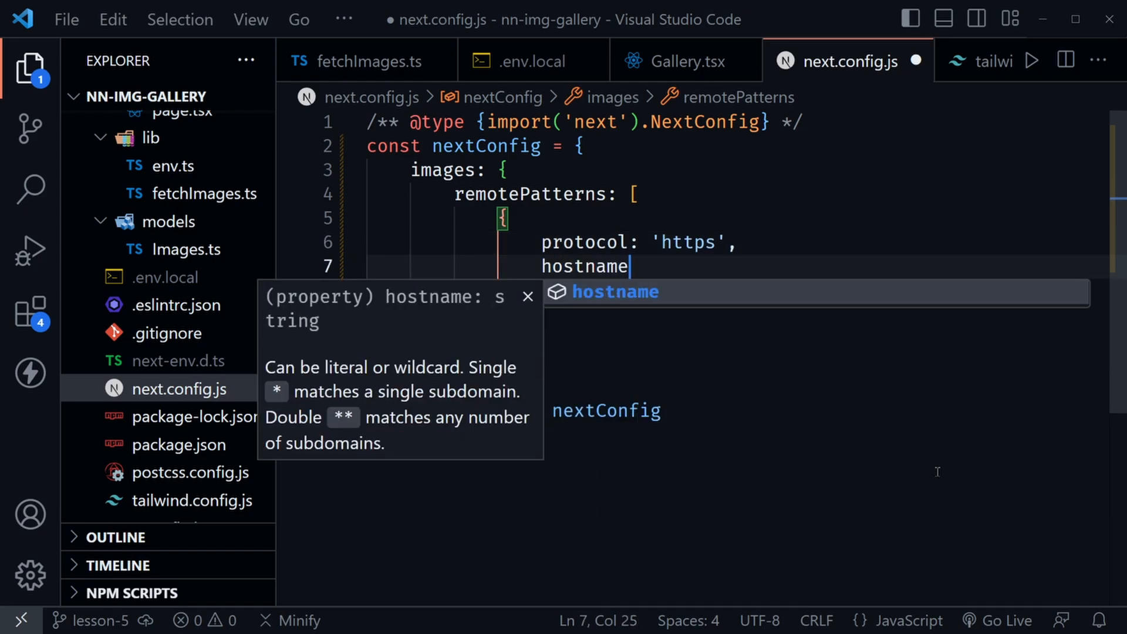
text(: 'images')
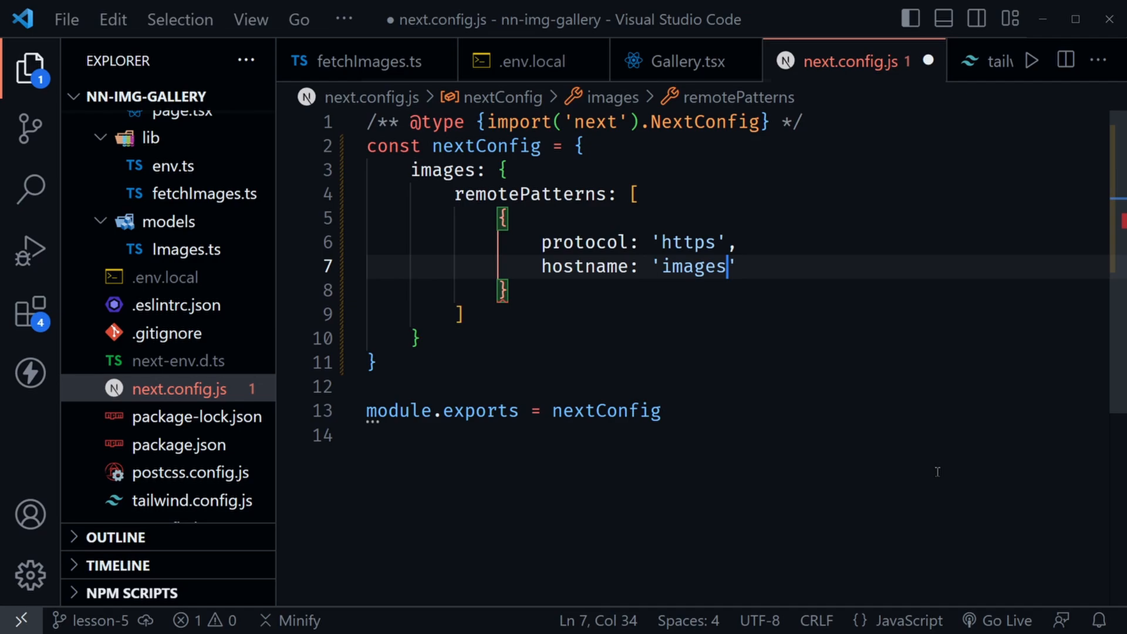
text(.pexels.com)
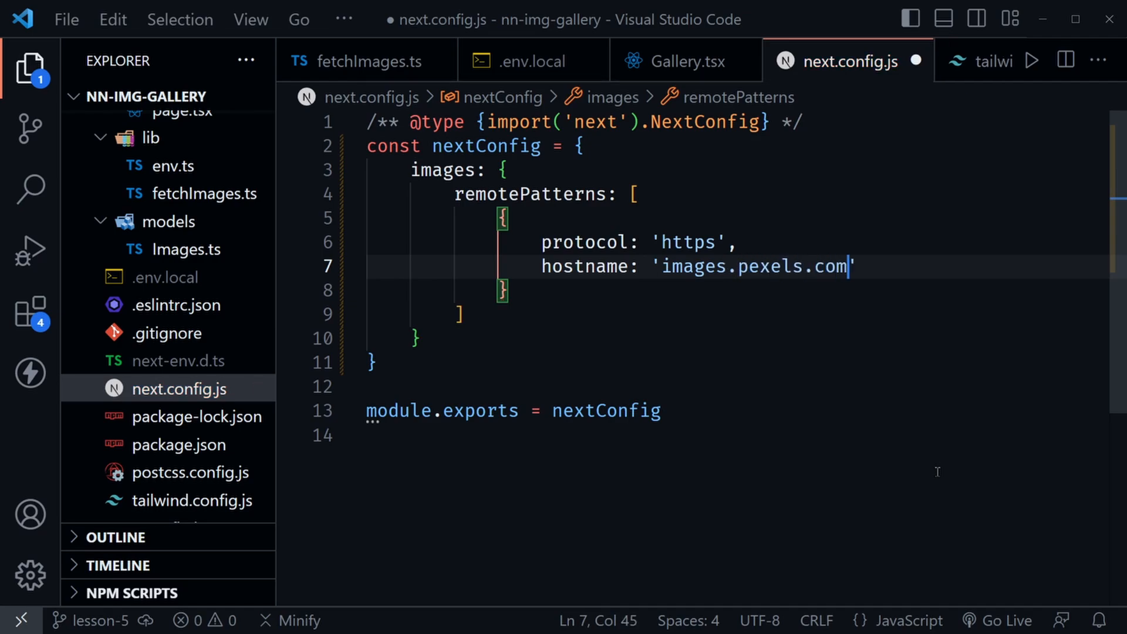
text(,)
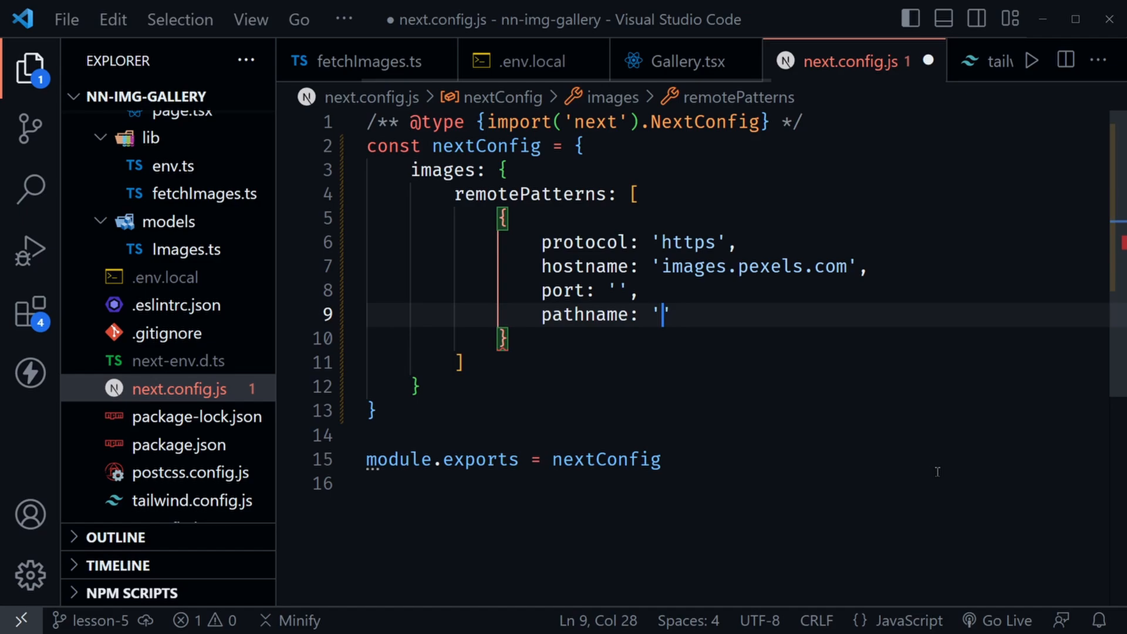
text(/photos)
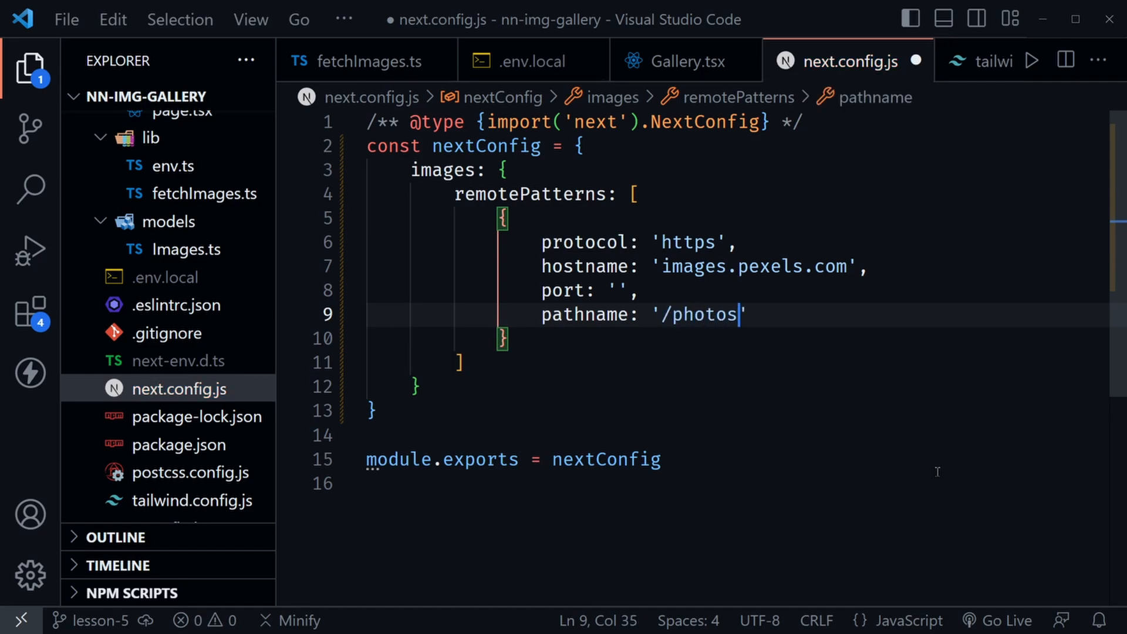
text(/**)
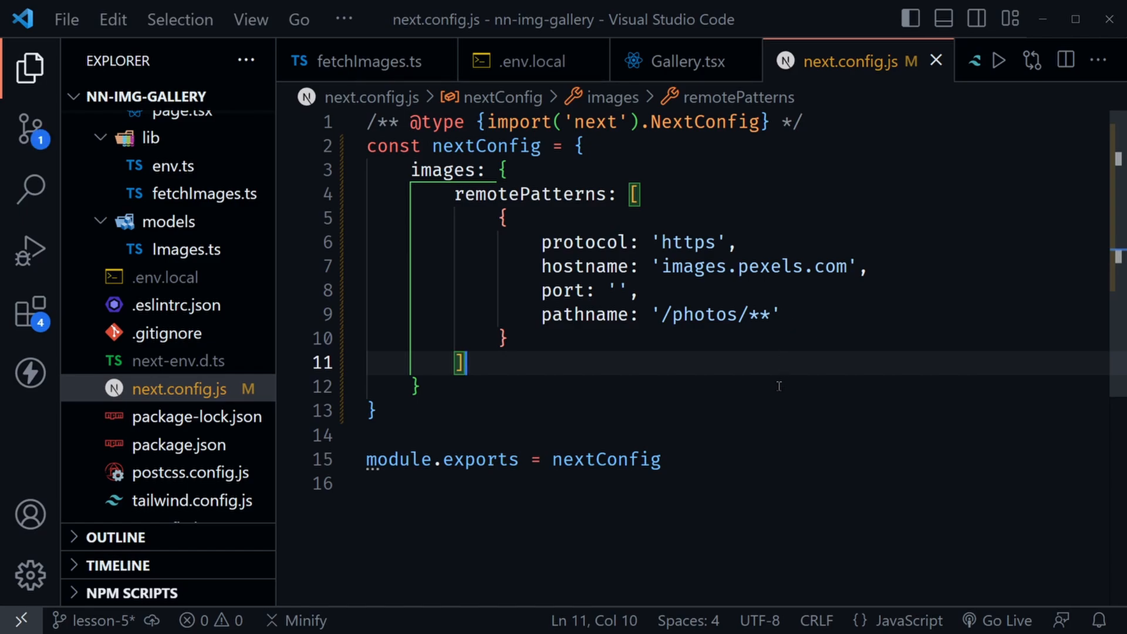
mouse_move(768, 397)
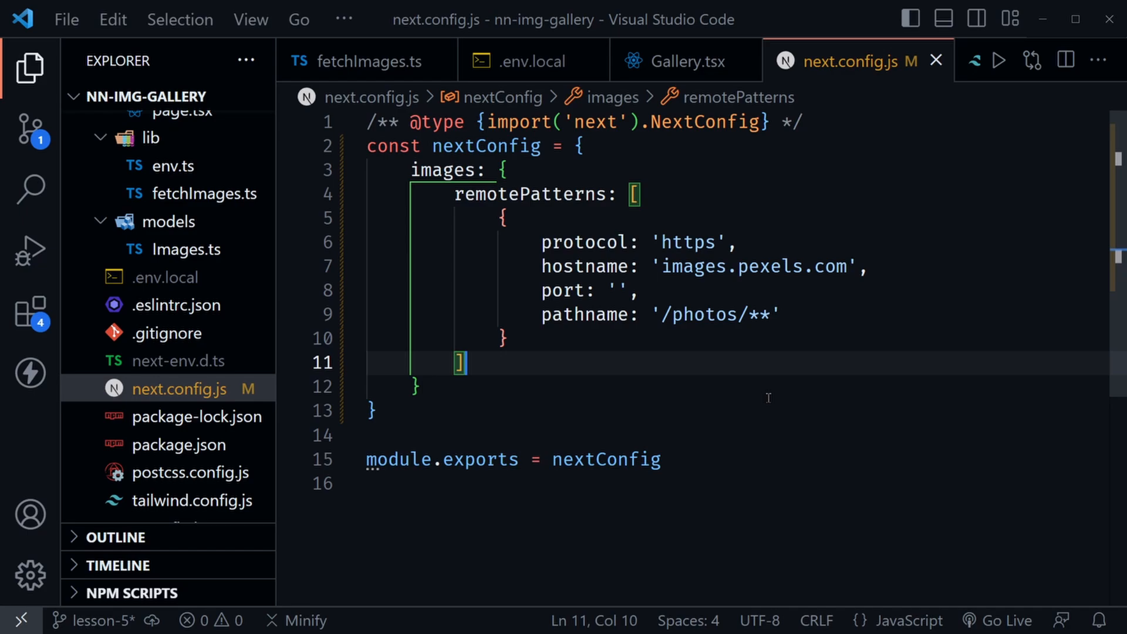
scroll(up, 3)
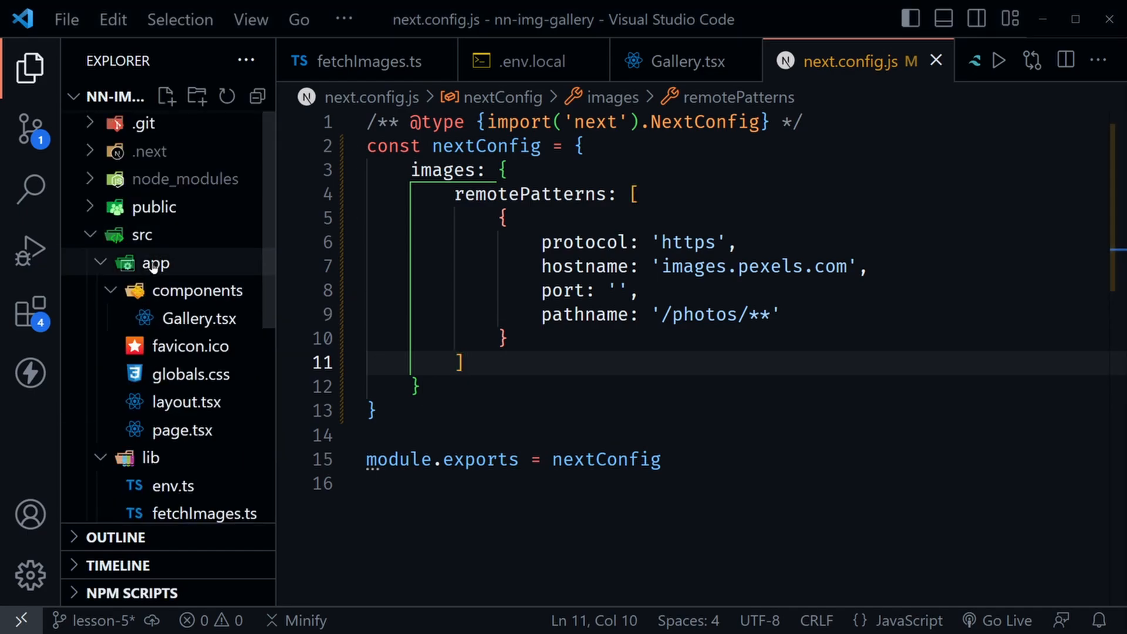
Create a new empty ImgContainer.tsx file in src/app/components
click(202, 290)
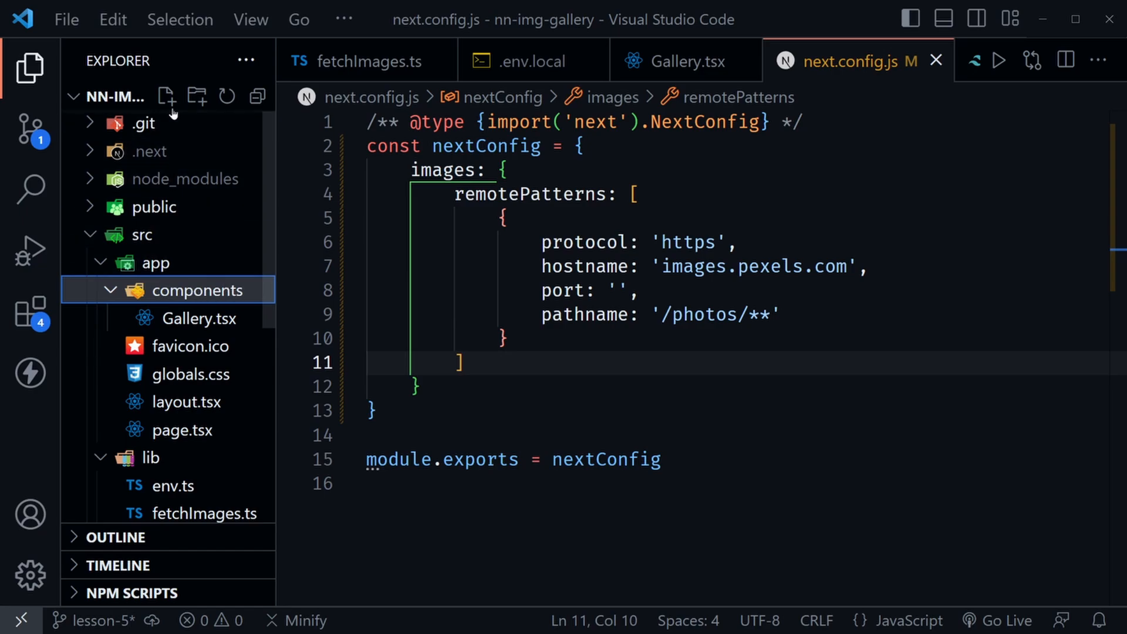
click(167, 96)
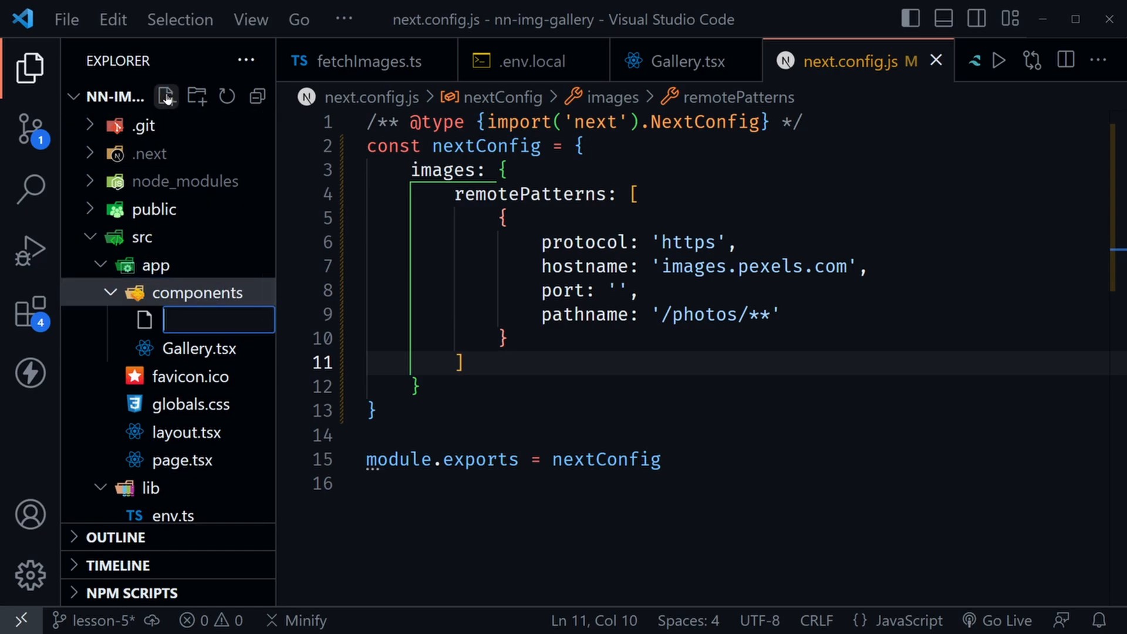
text(ImgContainer)
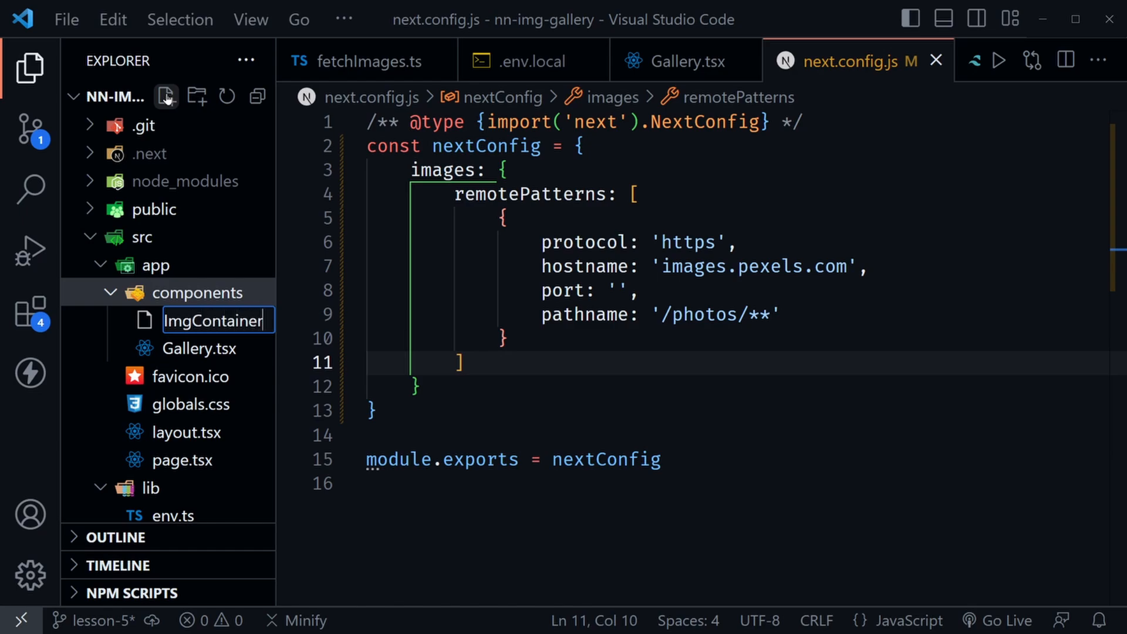
key(Enter)
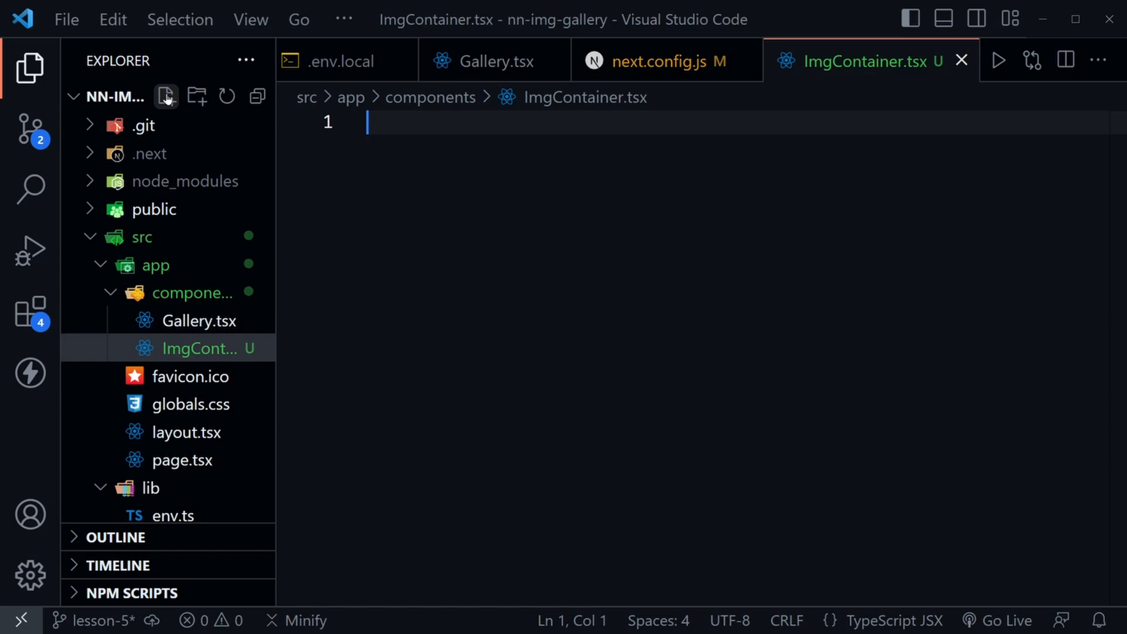
Import the Photo type and Image from "next/image" at the top of ImgContainer.tsx
text(import type {)
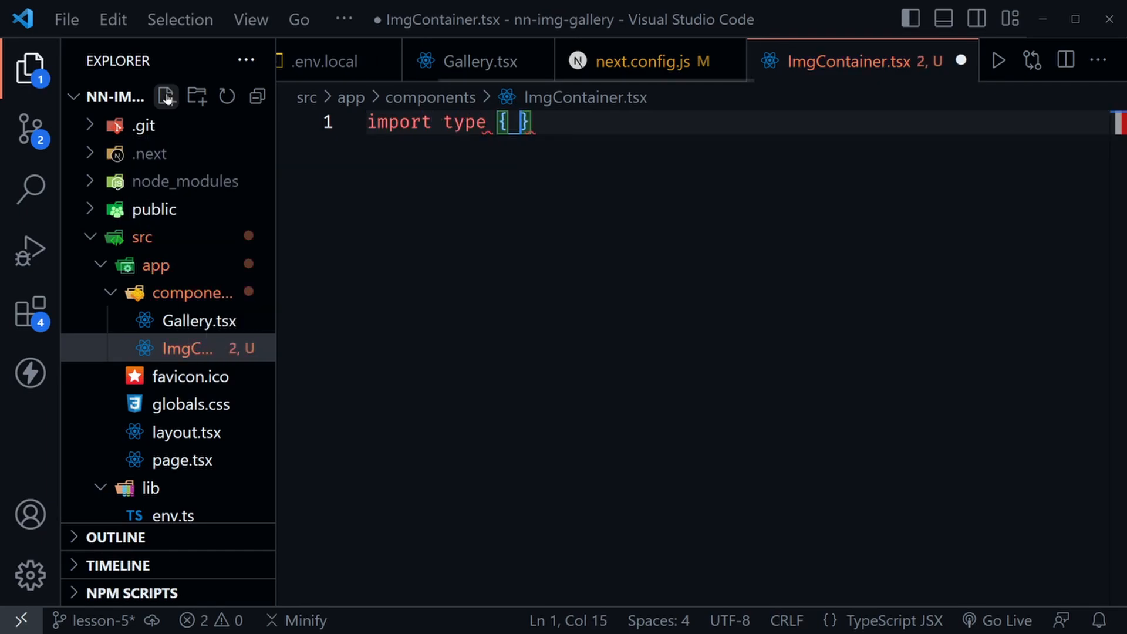
text(Photo)
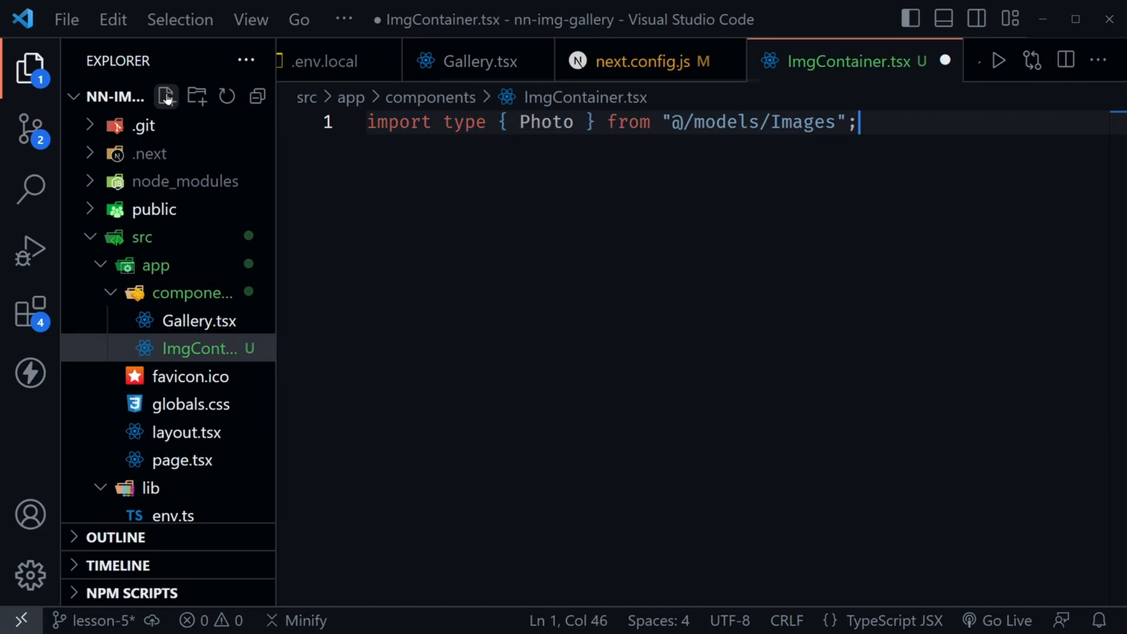
key(Enter)
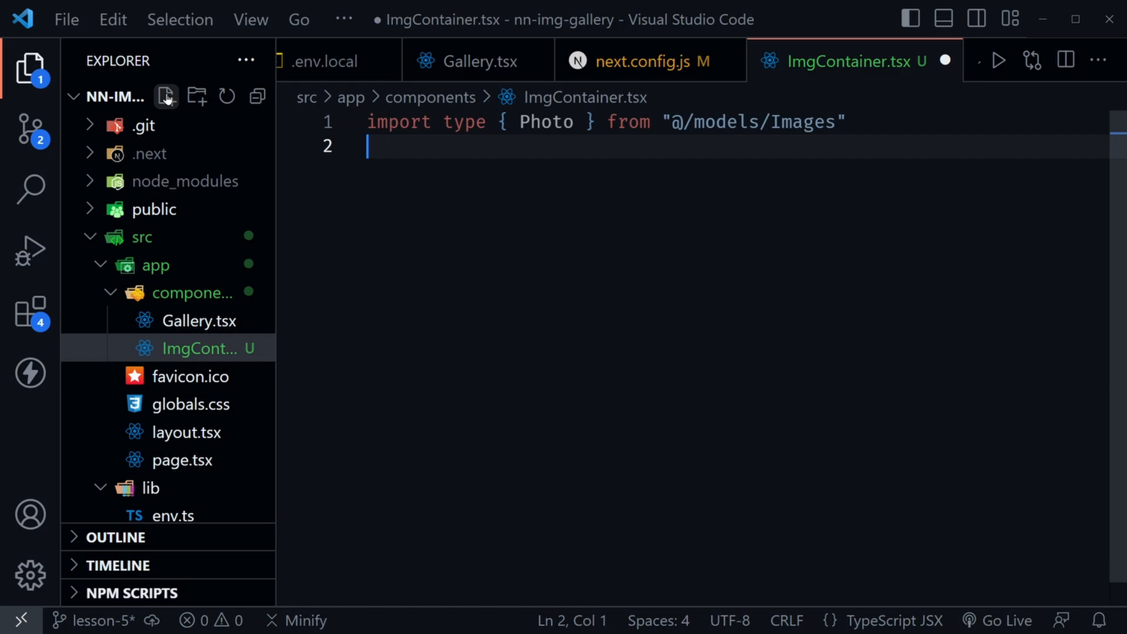
text(import I)
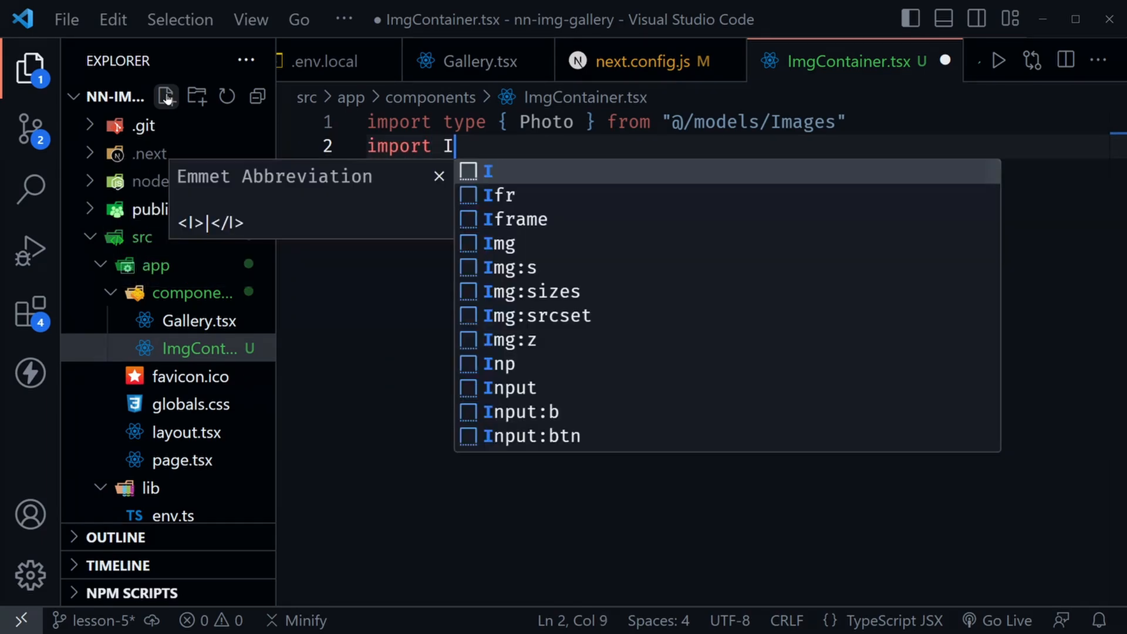
text(mage from)
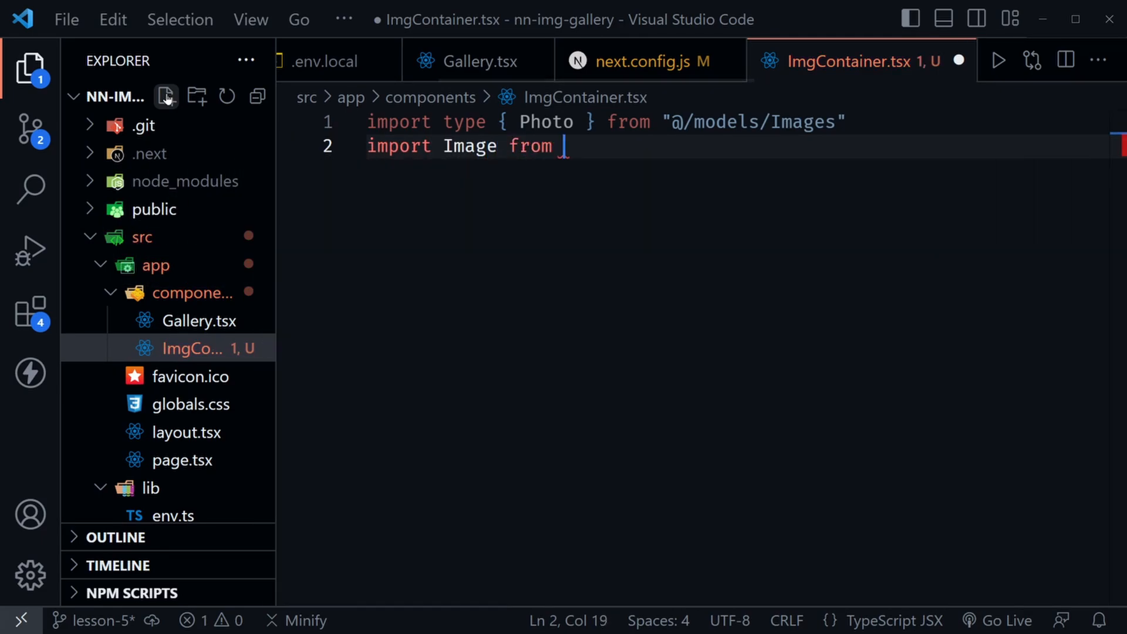
text("next/image)
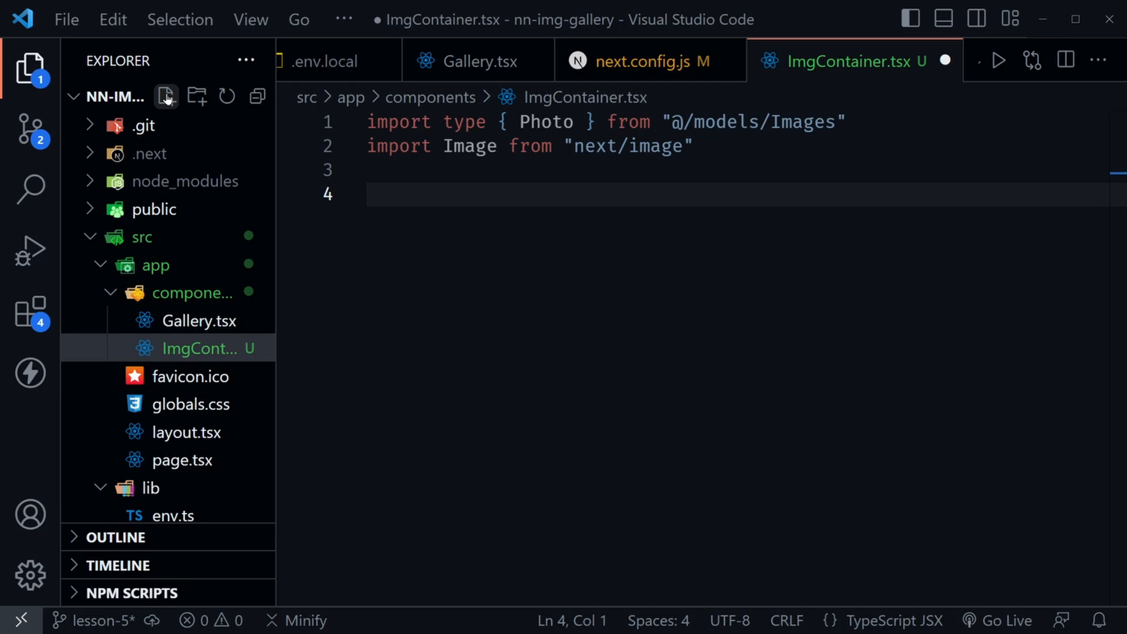
Define a Props type with photo: Photo
text(type Props = {)
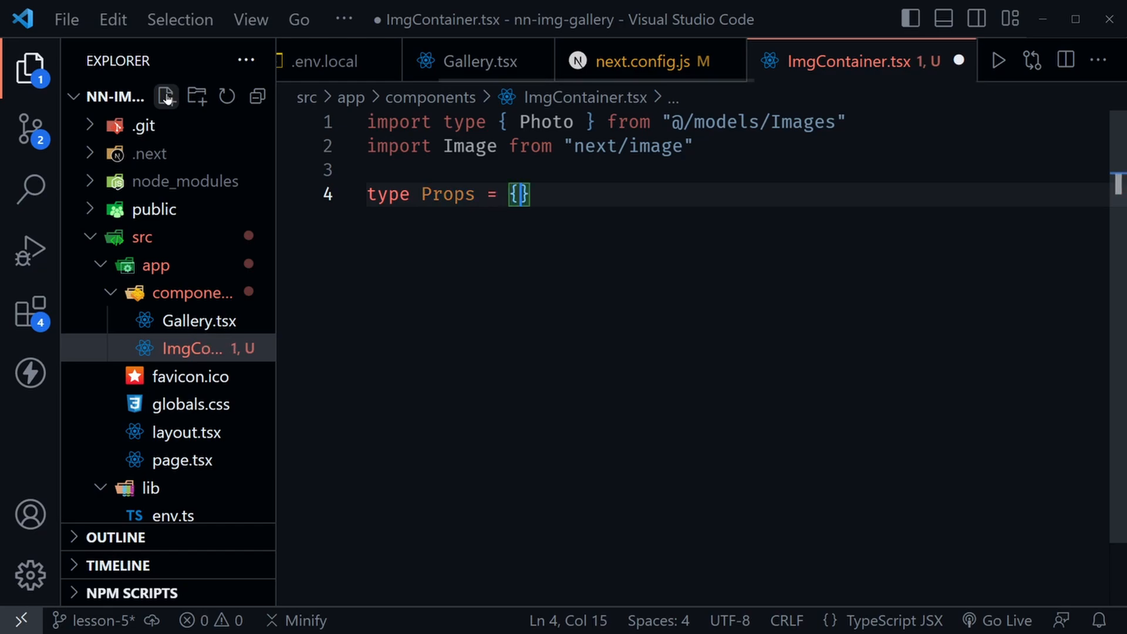
text(photo:)
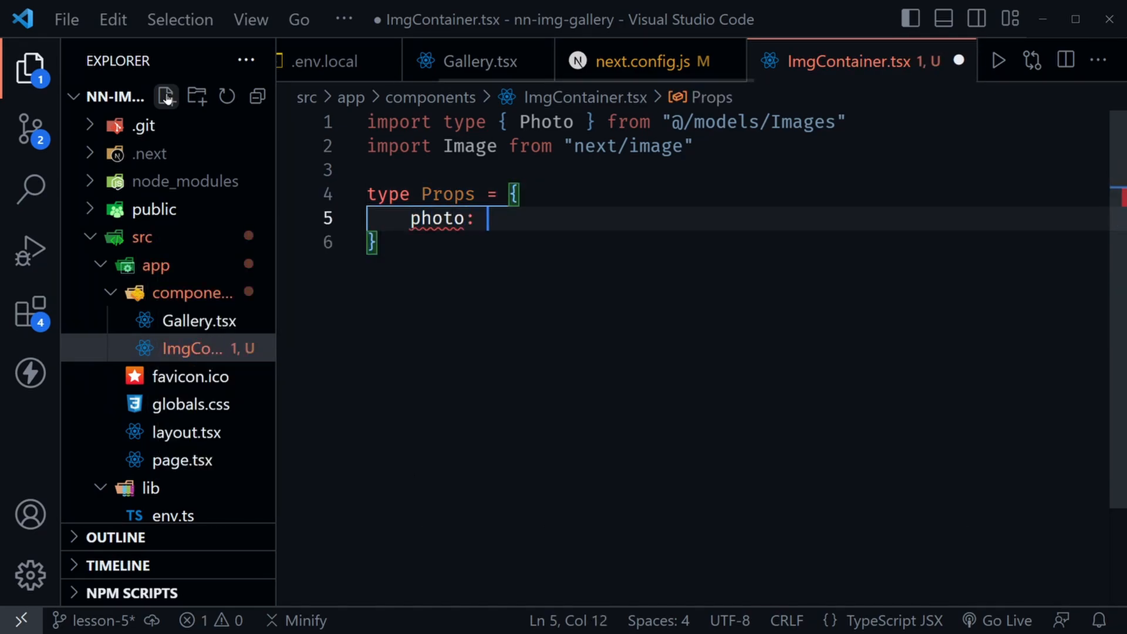
text(Photo)
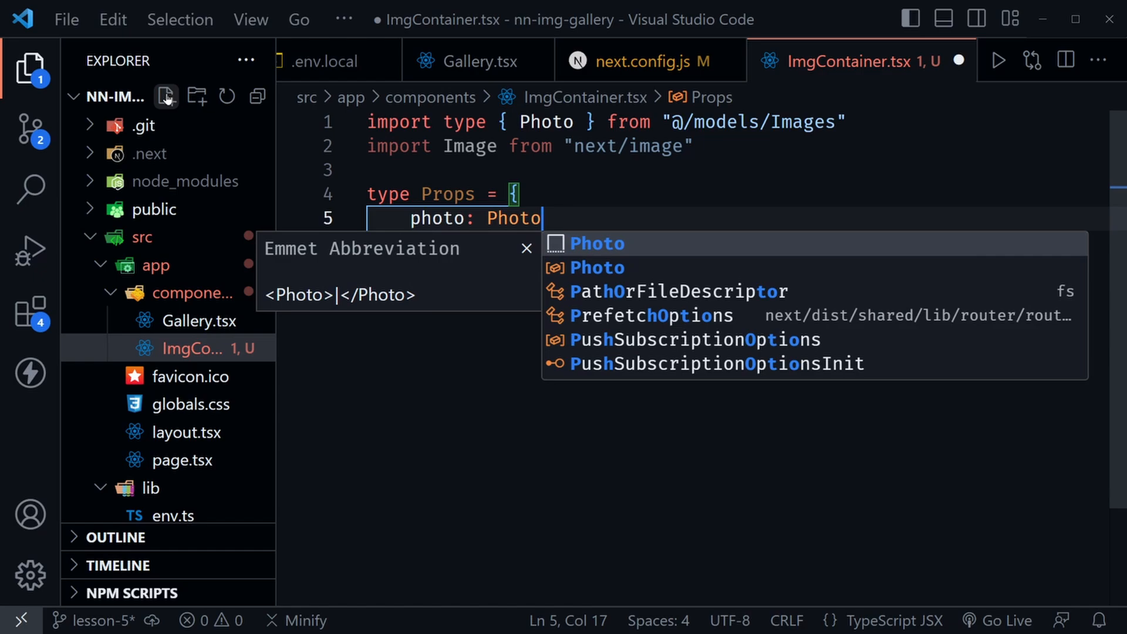
key(Escape)
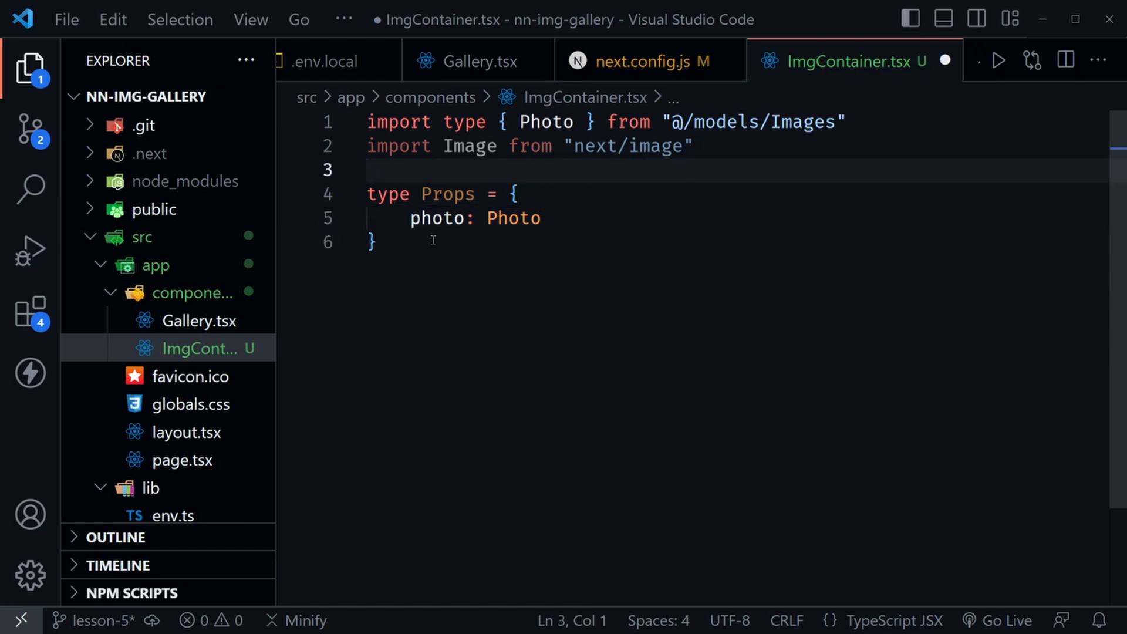
key(enter)
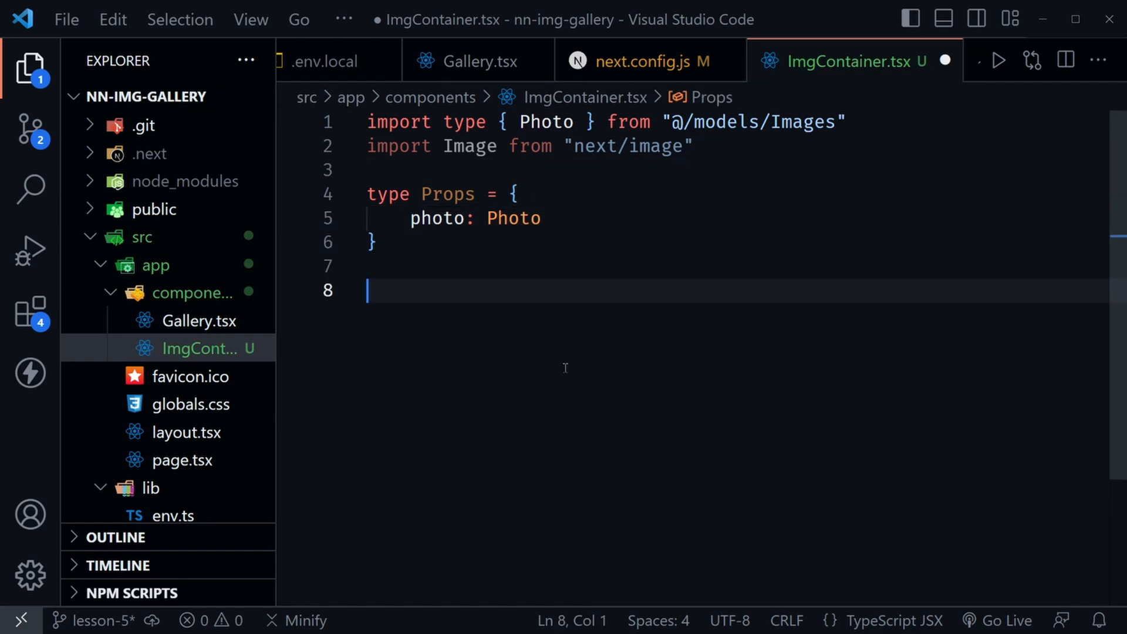
Write export default function ImgContainer({ photo }: Props) with an empty return ( )
text(export def)
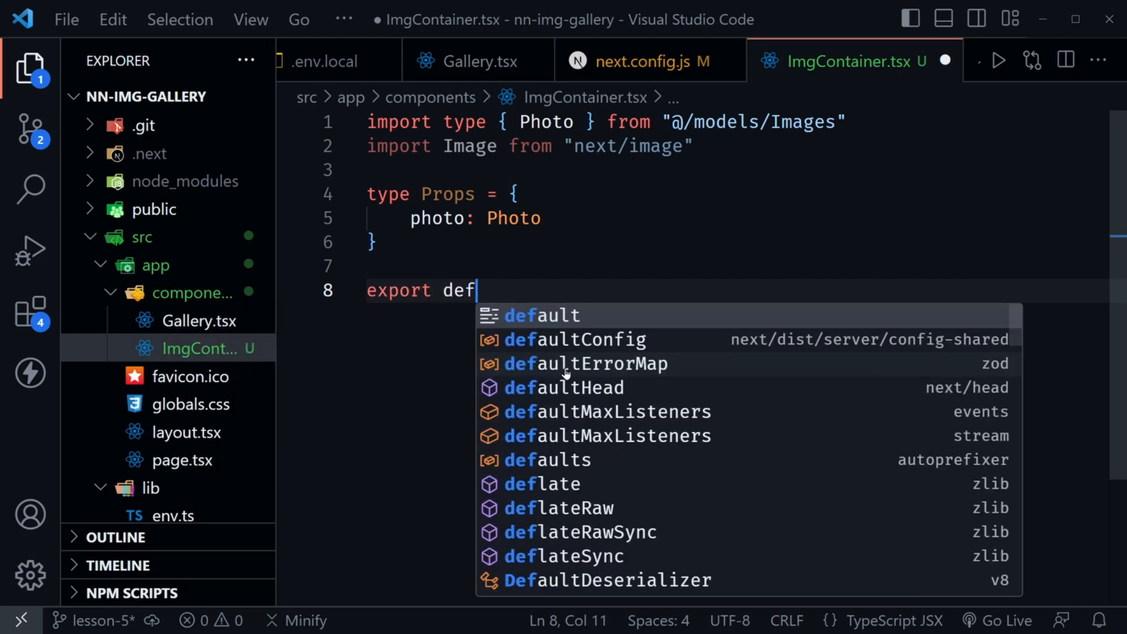
text(ault function)
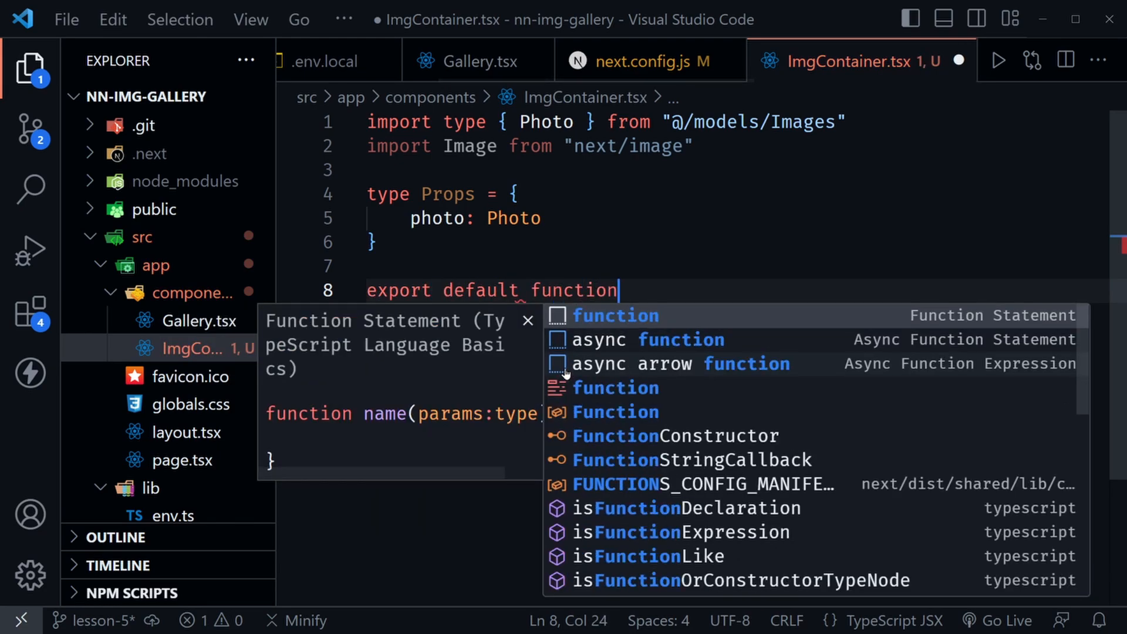
text(ImgContainer()
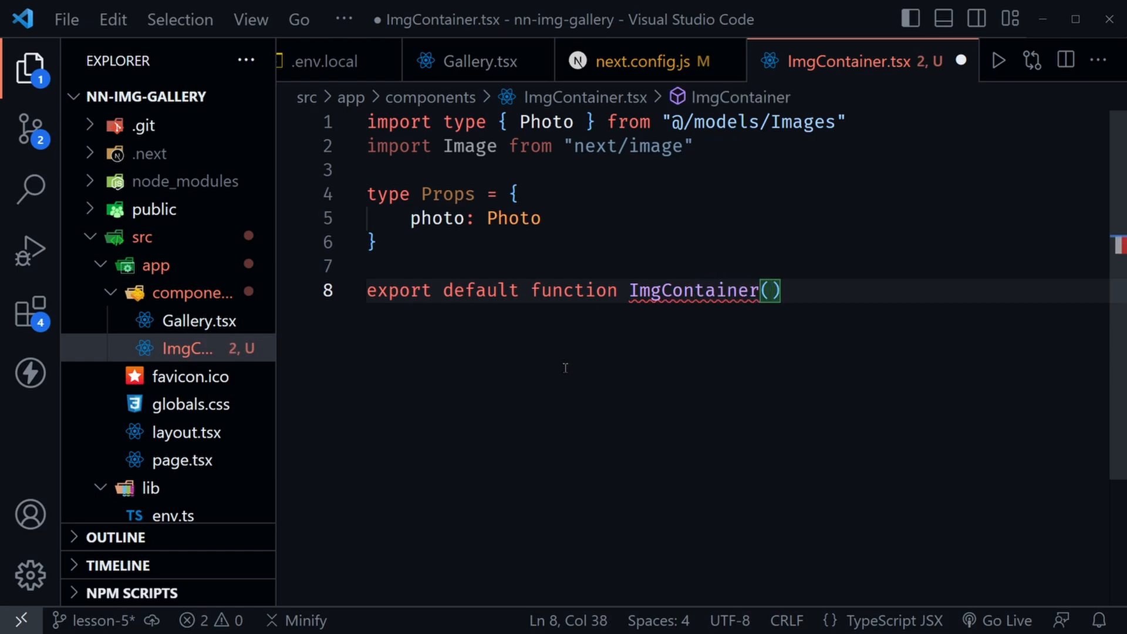
text({ photo })
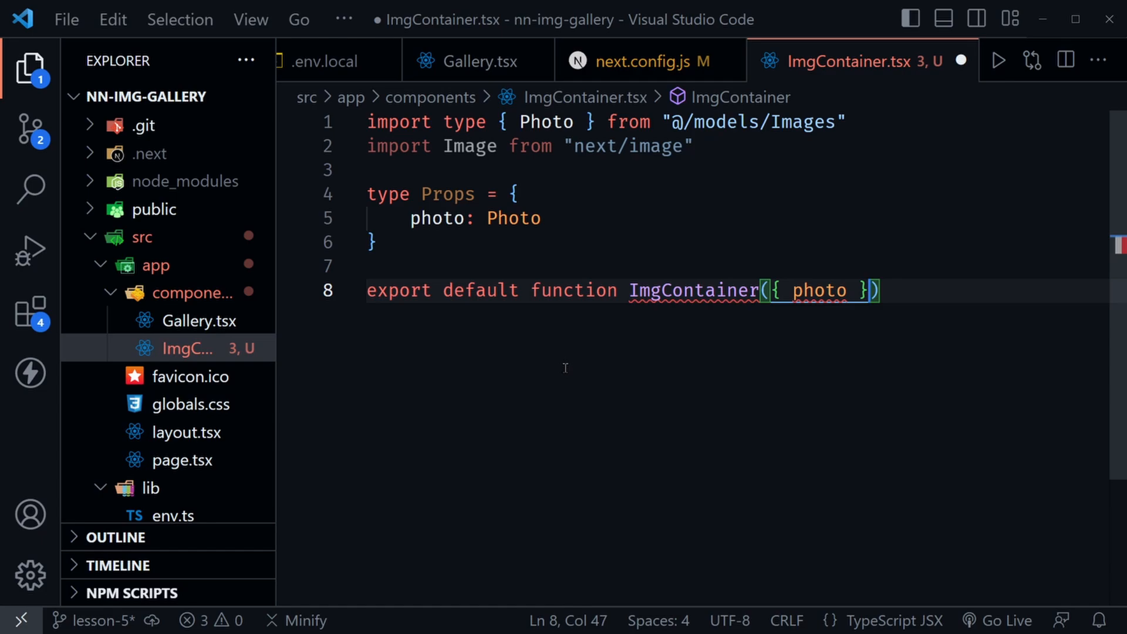
text(: Props)
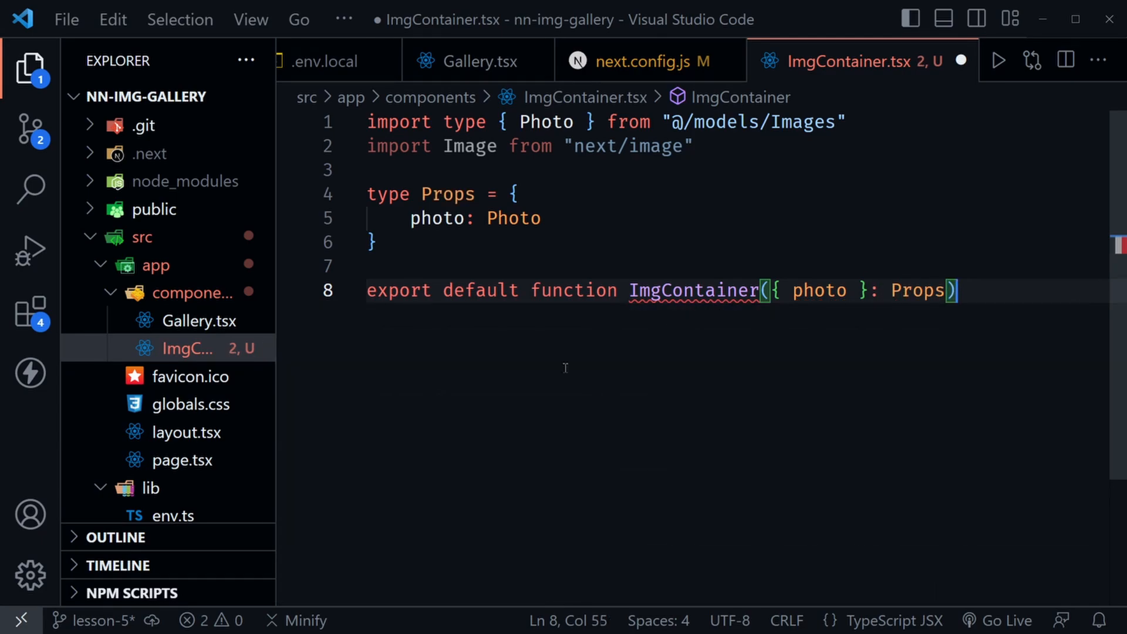
text({)
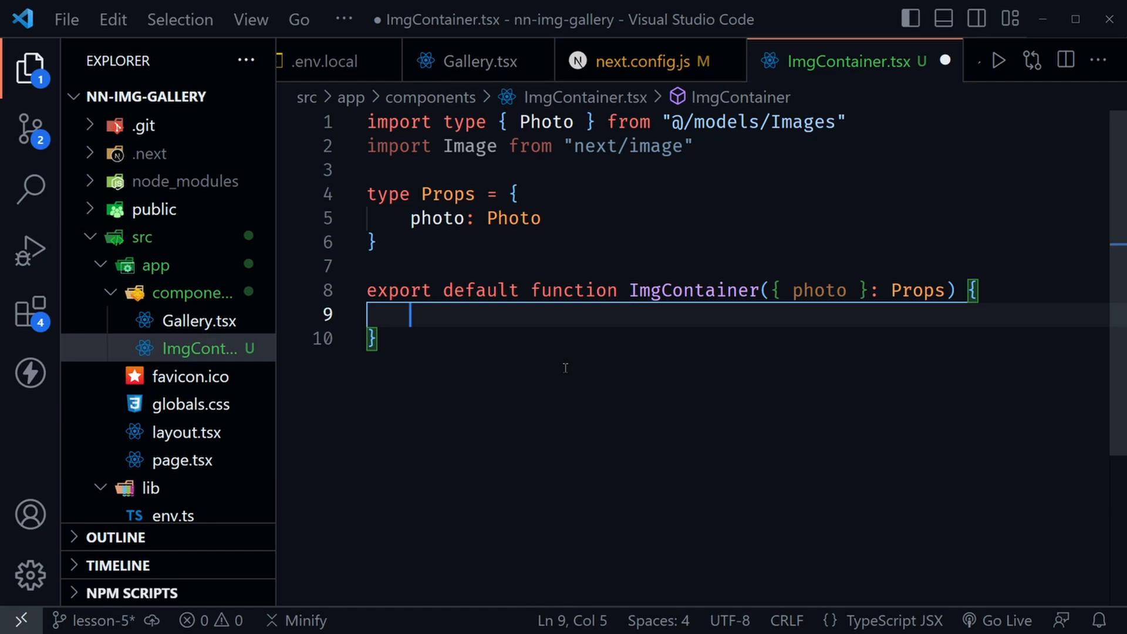
text(return ()
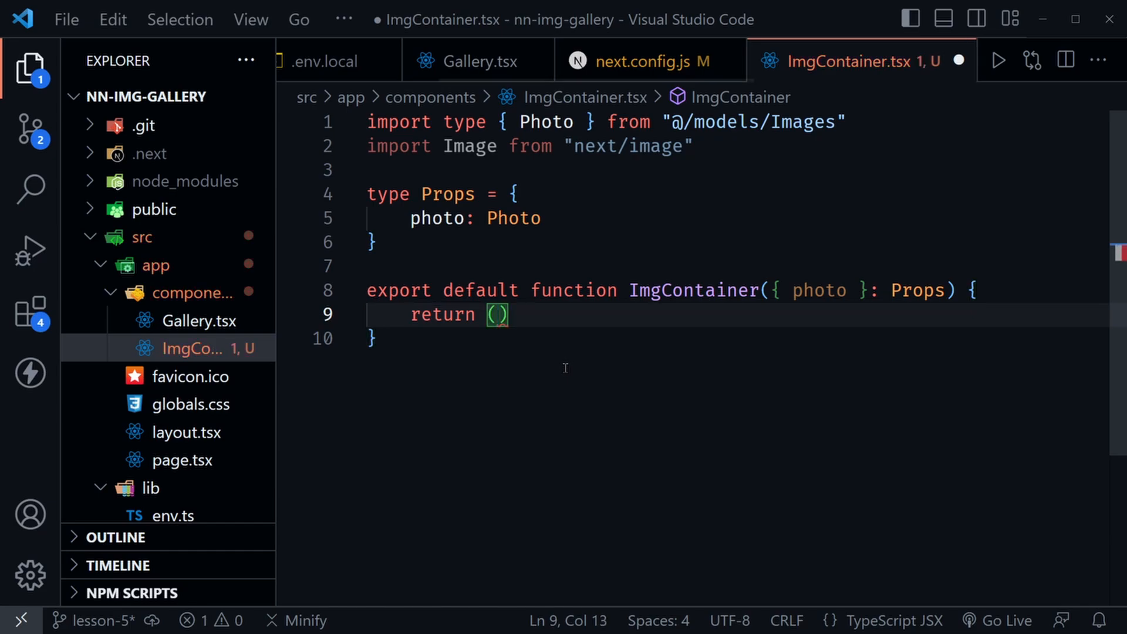
key(Enter)
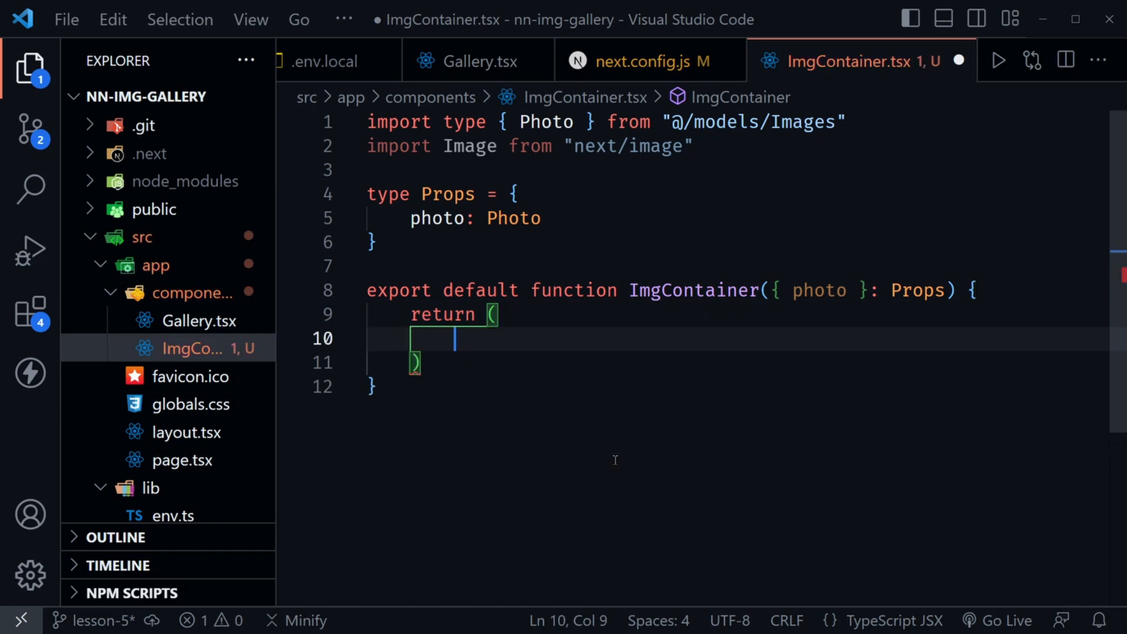
click(195, 321)
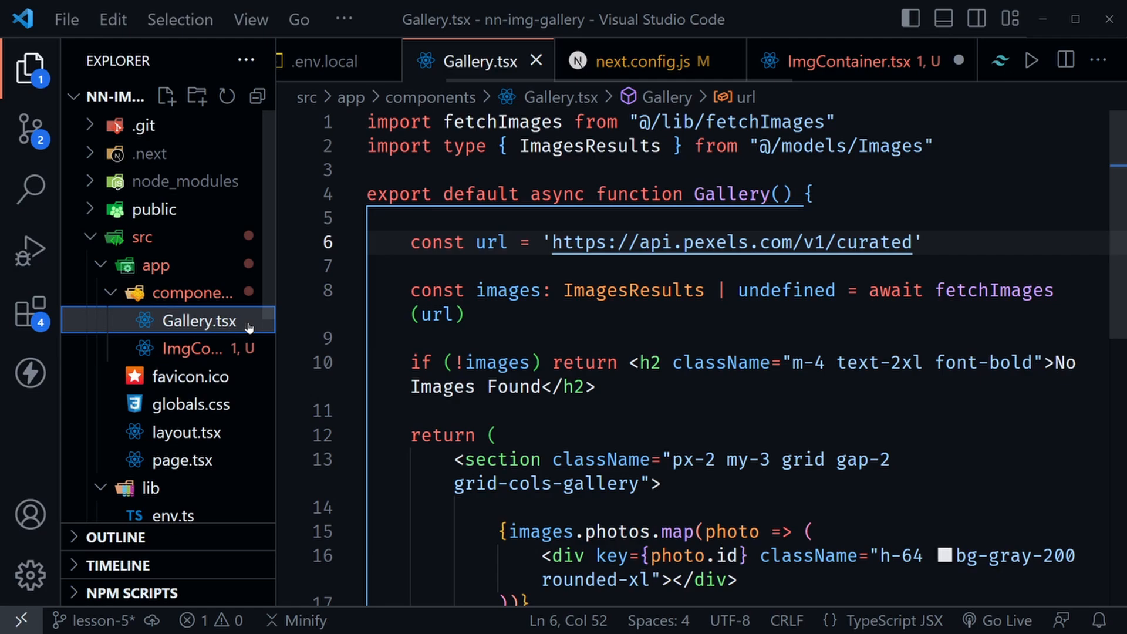
Cut the gray rounded placeholder div out of the photos map in Gallery.tsx
scroll(down, 3)
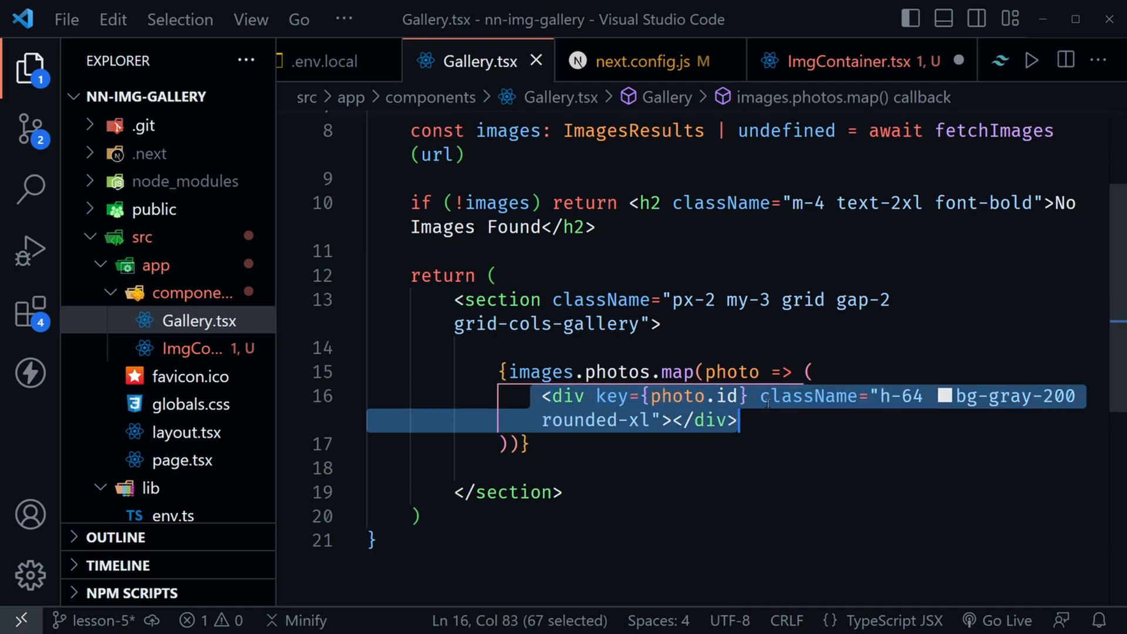
mouse_move(708, 467)
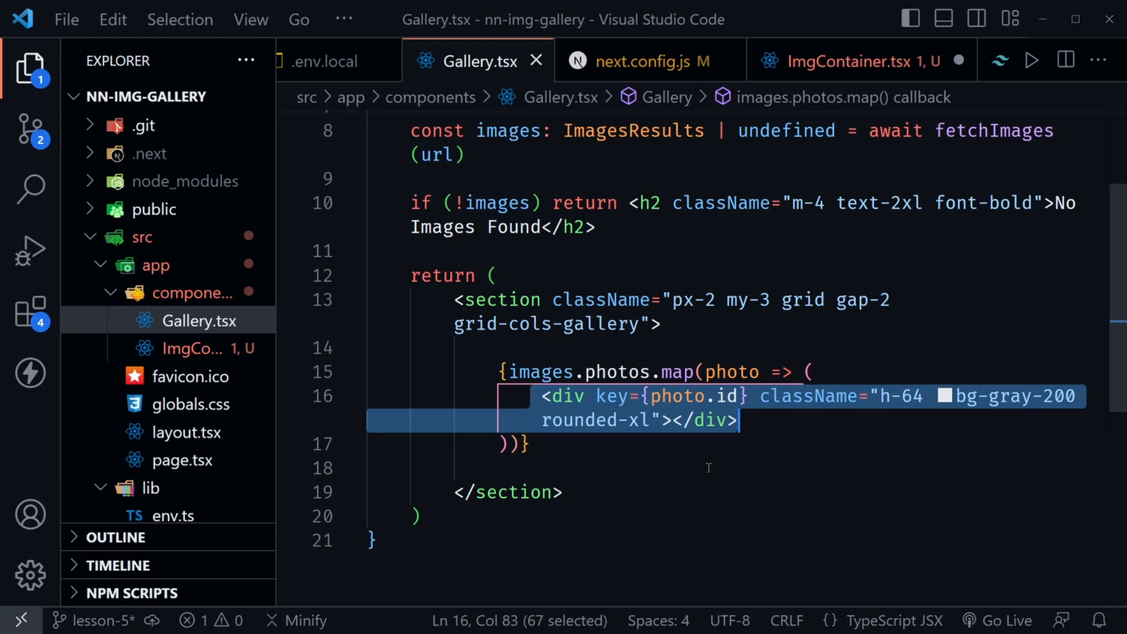
mouse_move(683, 472)
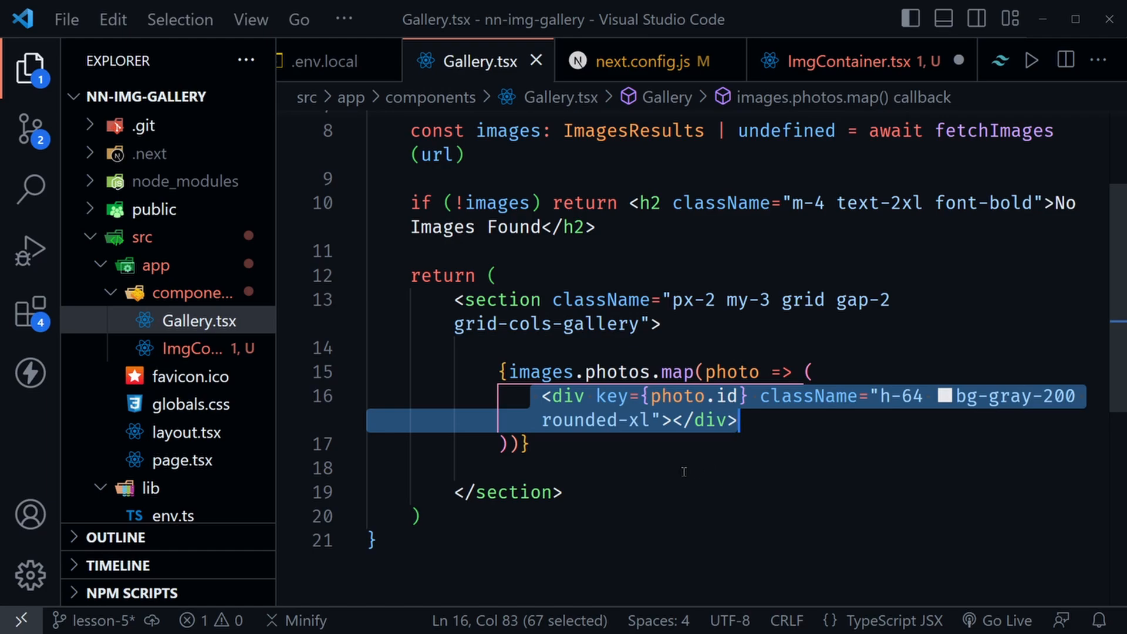
key(Delete)
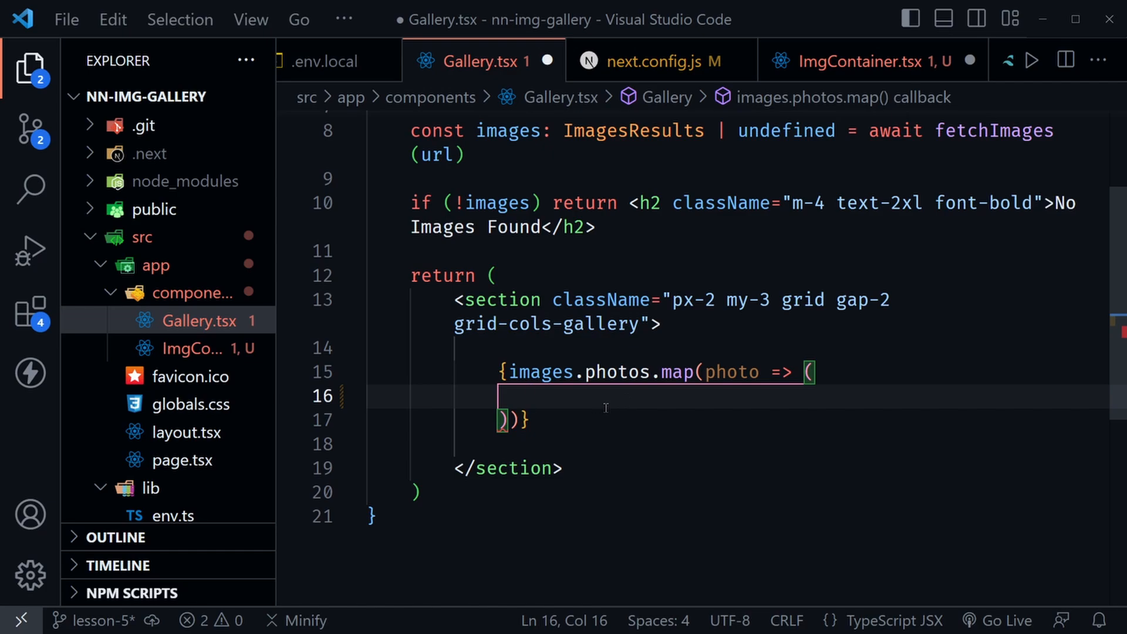
click(194, 349)
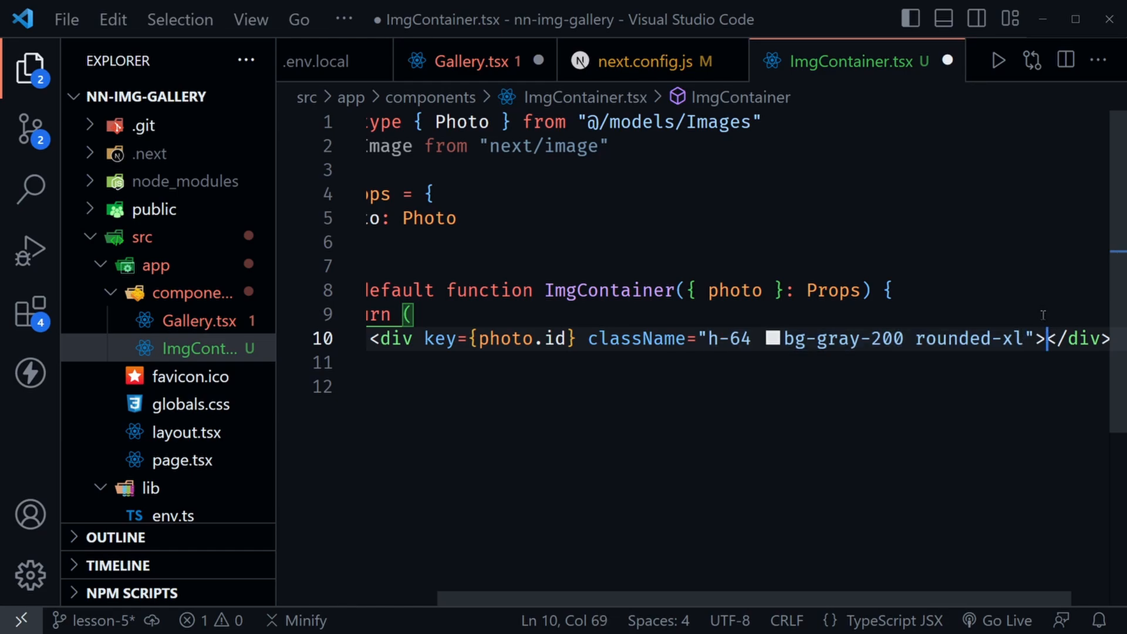
Inside ImgContainer's div, start an Image with src={photo.src.large} and alt={photo.alt}
key(Enter)
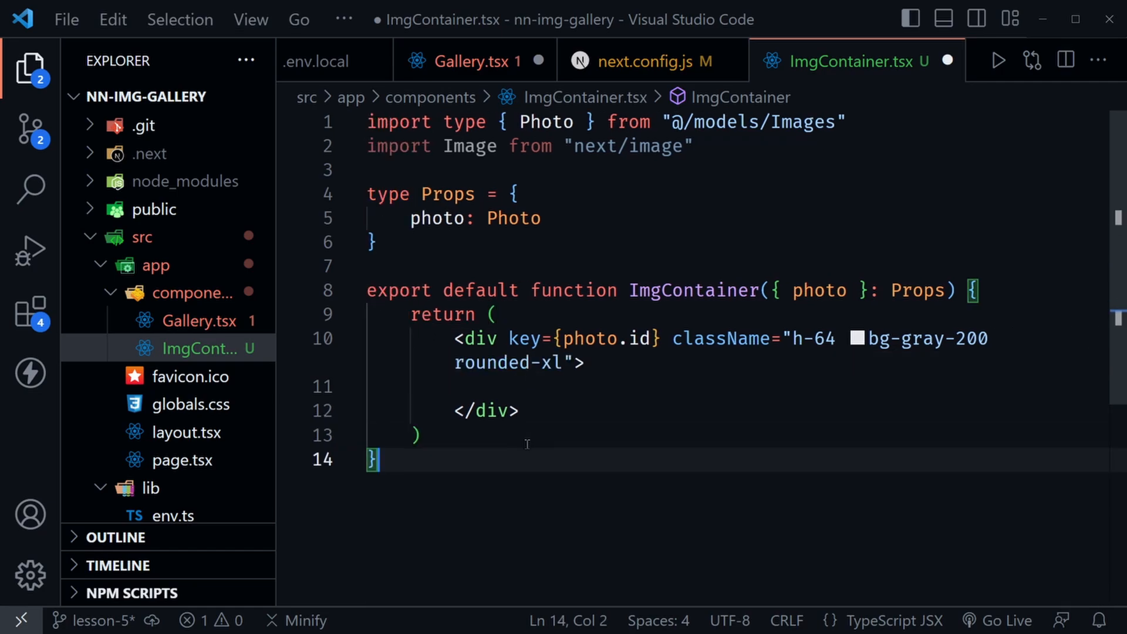
mouse_move(605, 553)
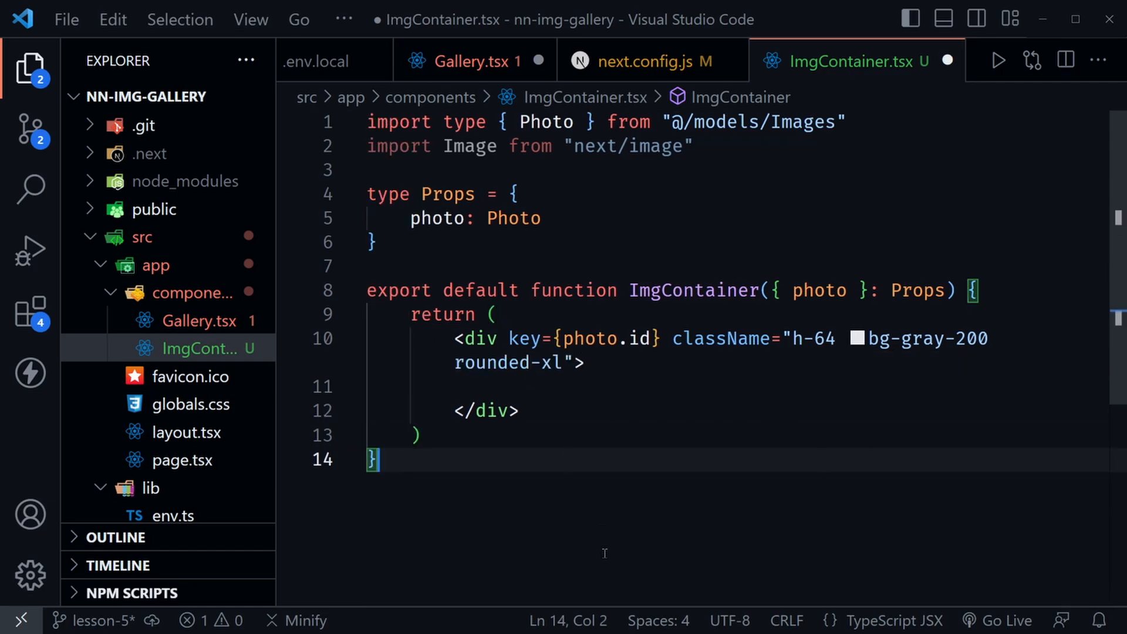
click(497, 387)
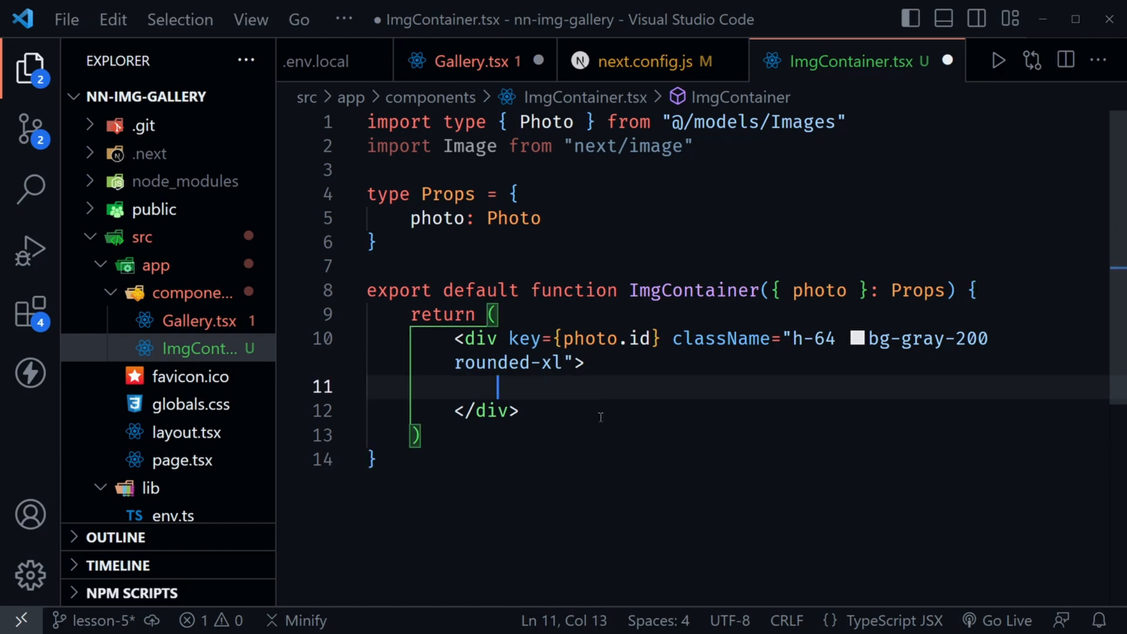
text(<Image)
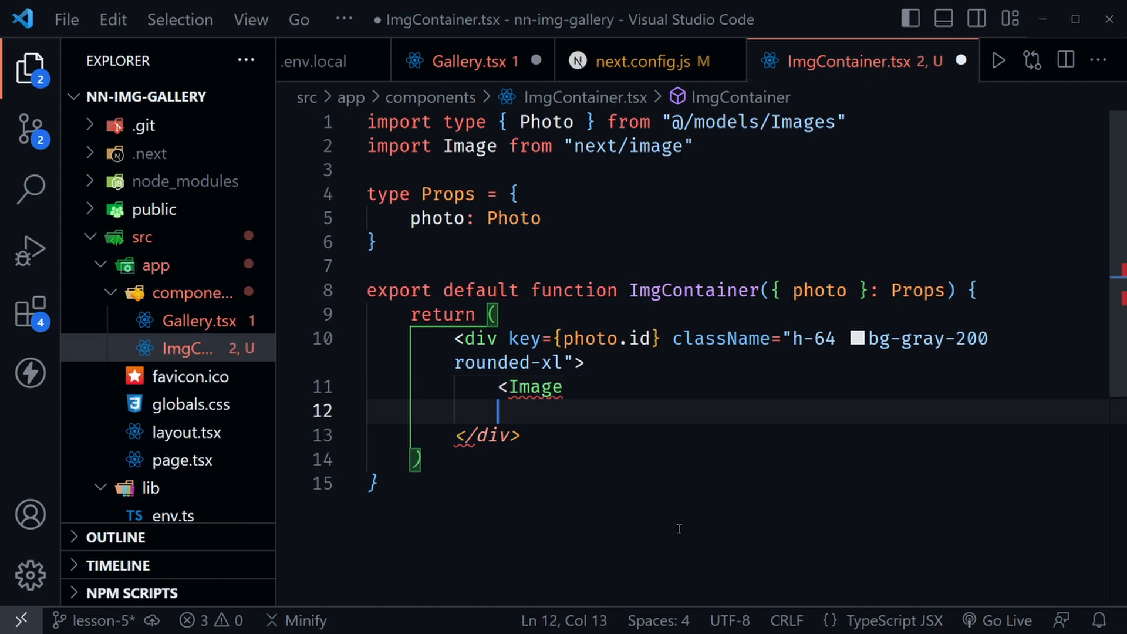
text(src={photo.)
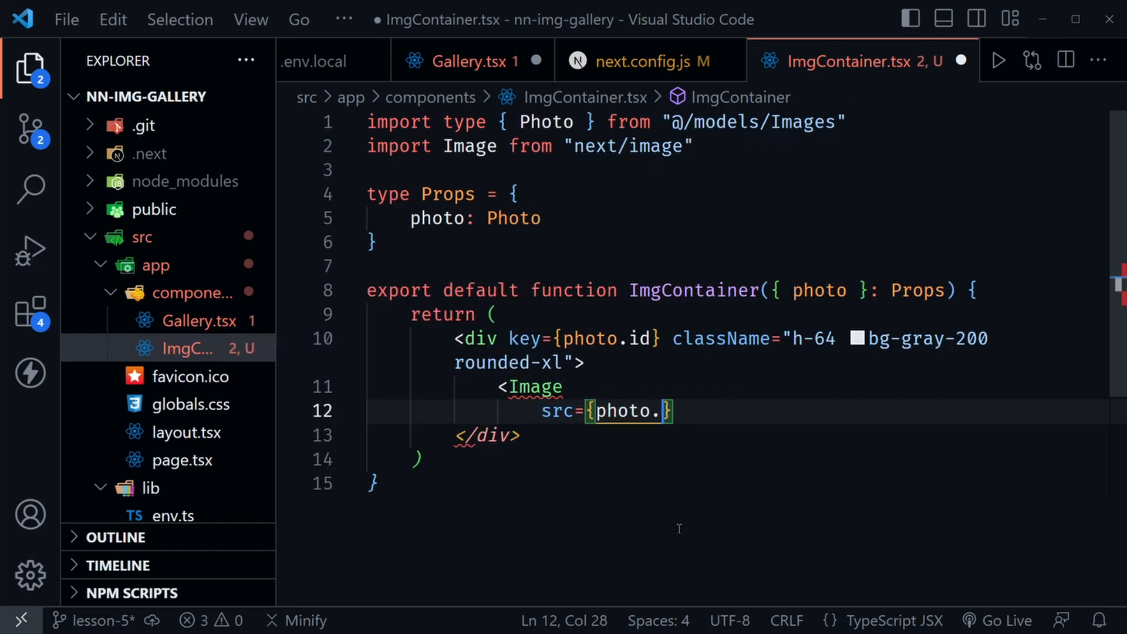
text(src.large)
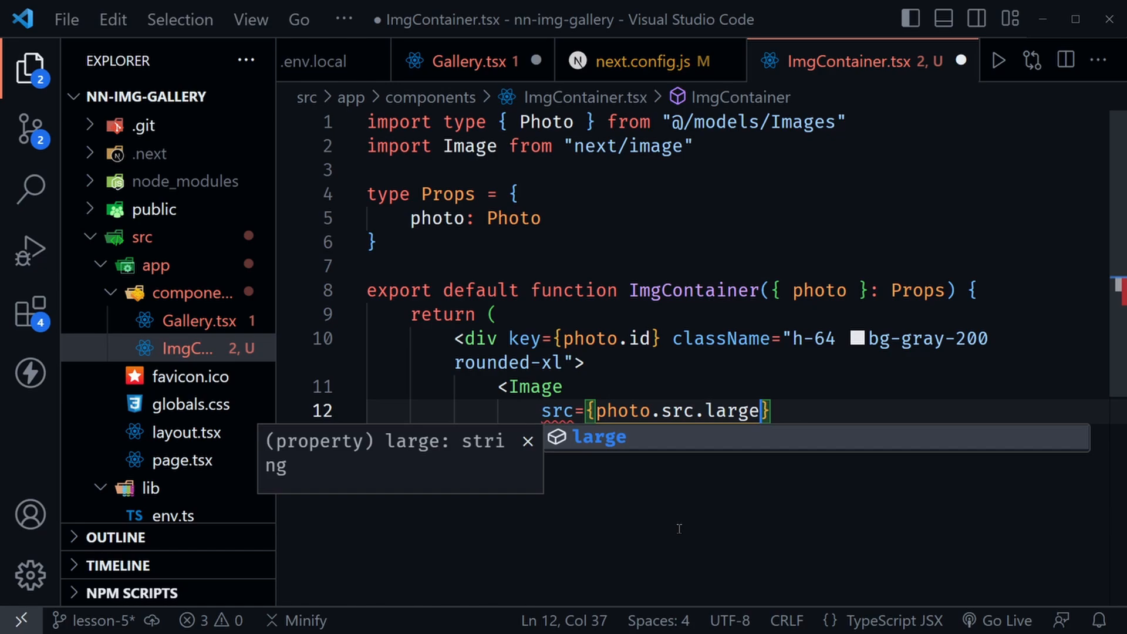
key(enter)
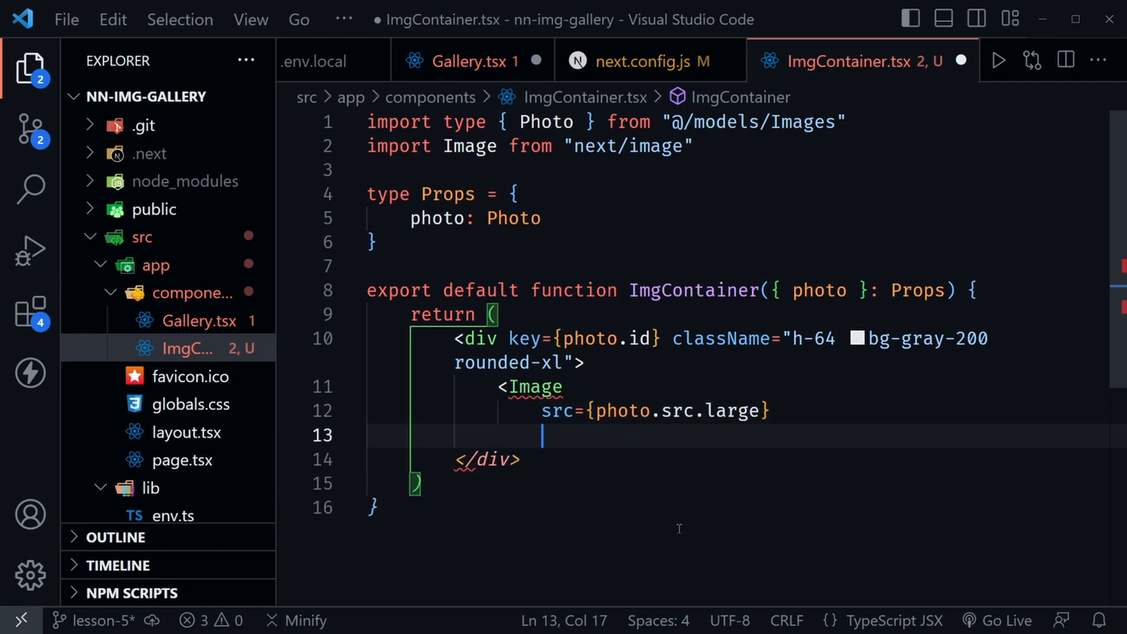
text(alt)
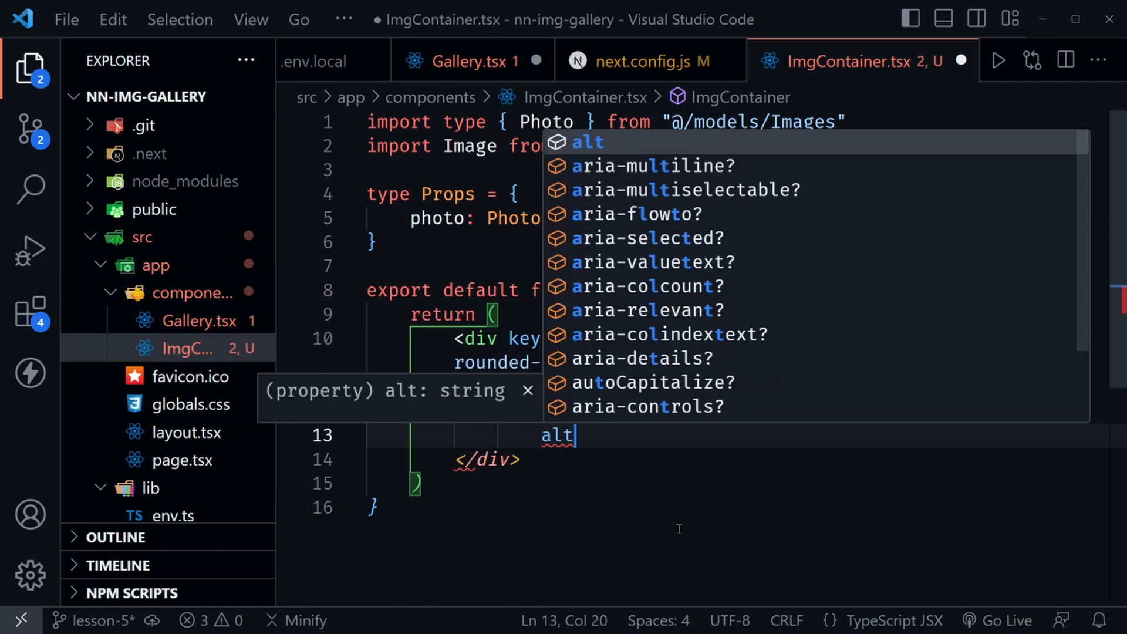
text(={photo.alt)
text(width={)
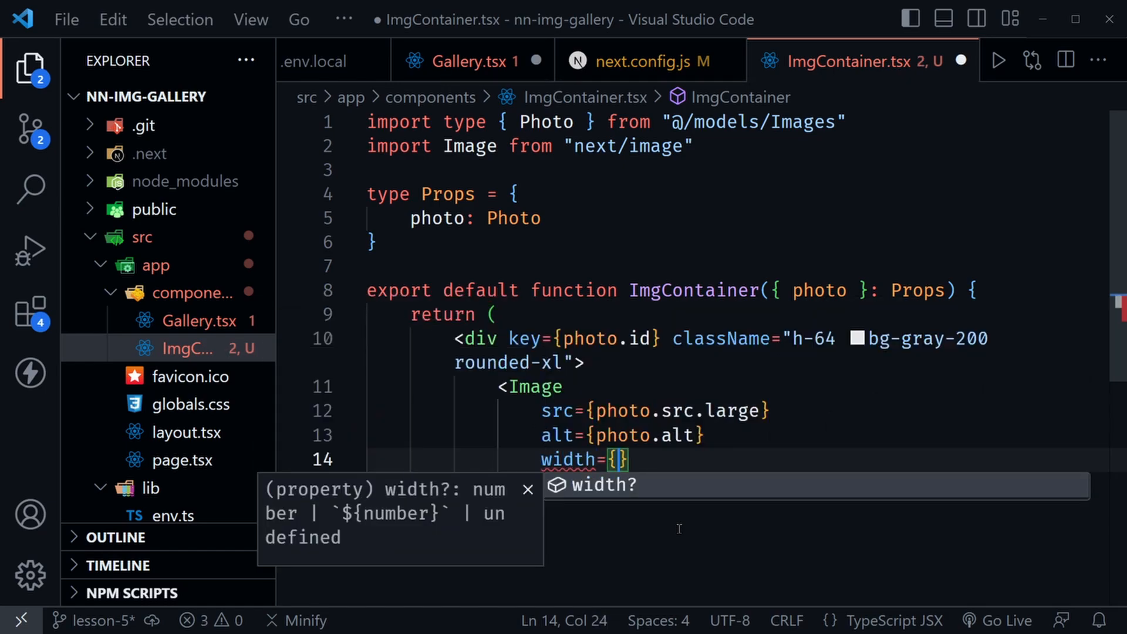
Give the Image width 250 and height 250 and self-close the tag
text(250)
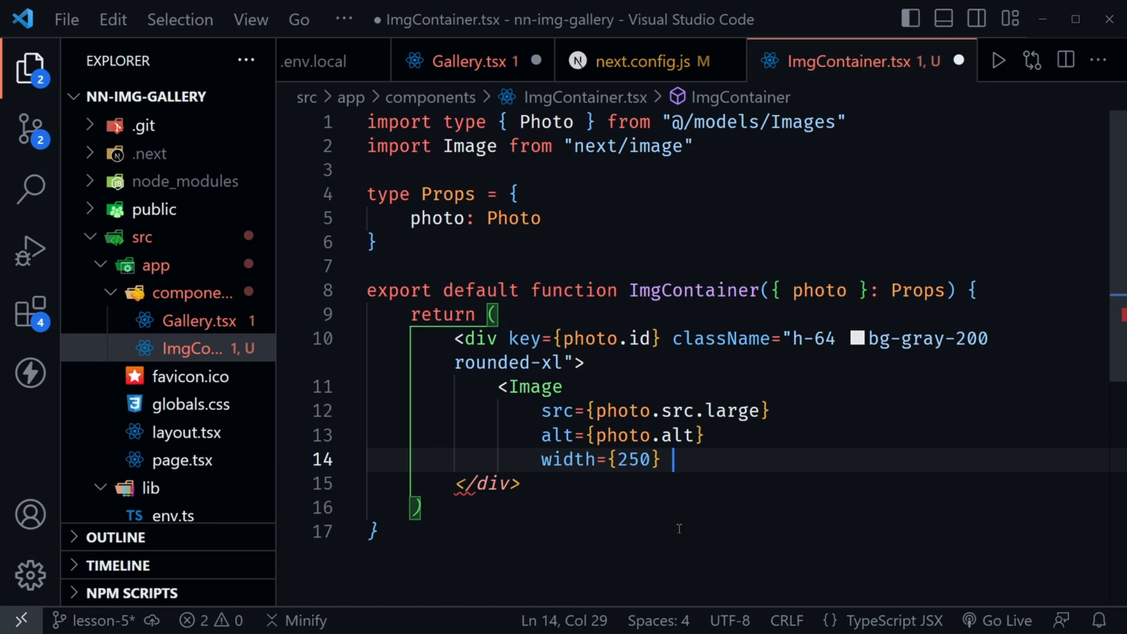
key(Enter)
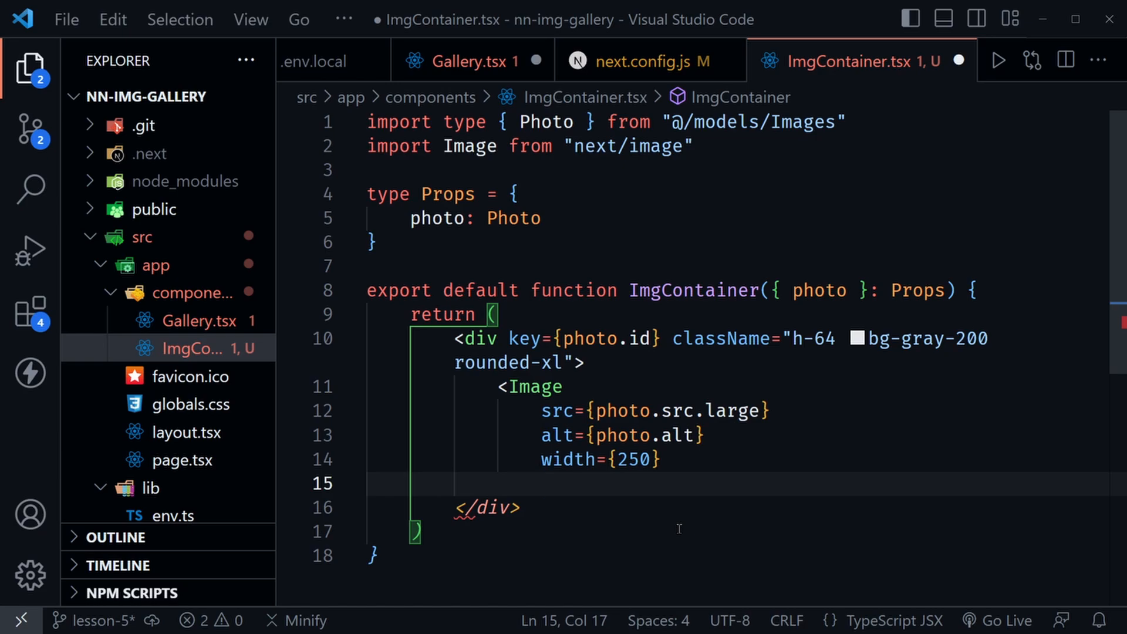
text(height=)
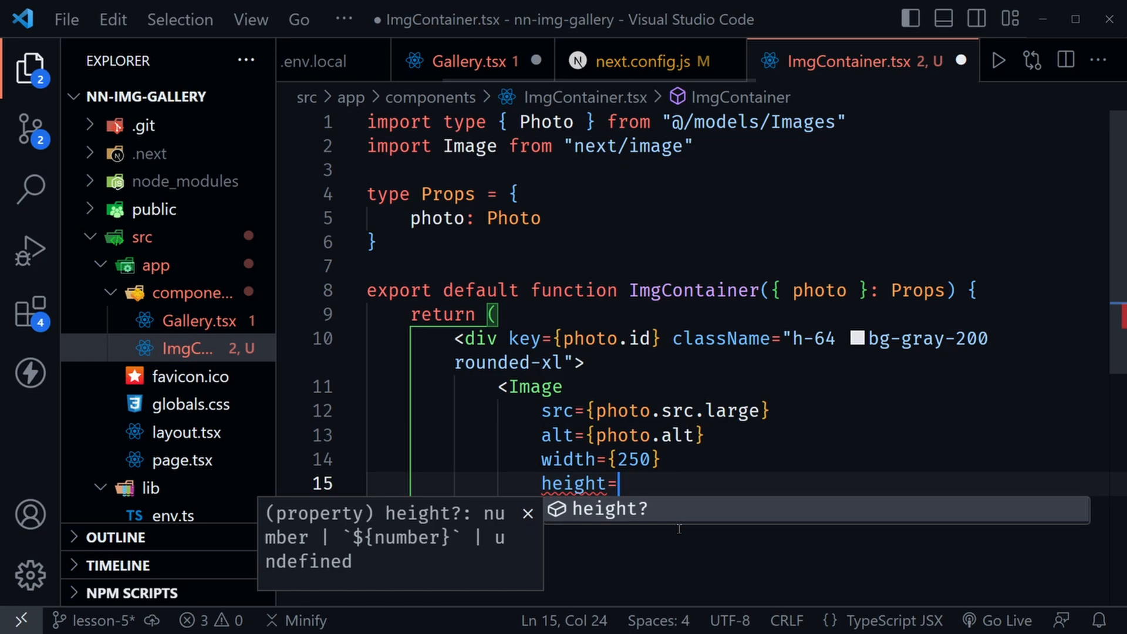
text({250})
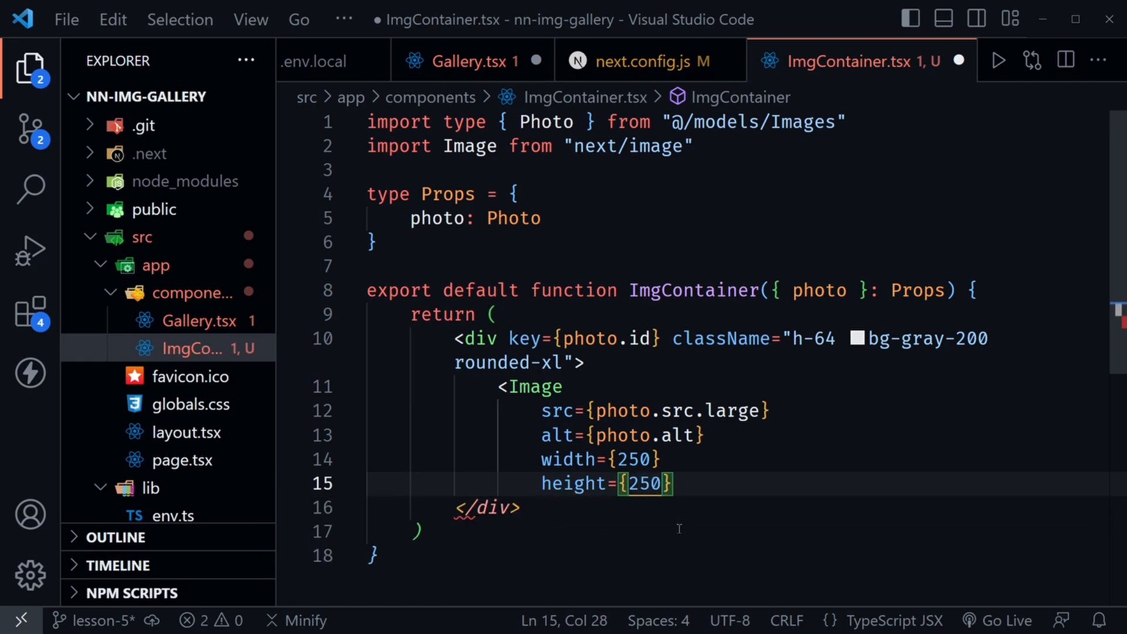
key(Enter)
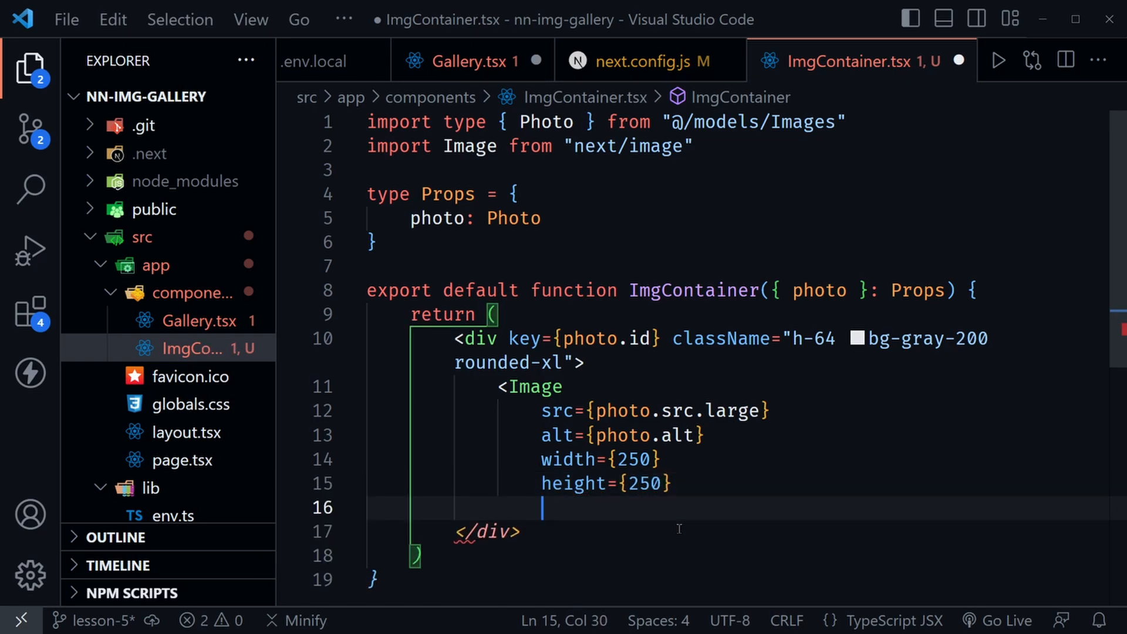
text(/>)
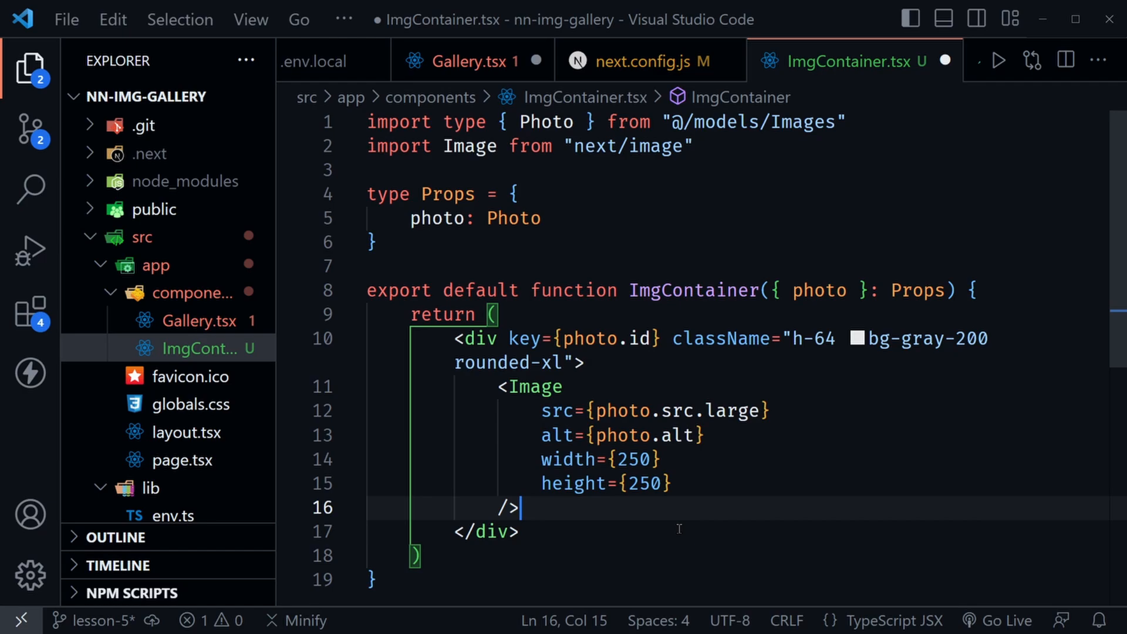
Review the src attribute and save ImgContainer.tsx
double_click(554, 411)
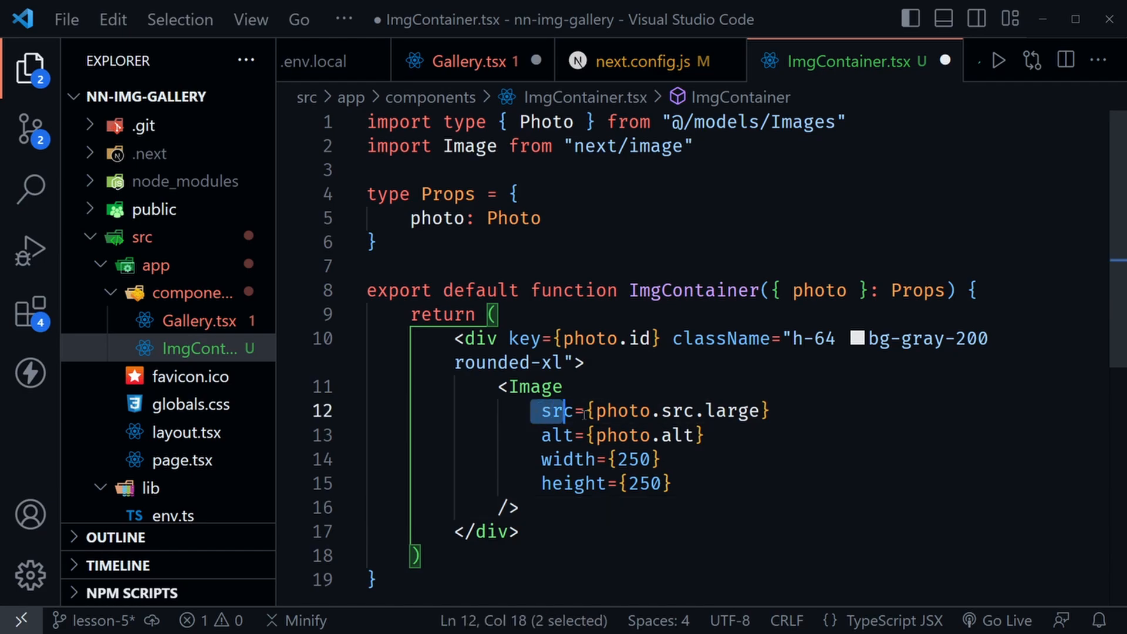
click(593, 532)
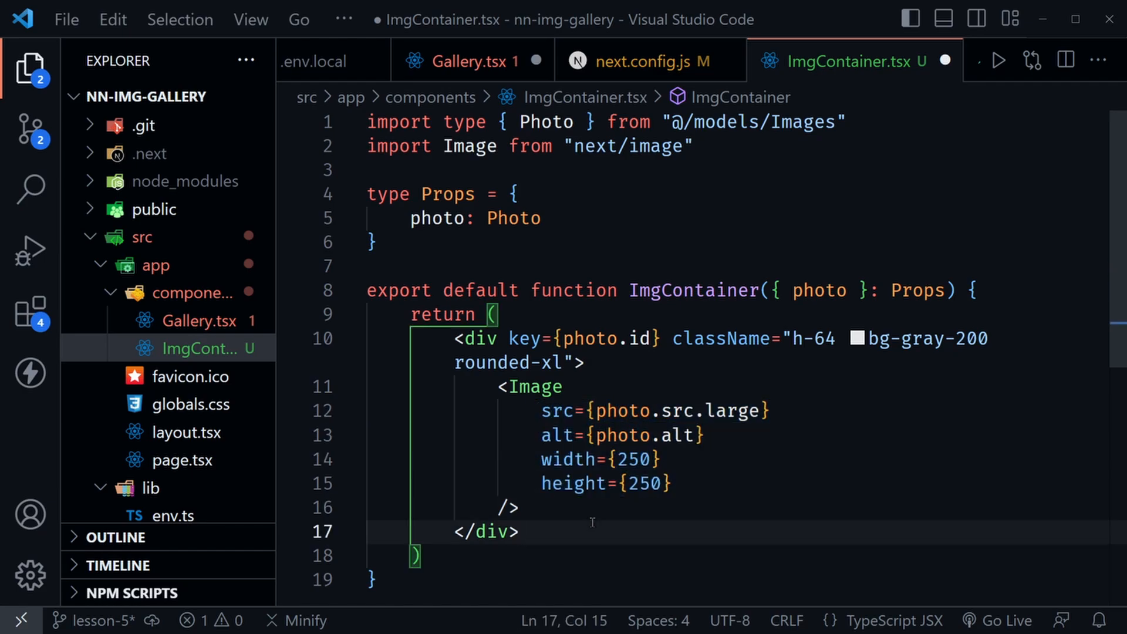
mouse_move(824, 490)
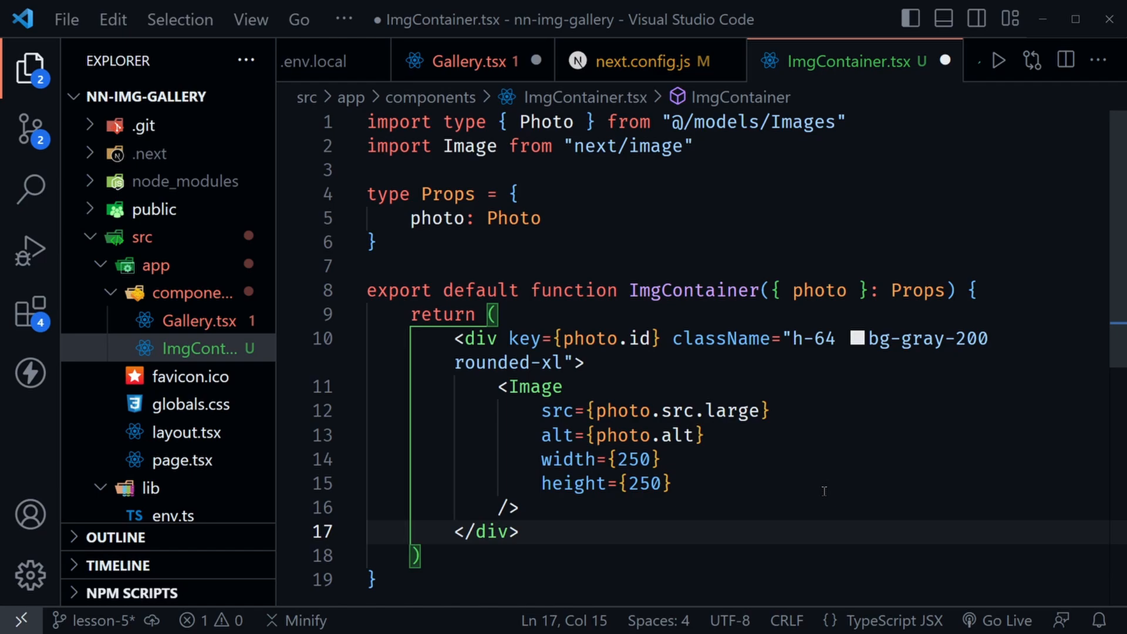
click(680, 483)
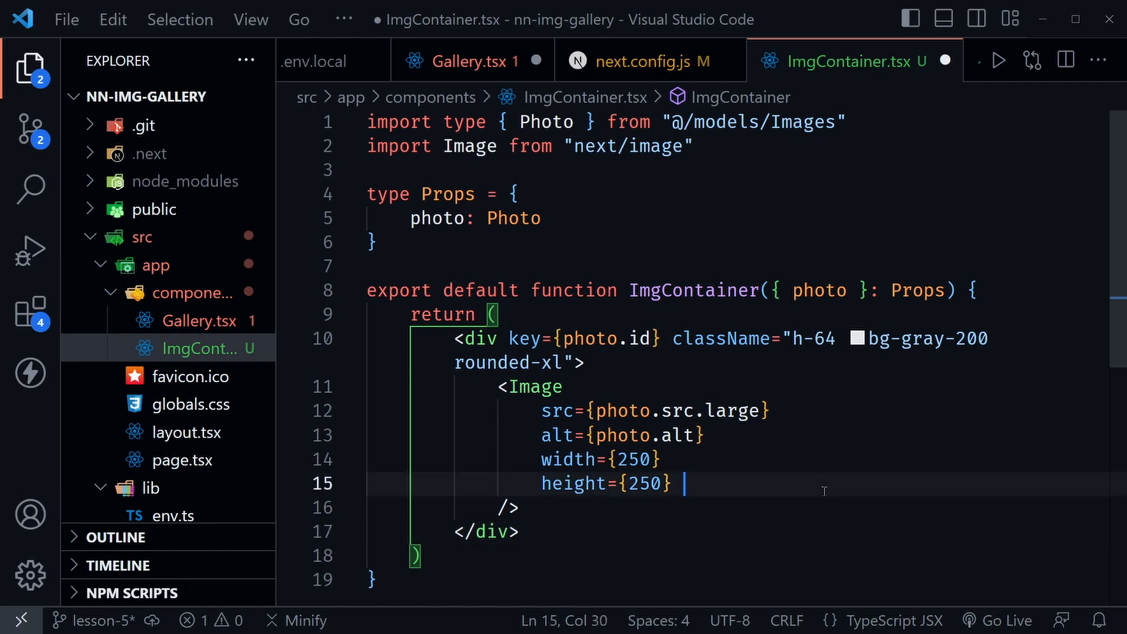
key(ctrl+s)
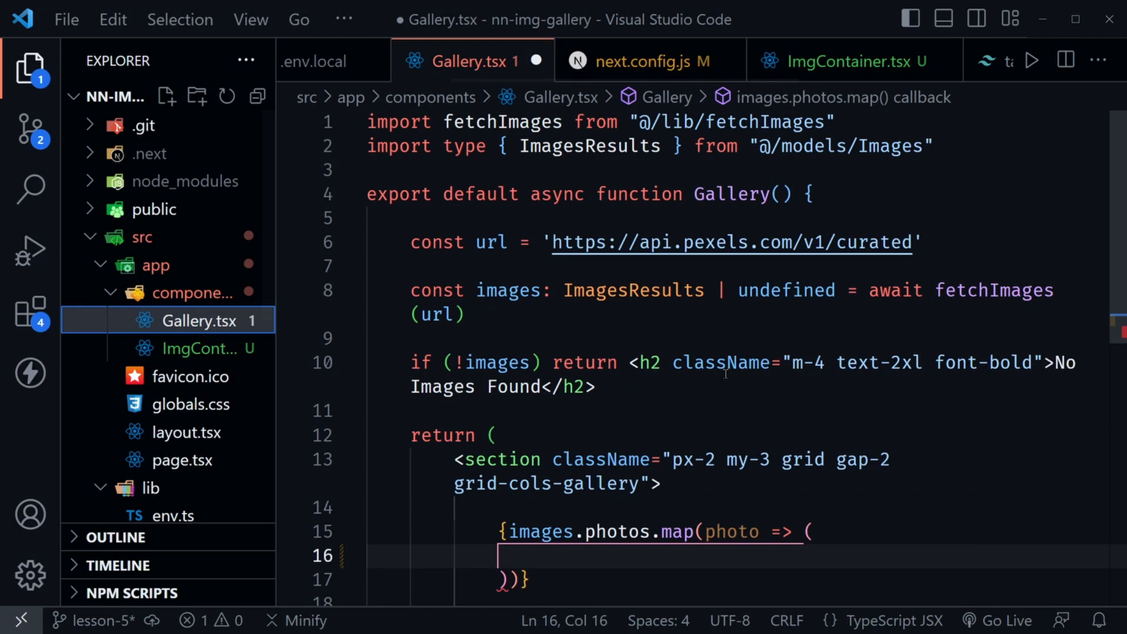
Import ImgContainer into Gallery.tsx via the autocomplete suggestion
click(934, 147)
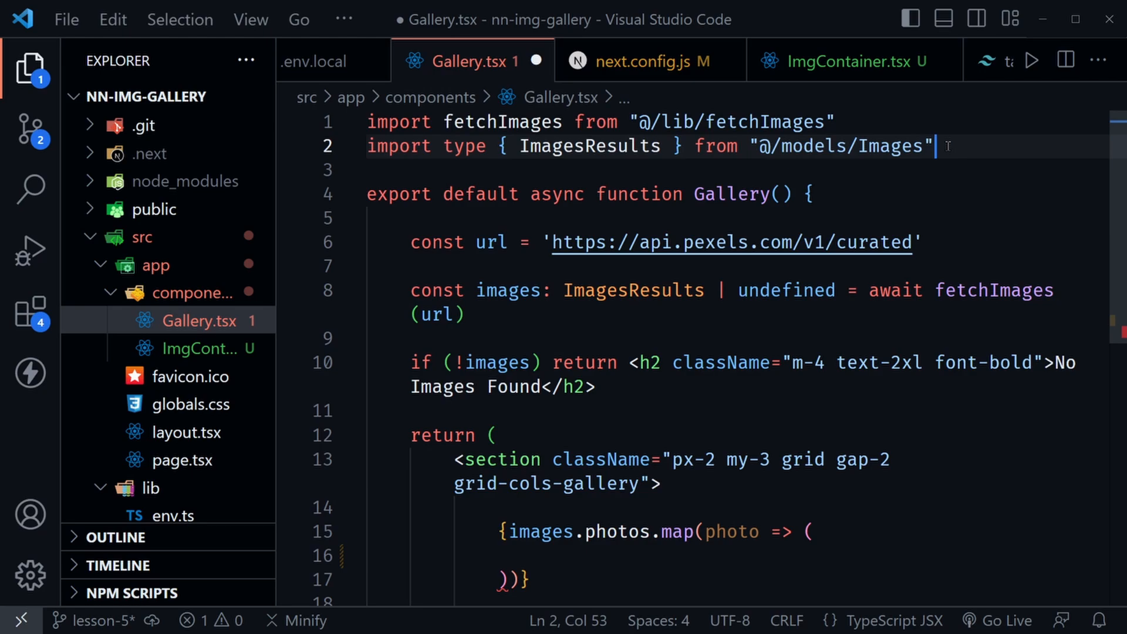
text(import)
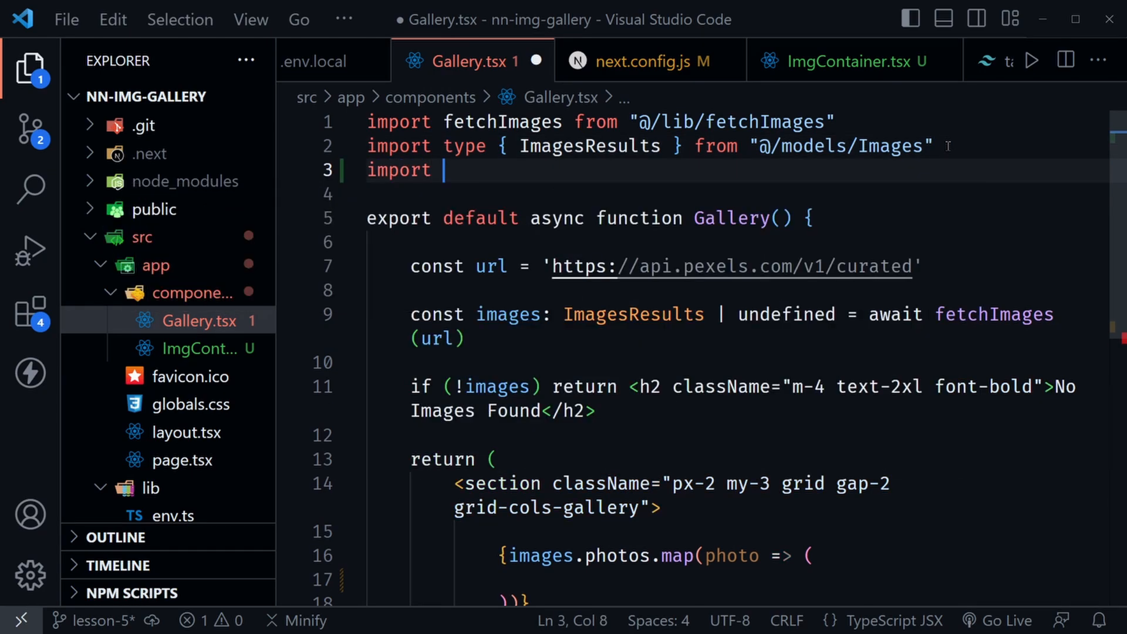
text(ImgCon)
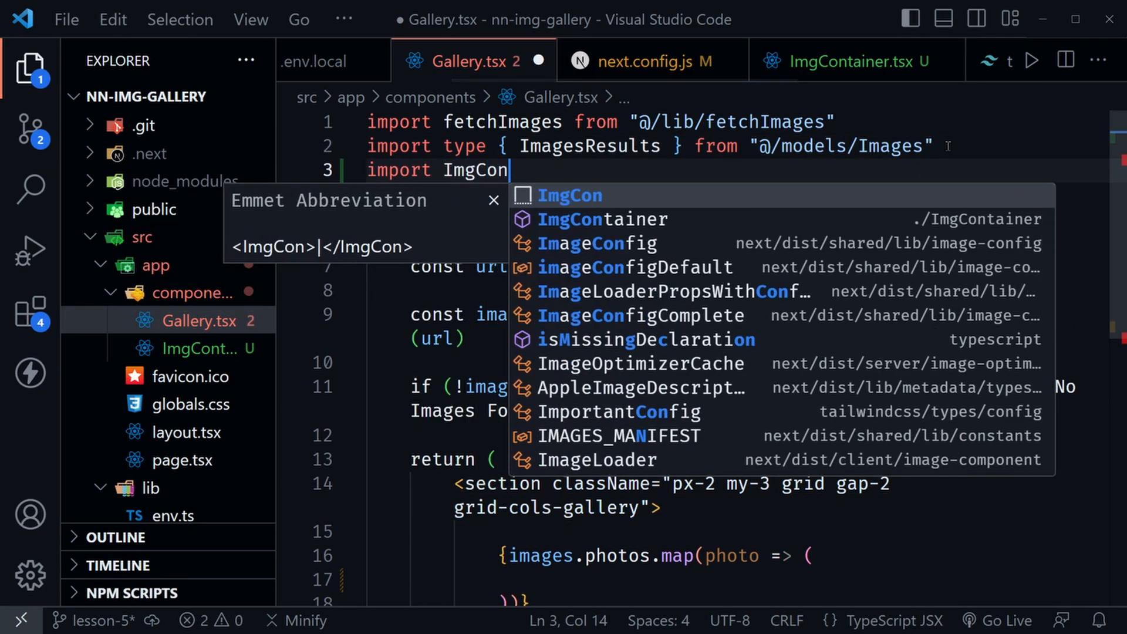
click(601, 219)
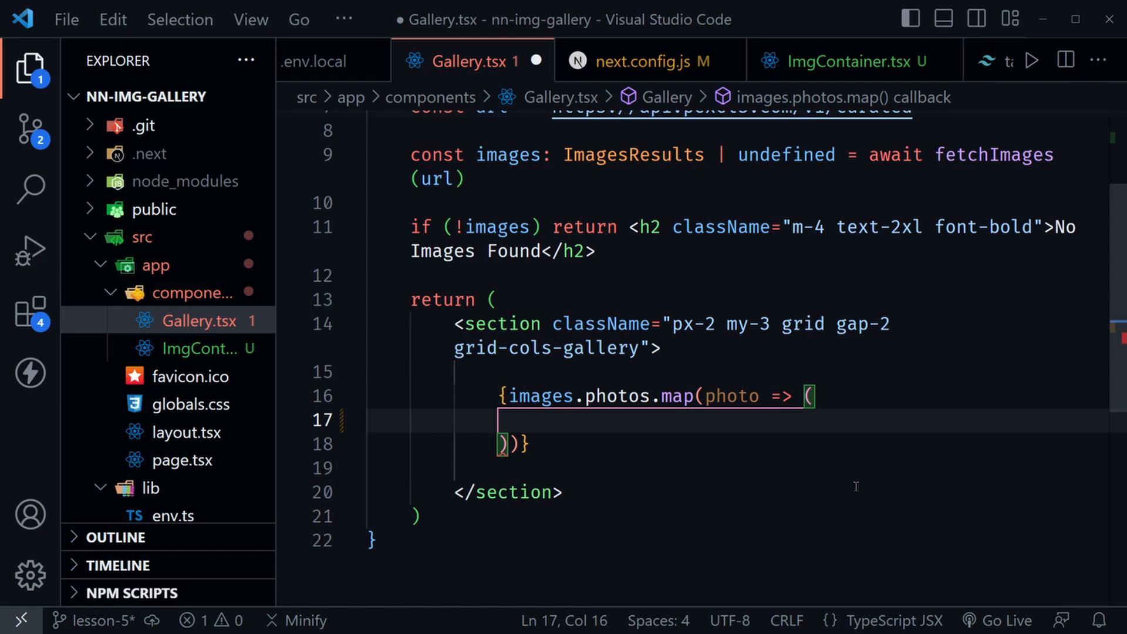
Render <ImgContainer photo={photo} /> inside the photos map and save Gallery.tsx
text(<)
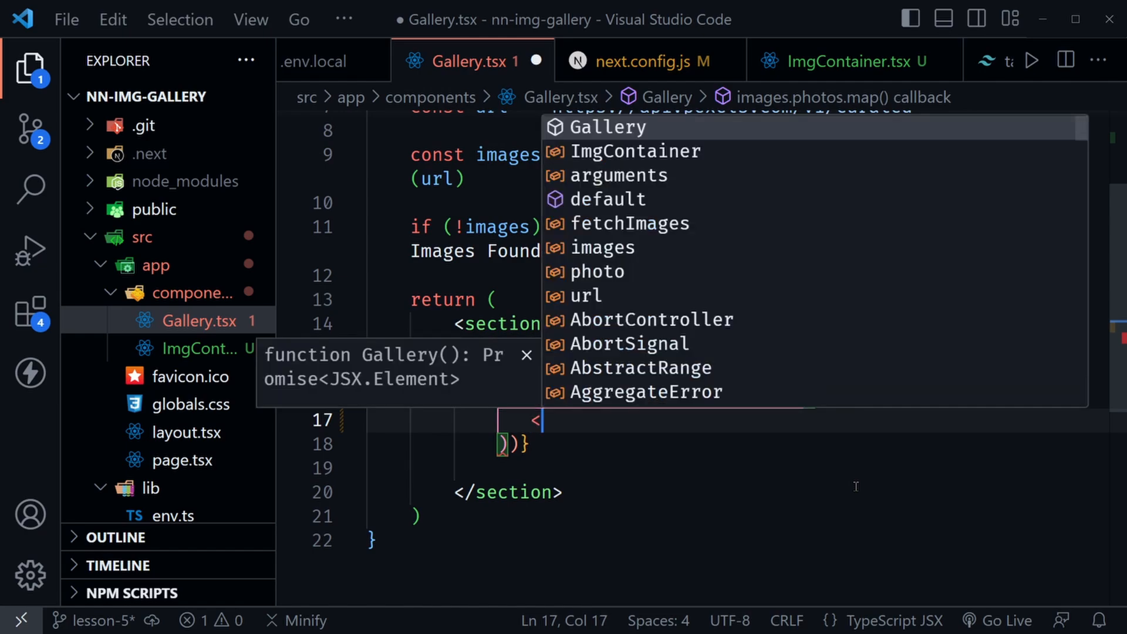
text(ImgContainer photo)
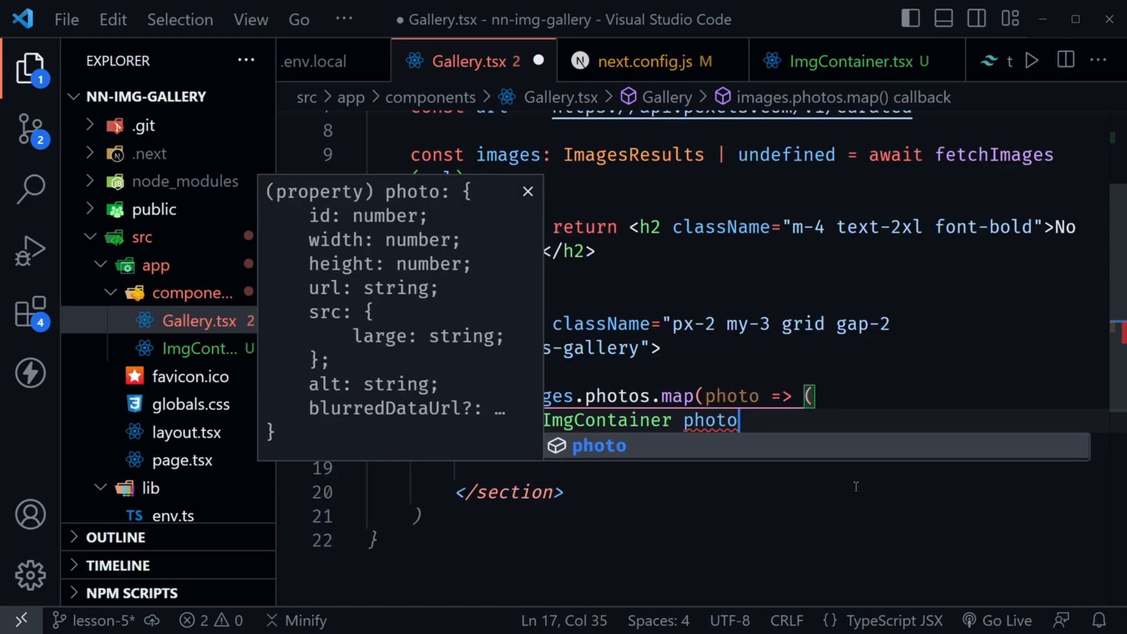
text(={ph)
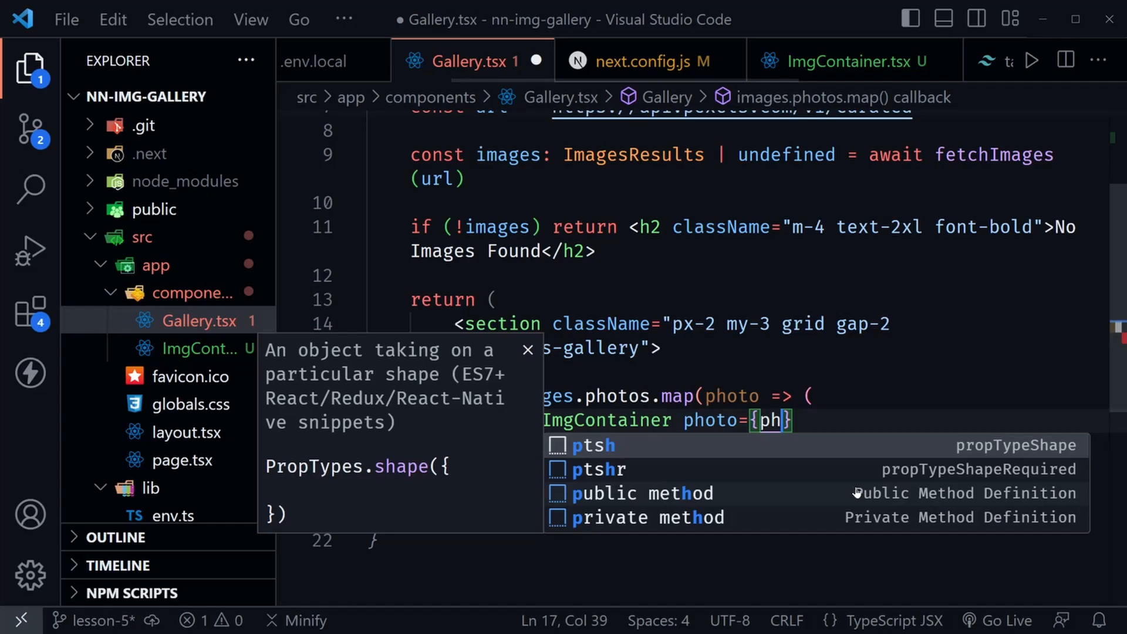
text(oto)
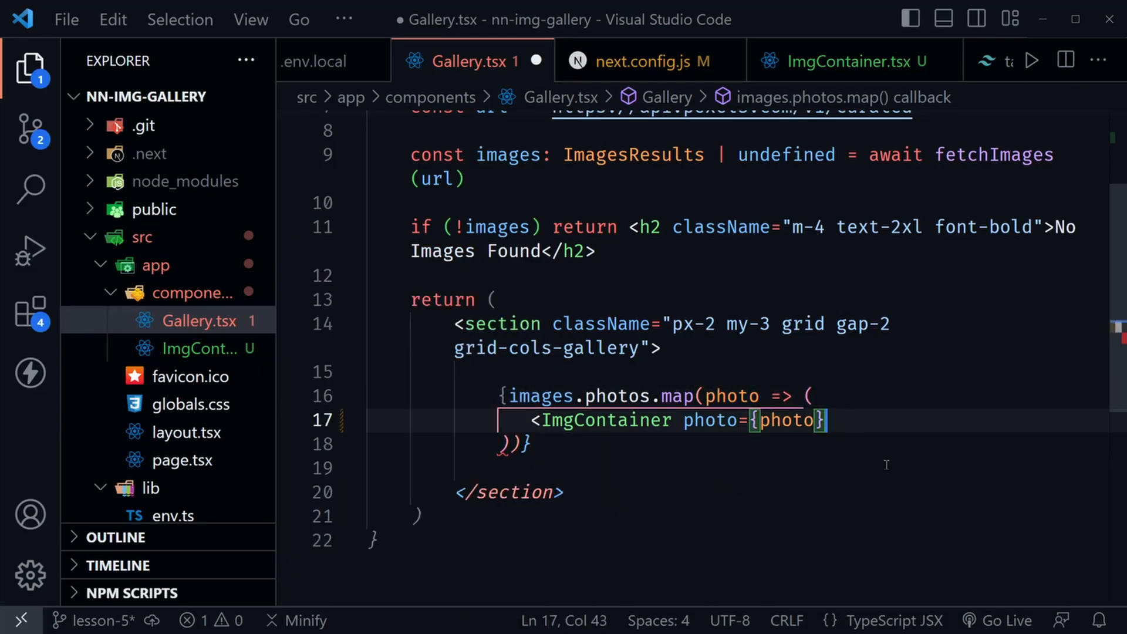
text(/>)
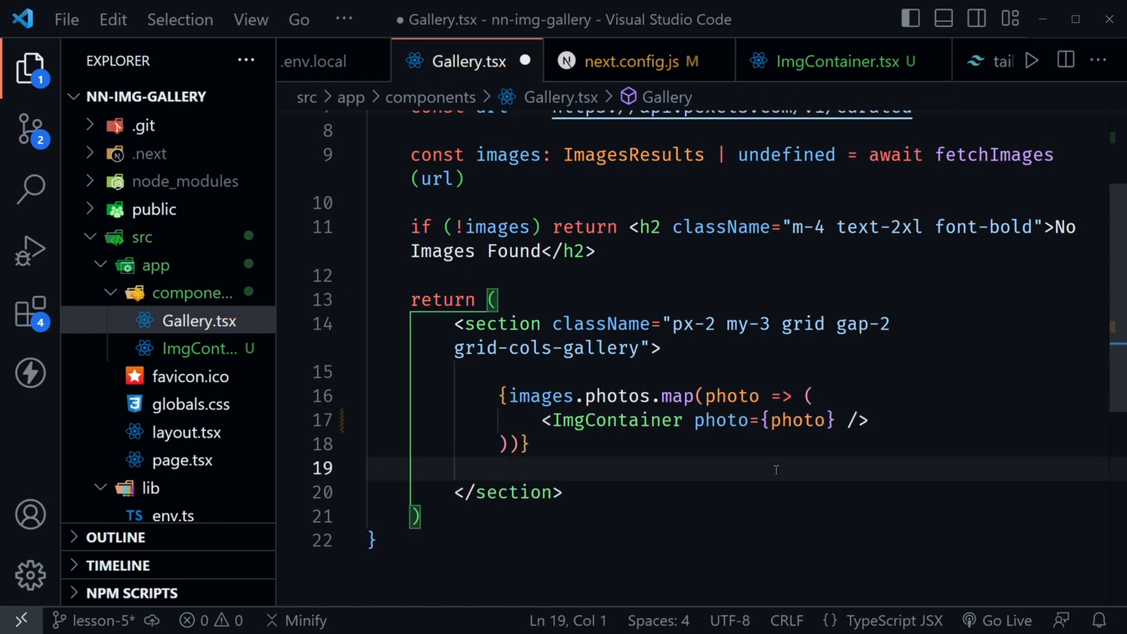
key(ctrl+s)
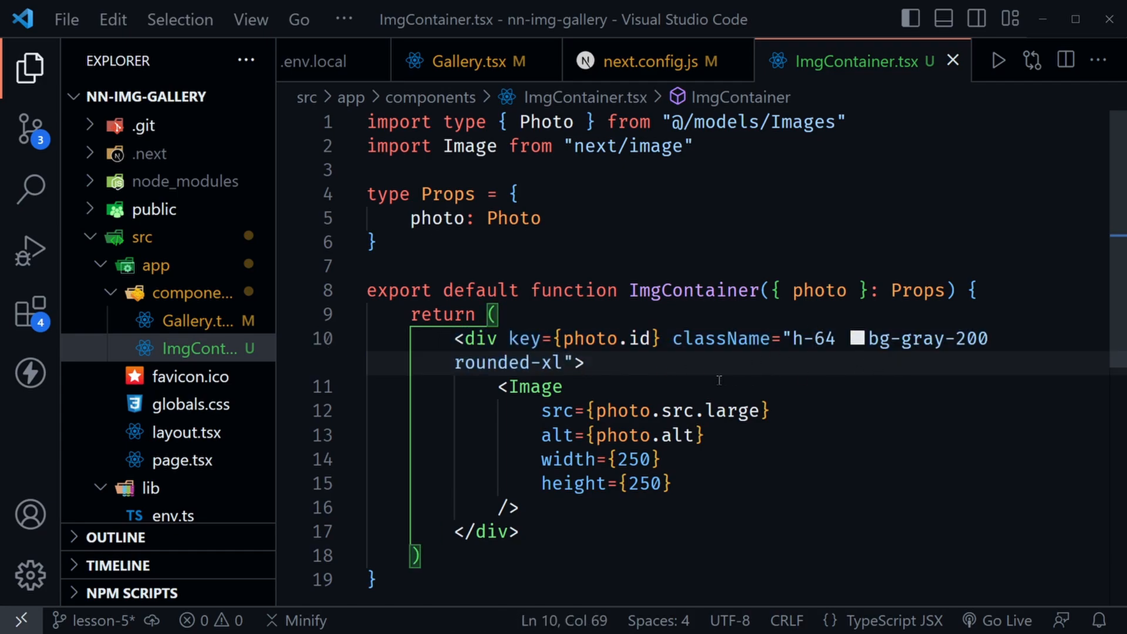
mouse_move(931, 426)
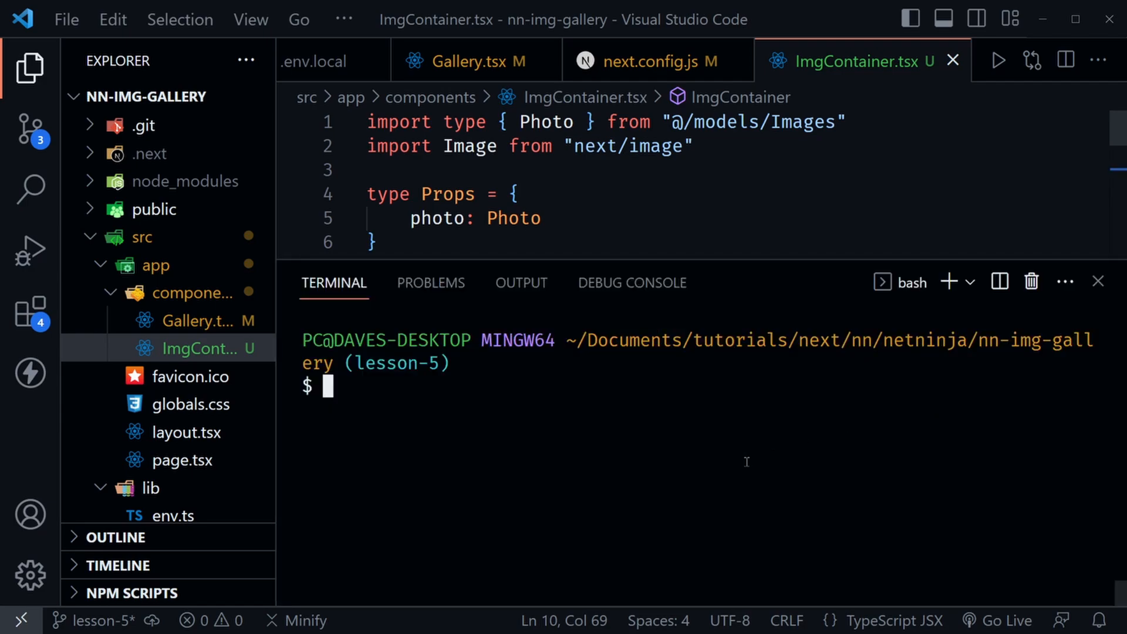
Run npm run dev in the terminal to start the Next.js server at localhost:3000
text(npm run de)
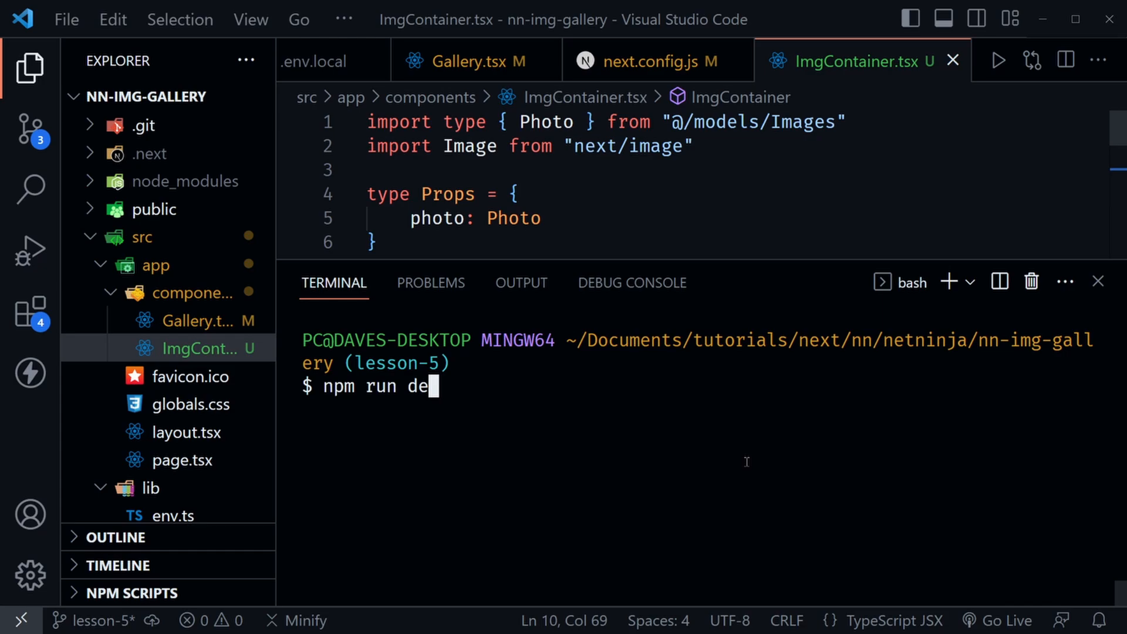
key(Return)
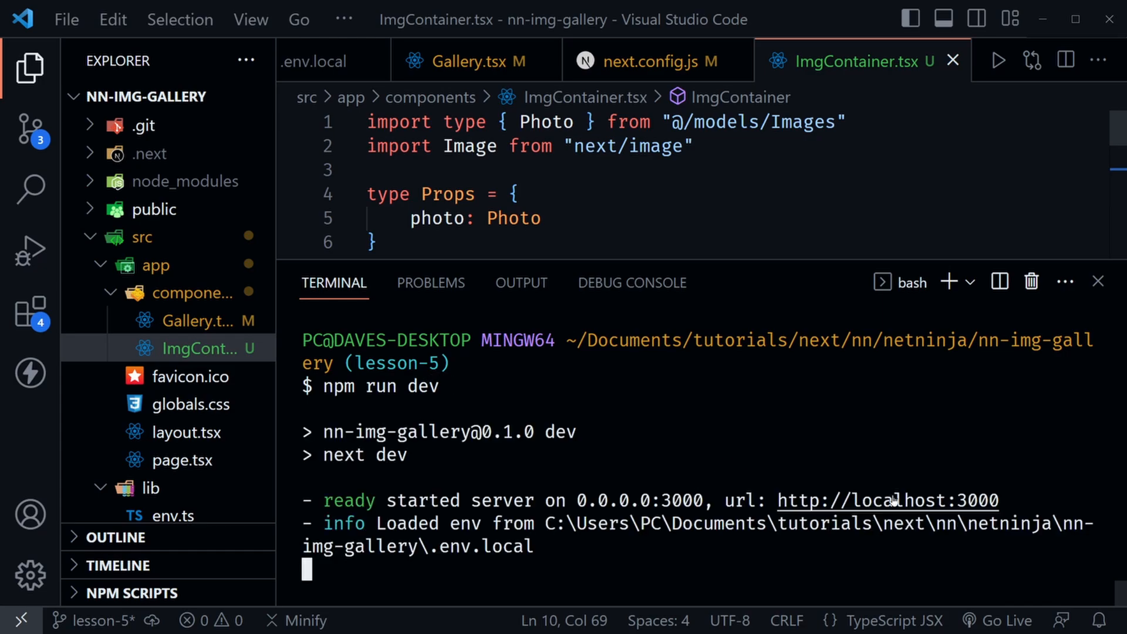
mouse_move(855, 486)
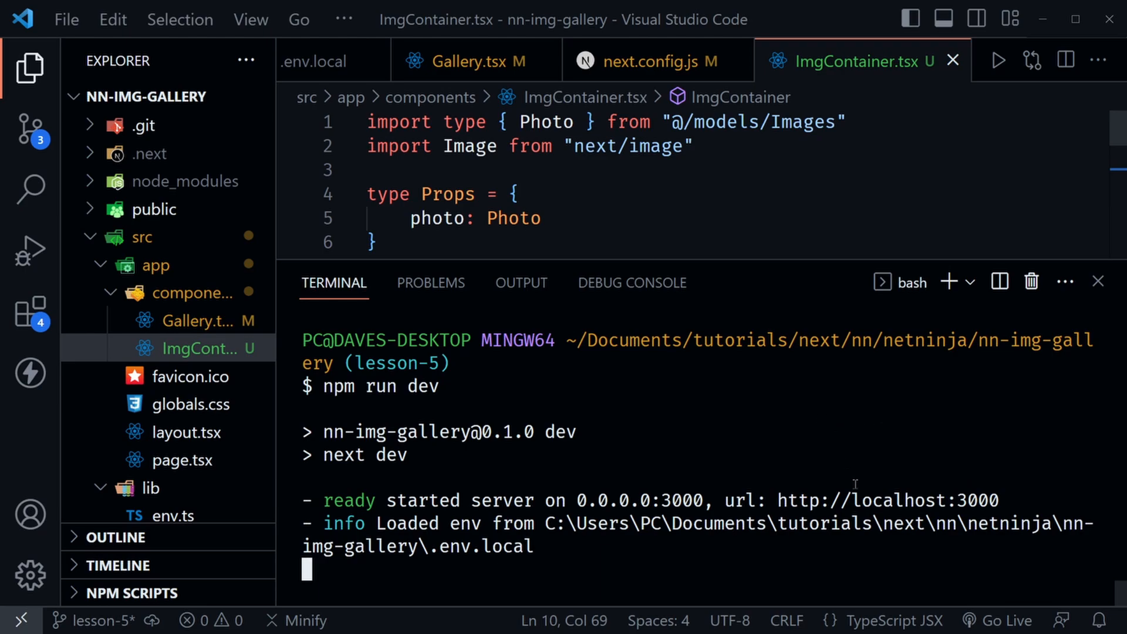
mouse_move(887, 454)
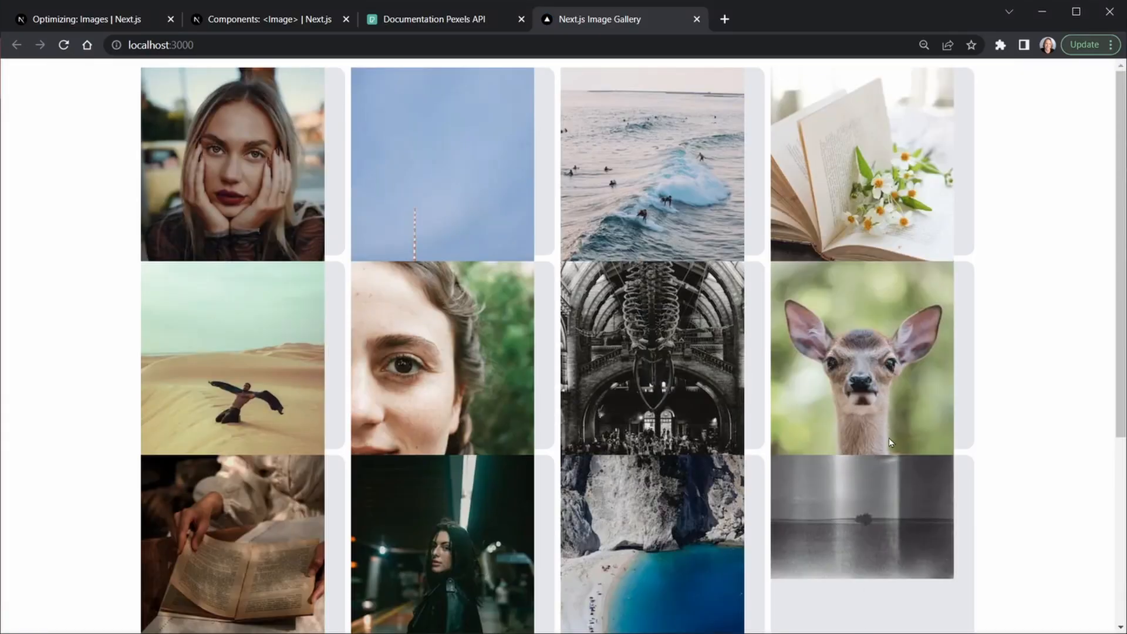
mouse_move(624, 404)
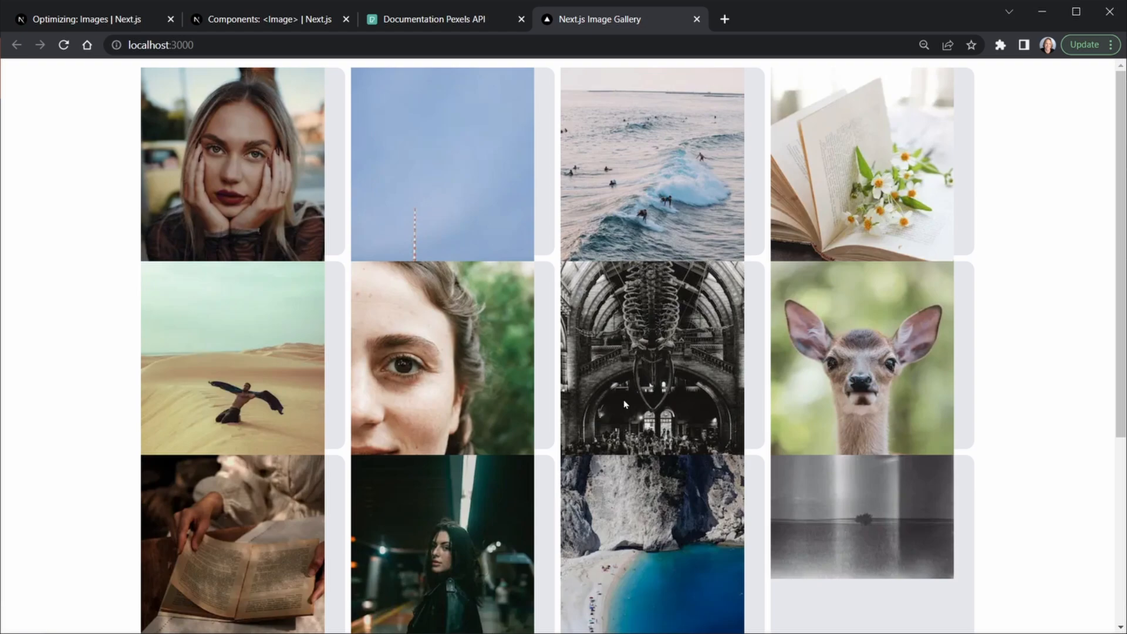
Scroll through the four-column Pexels photo grid on localhost:3000 and back to the top
scroll(down, 3)
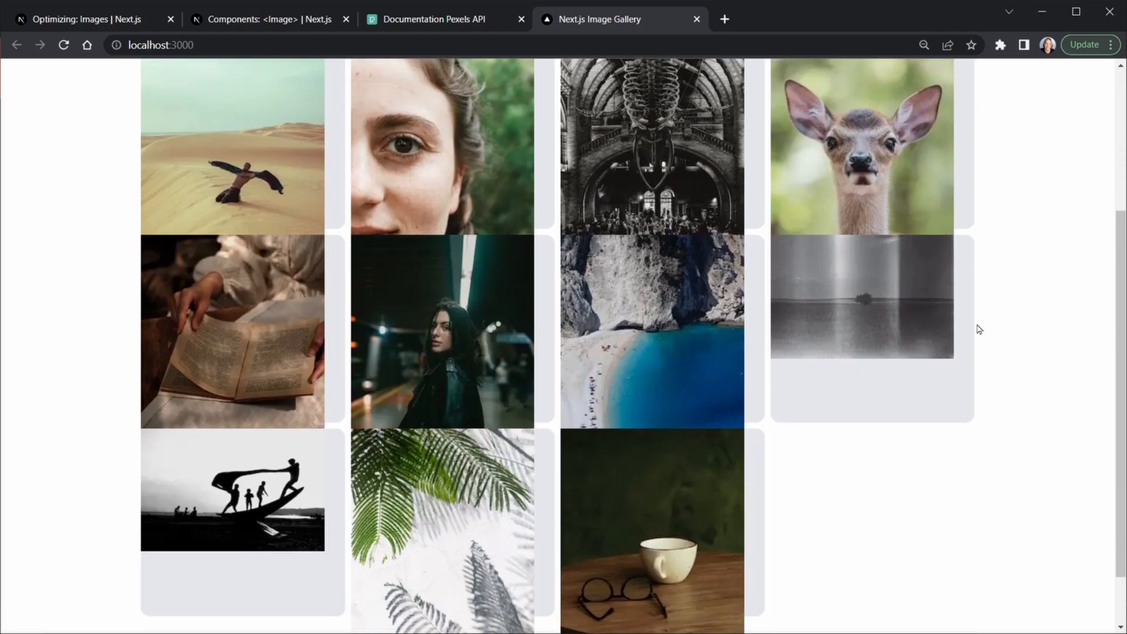
scroll(down, 3)
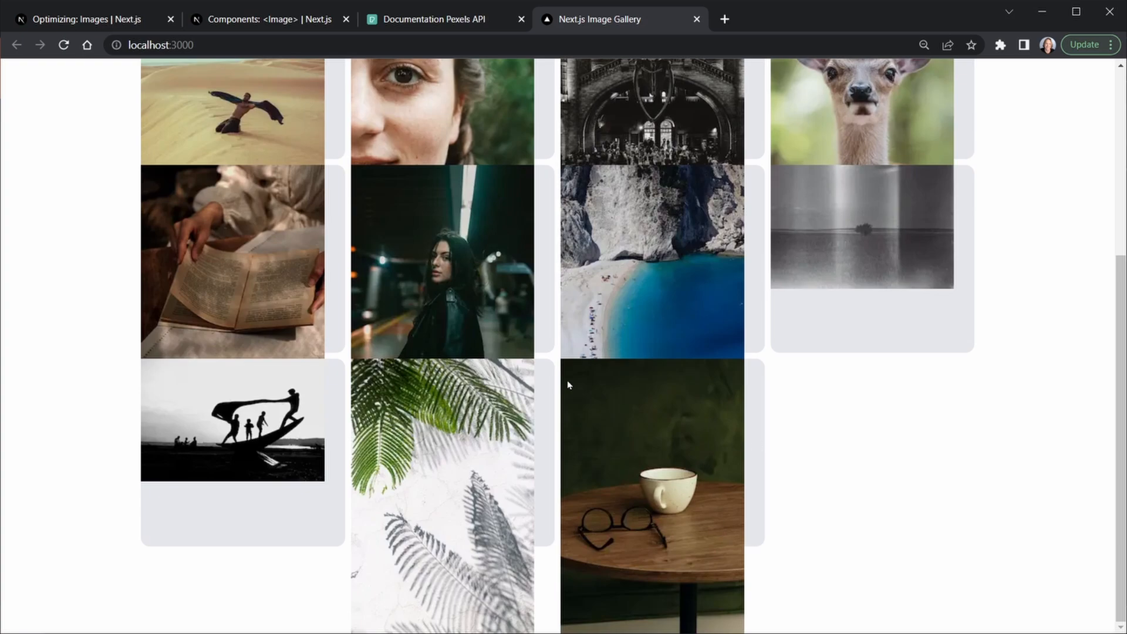
scroll(up, 3)
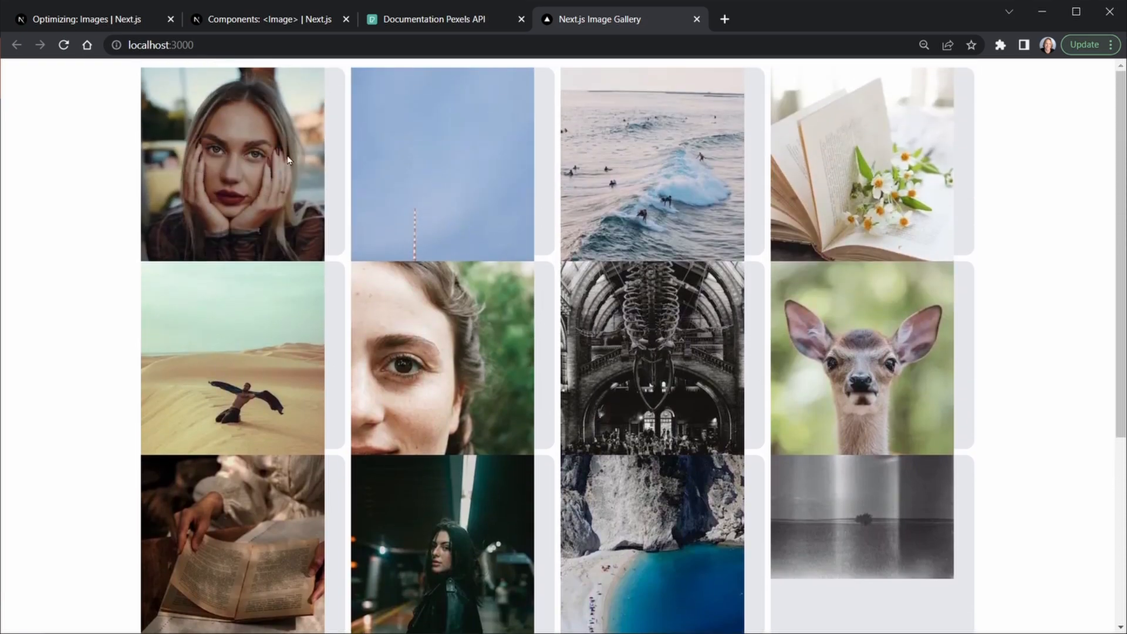
scroll(down, 3)
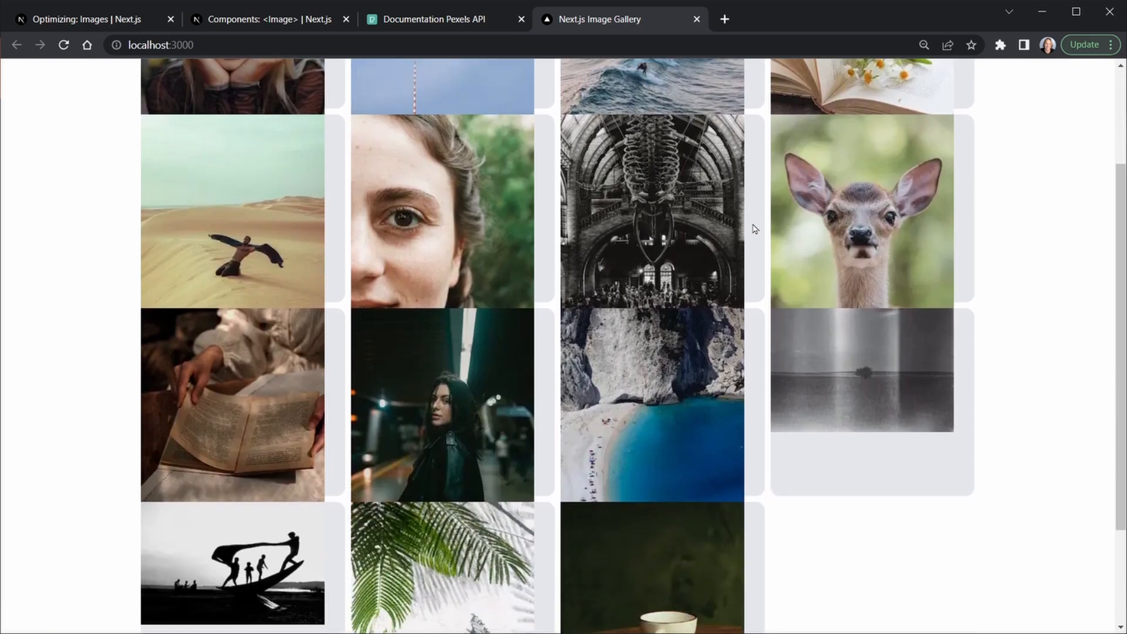
scroll(up, 3)
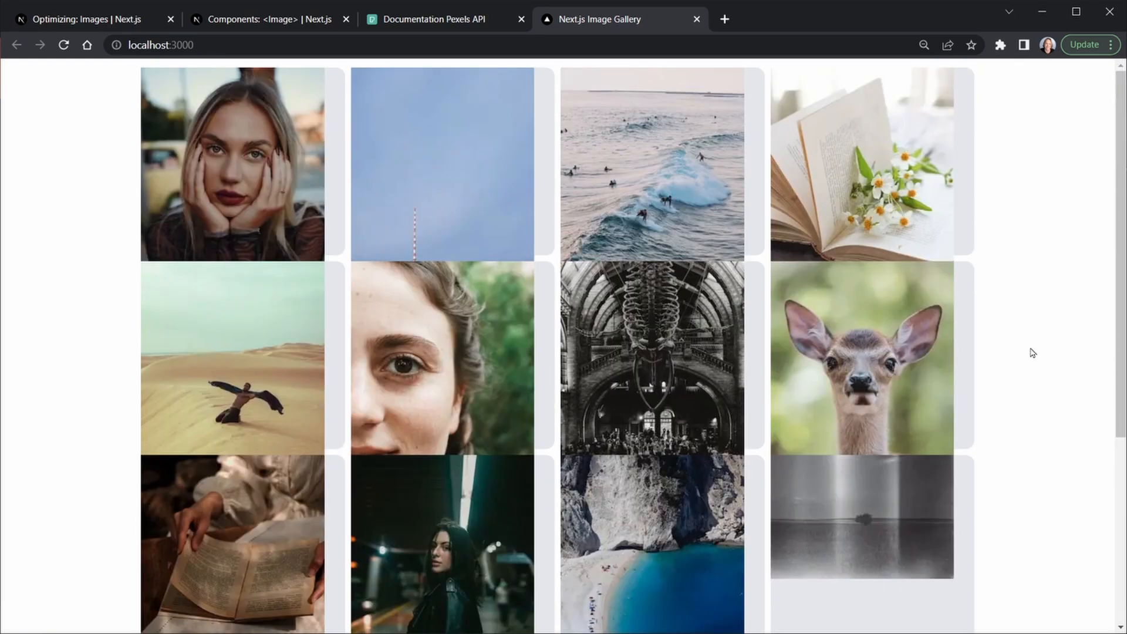